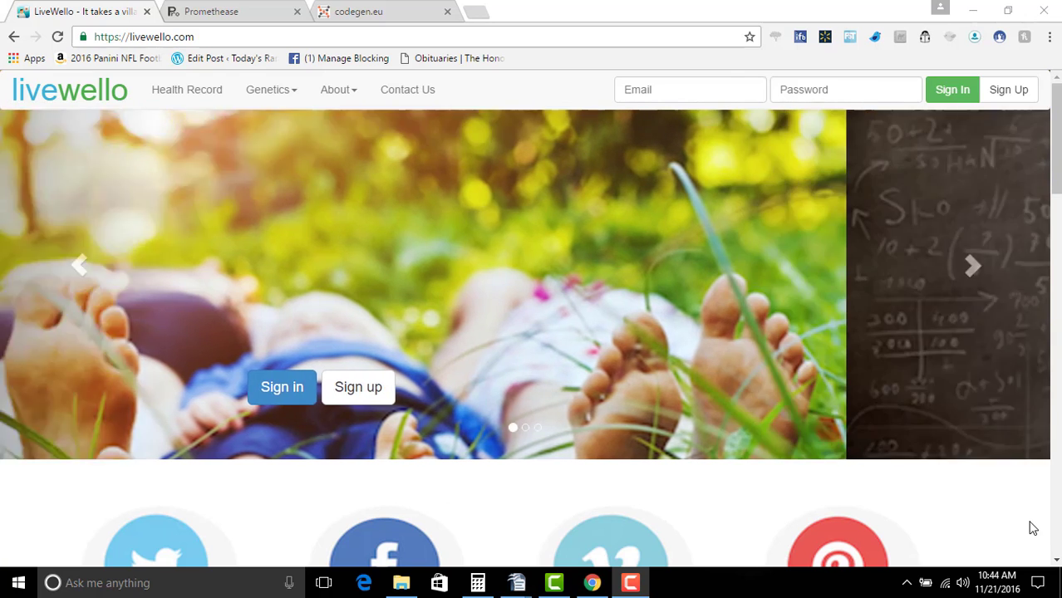
Close the LiveWello tab and highlight Promethease's 45-day report deletion statement
left_click(972, 266)
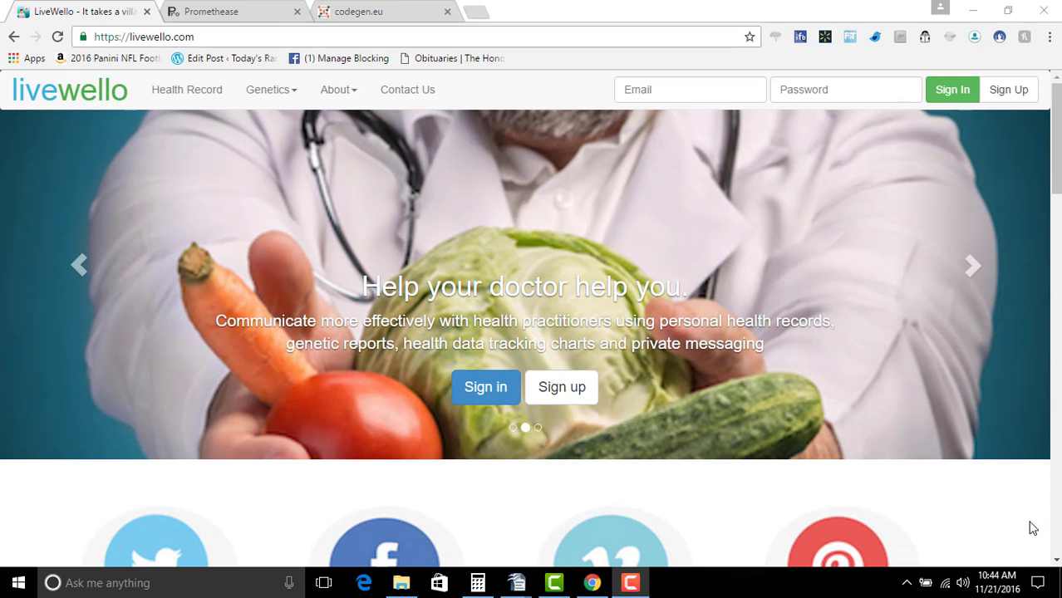
left_click(972, 265)
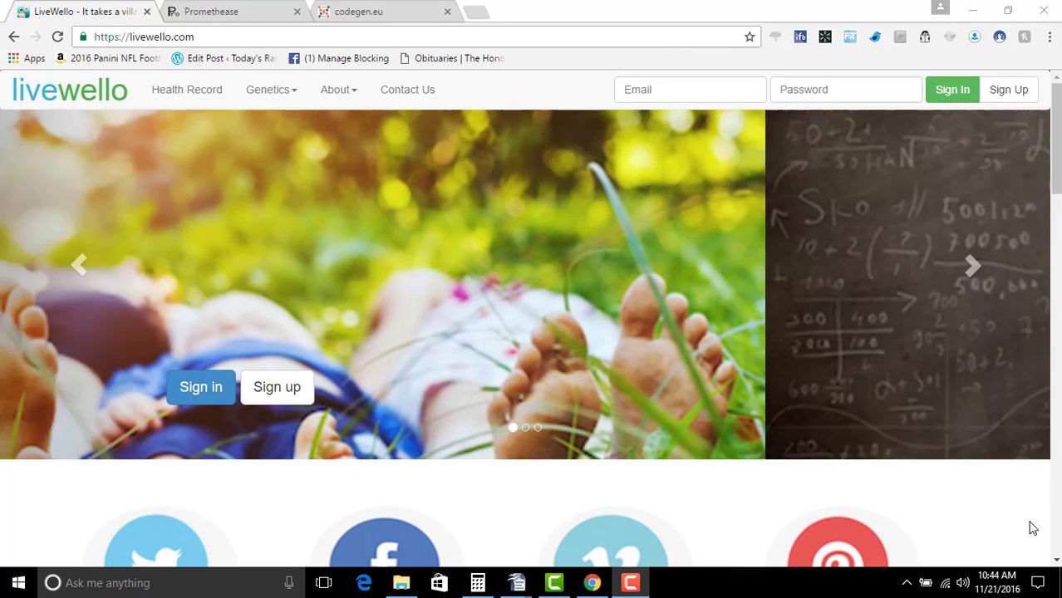
left_click(971, 265)
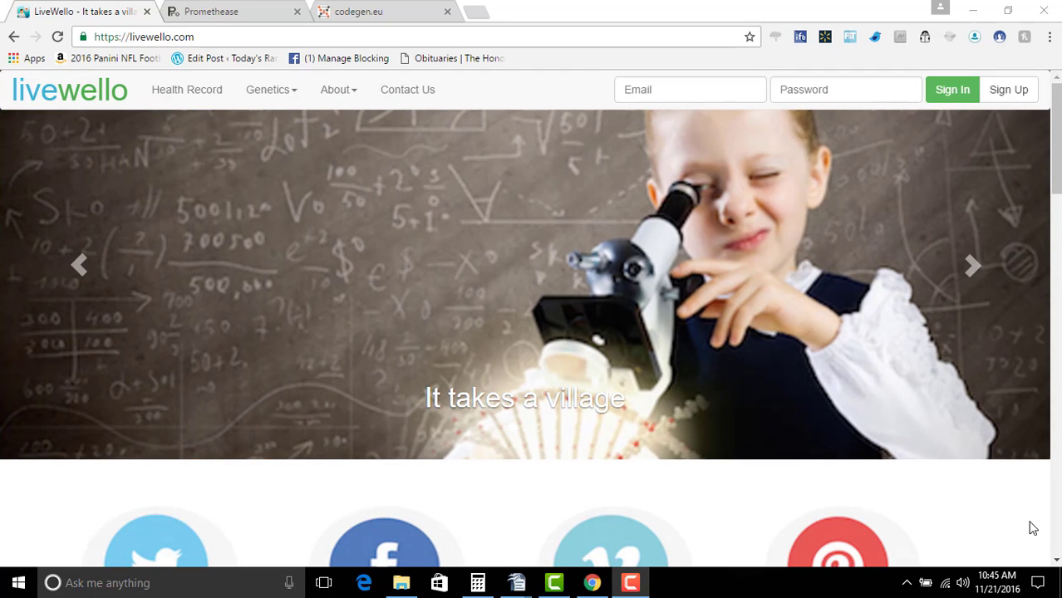
left_click(973, 266)
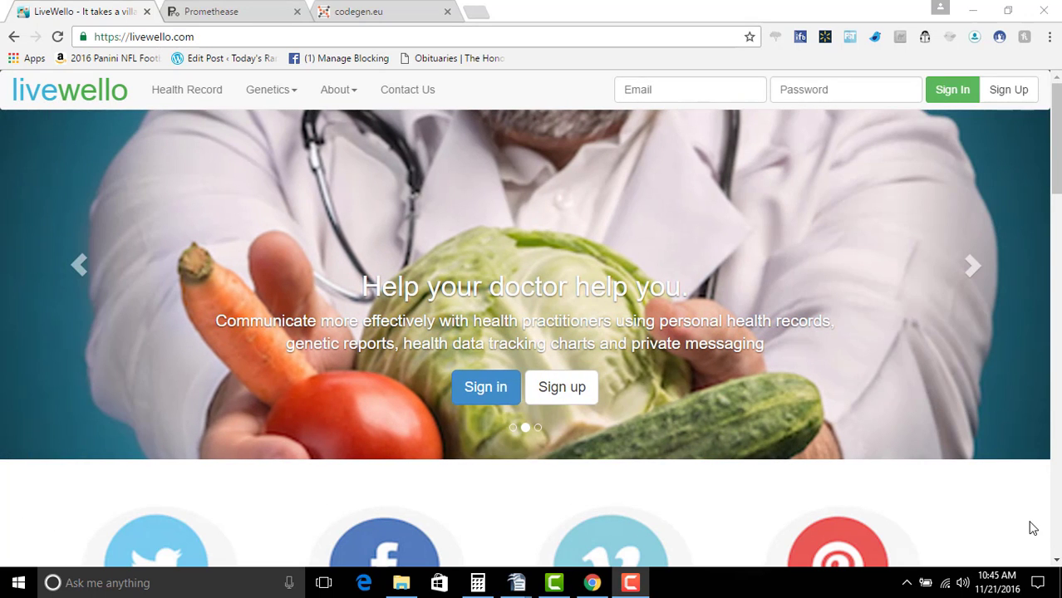
mouse_move(468, 257)
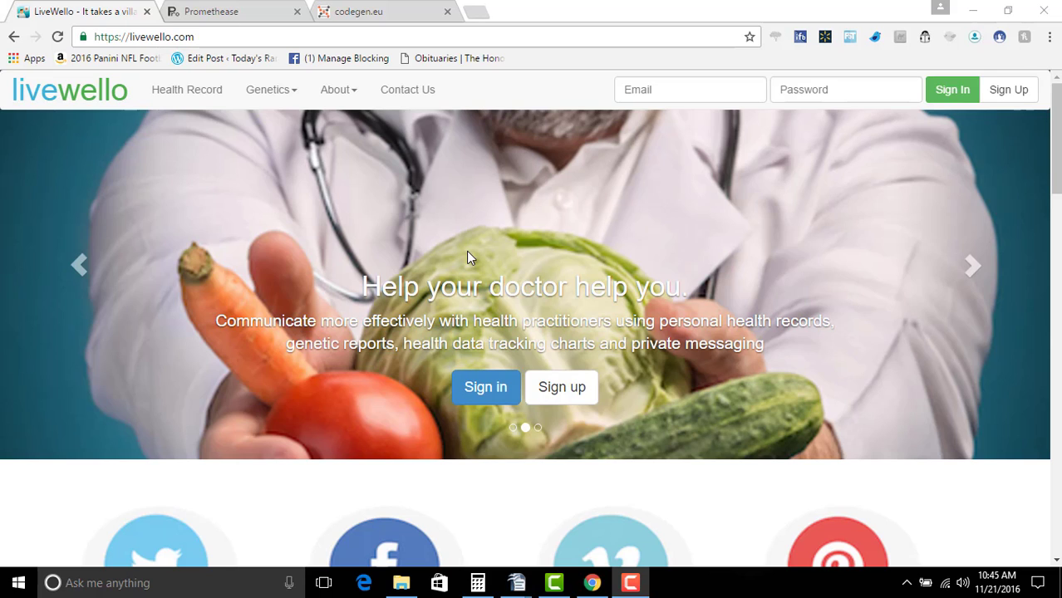
mouse_move(485, 244)
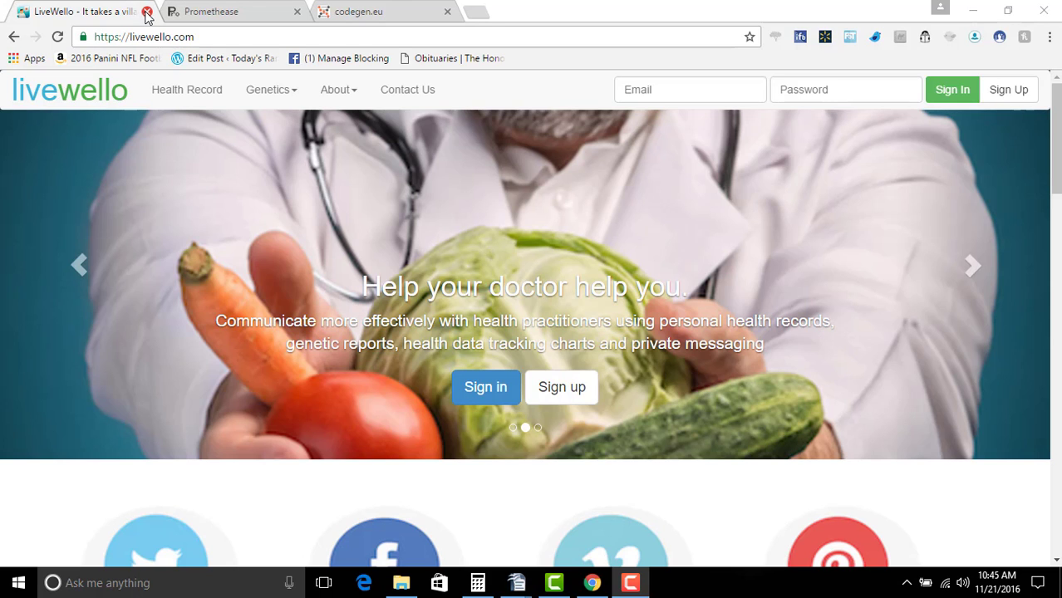
left_click(147, 12)
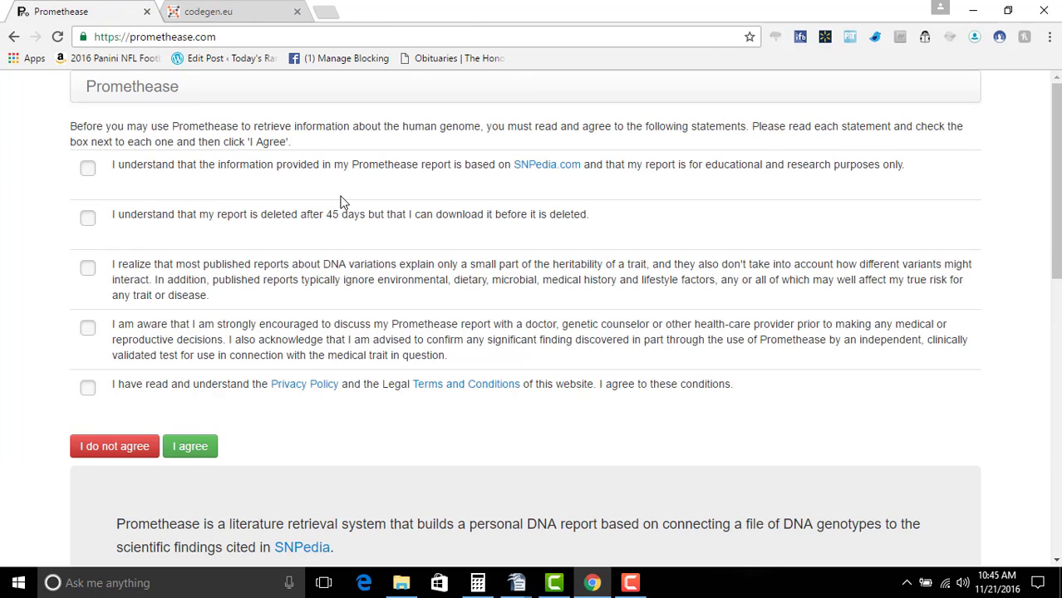
mouse_move(454, 198)
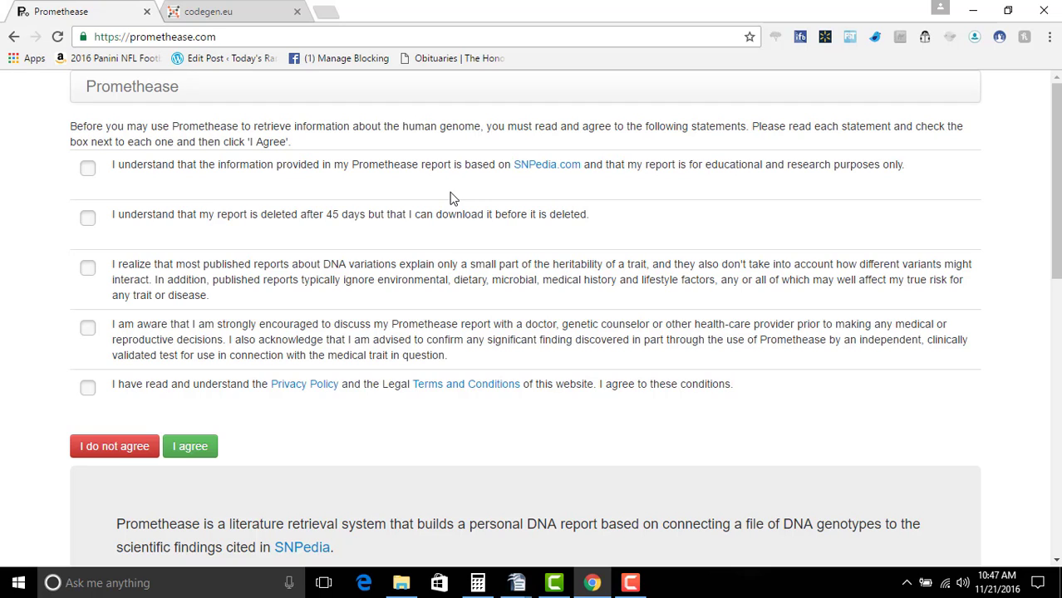
mouse_move(500, 237)
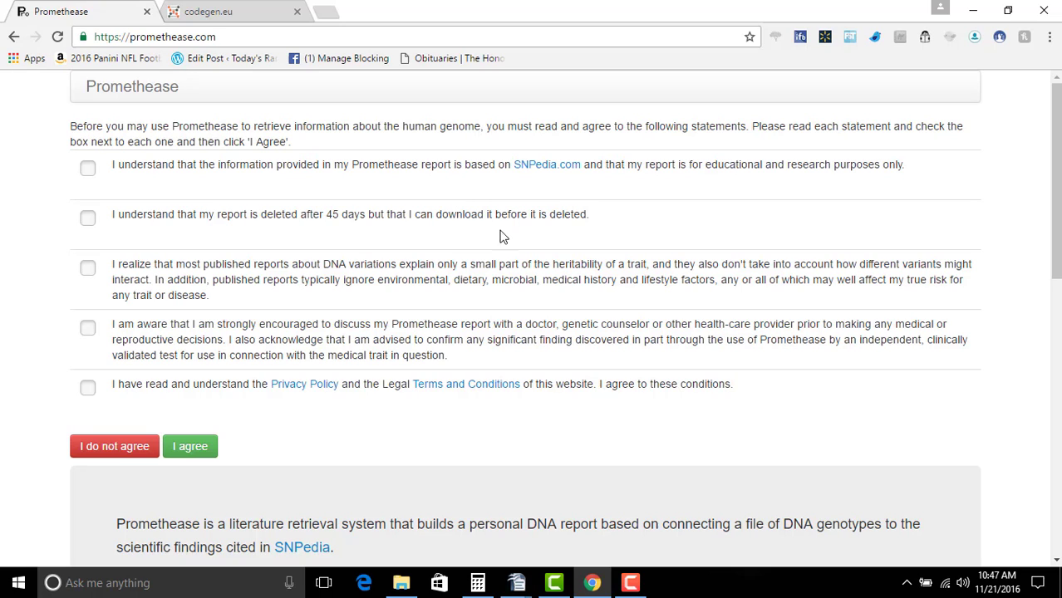
left_click_drag(153, 215, 433, 215)
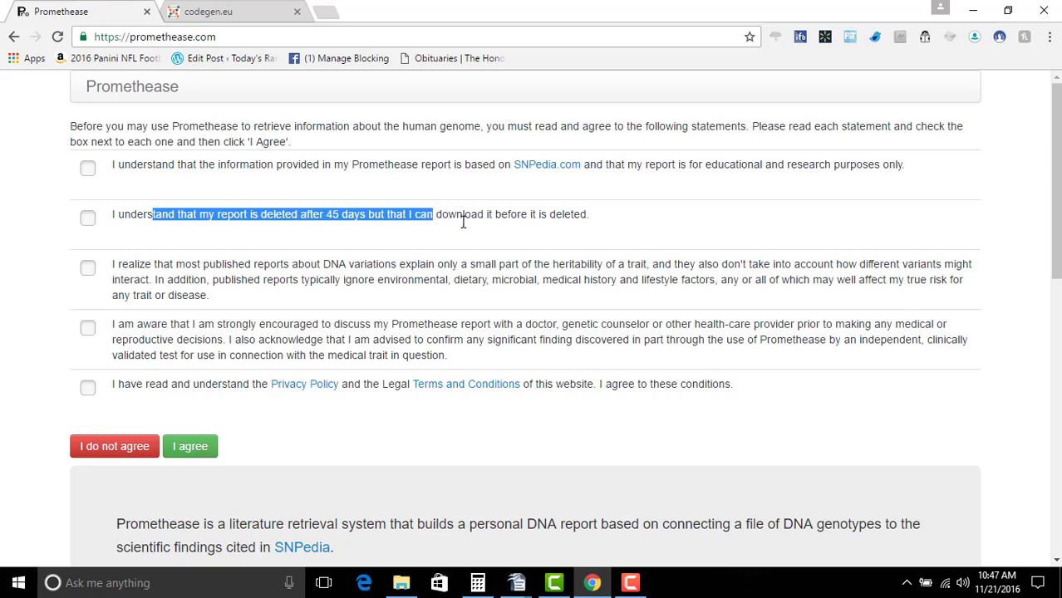
mouse_move(625, 221)
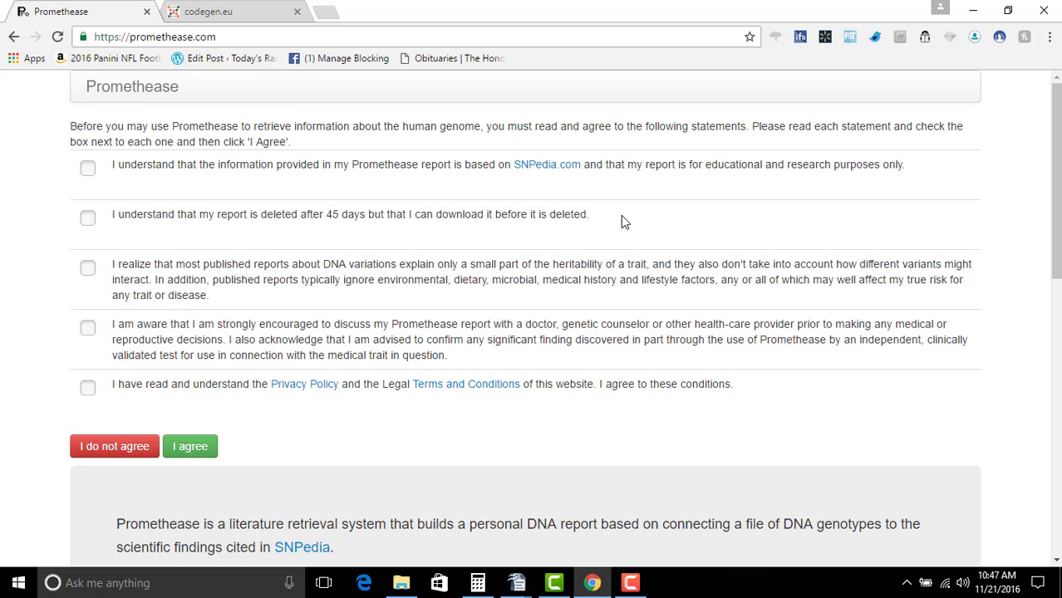
mouse_move(409, 247)
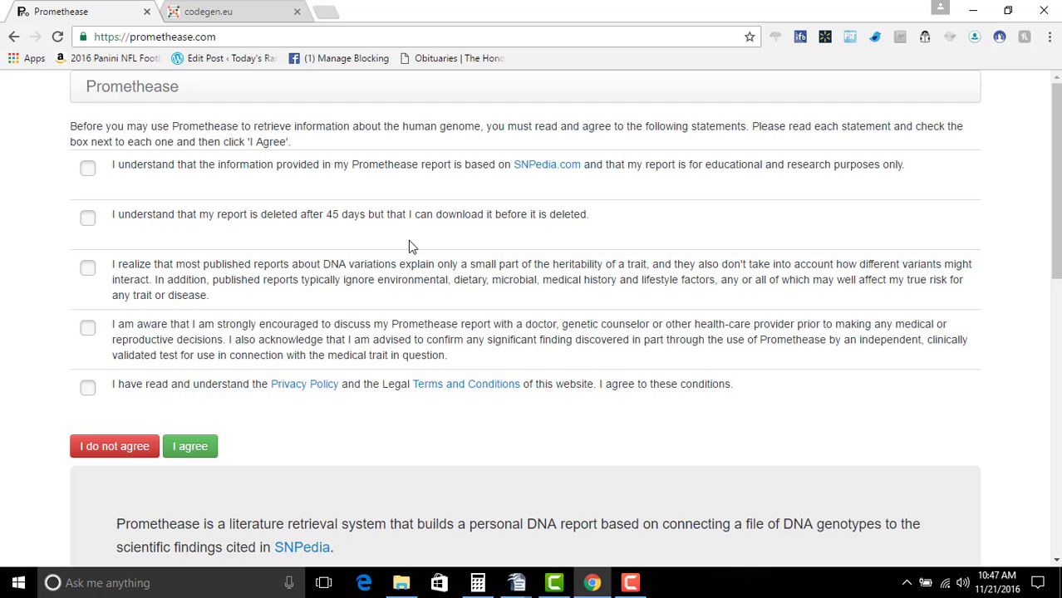
mouse_move(416, 210)
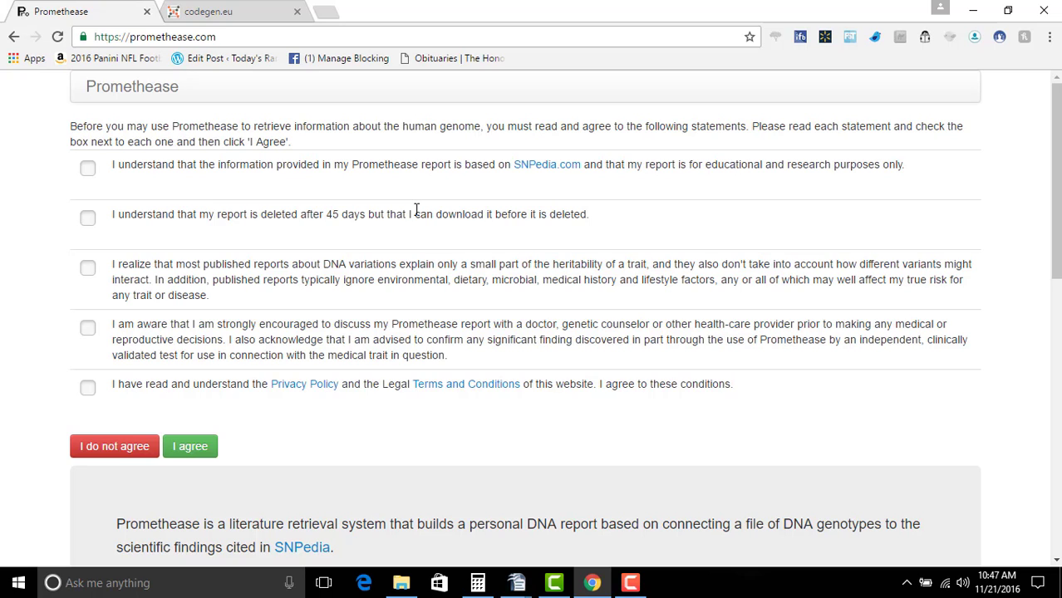
mouse_move(466, 220)
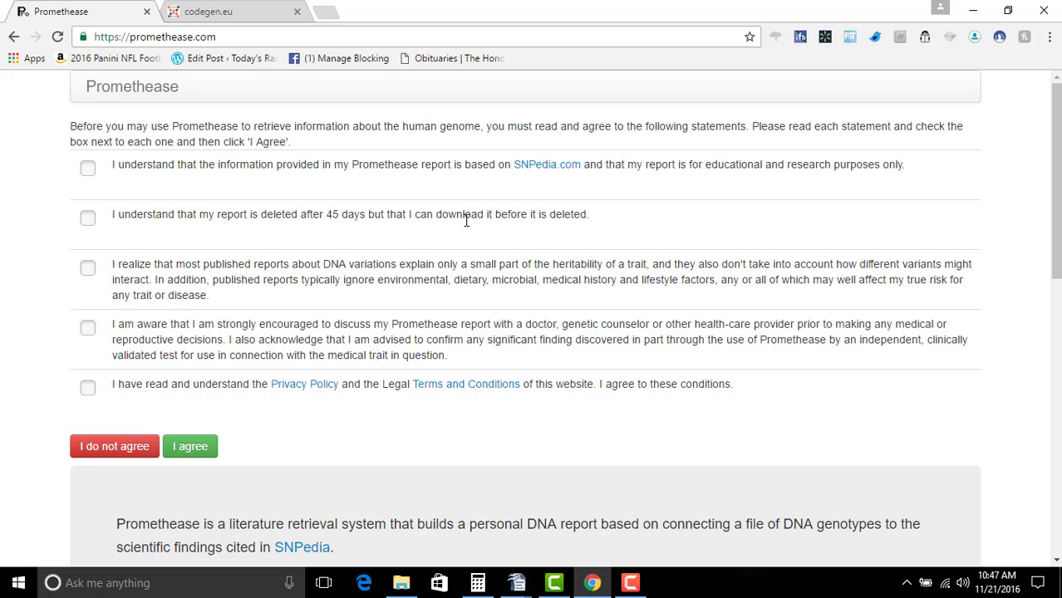
mouse_move(210, 390)
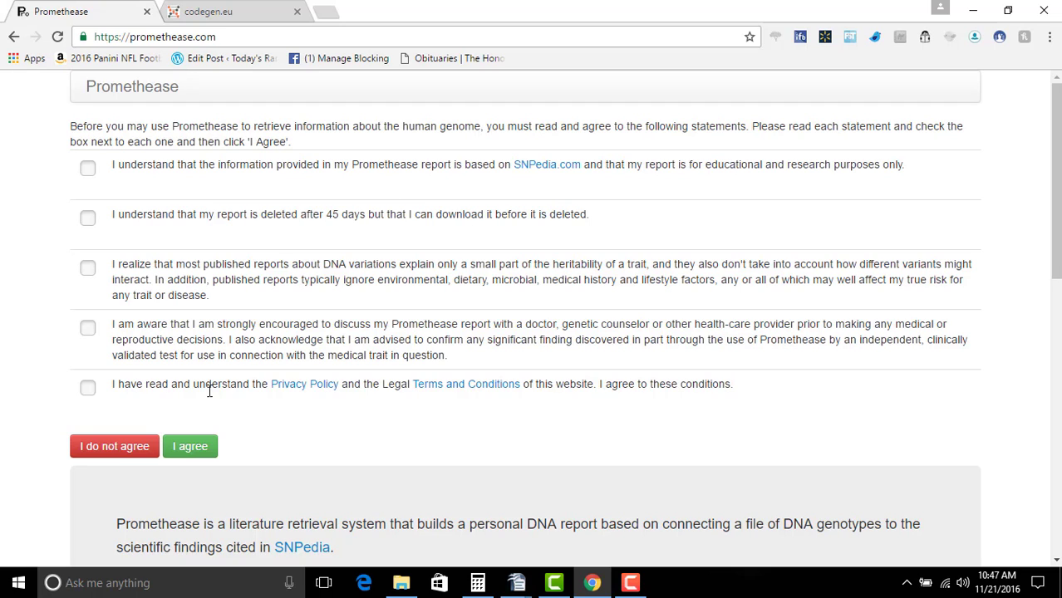
mouse_move(314, 402)
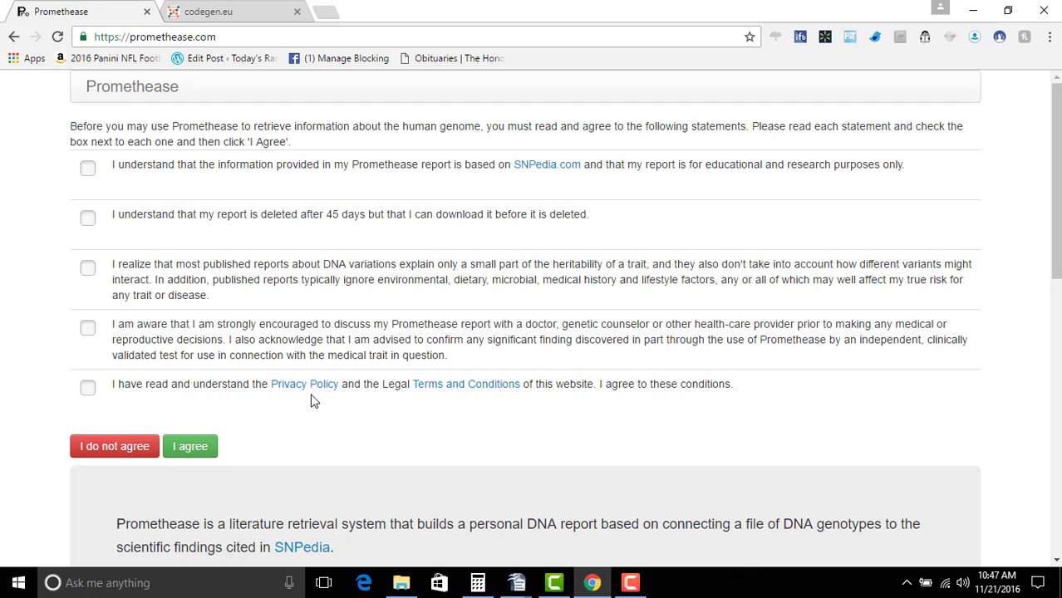
mouse_move(141, 23)
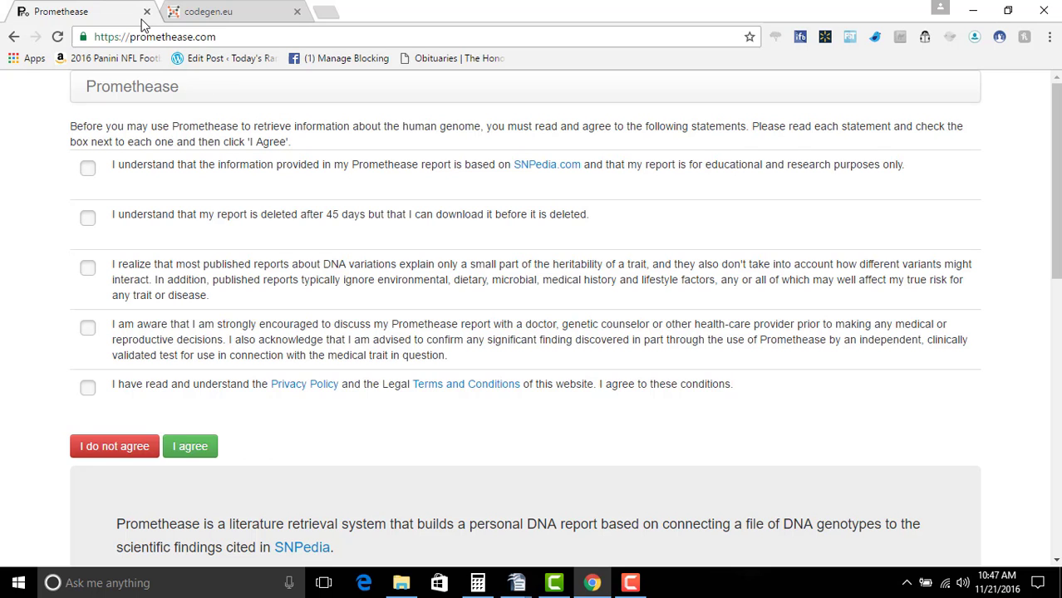
Close the Promethease tab and choose START EXPLORING! on codegen.eu's welcome page
left_click(208, 11)
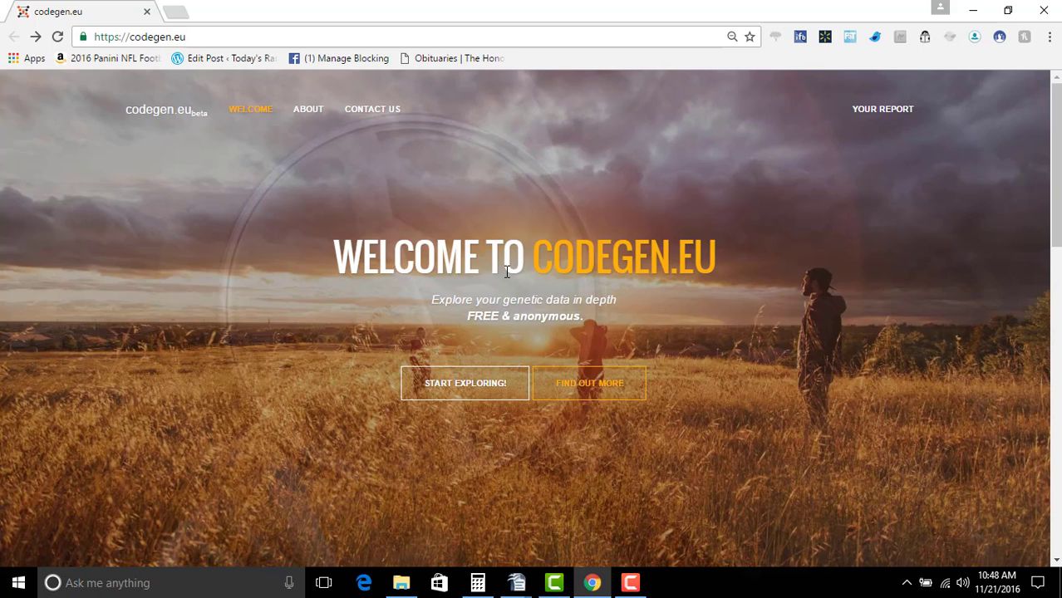
mouse_move(558, 300)
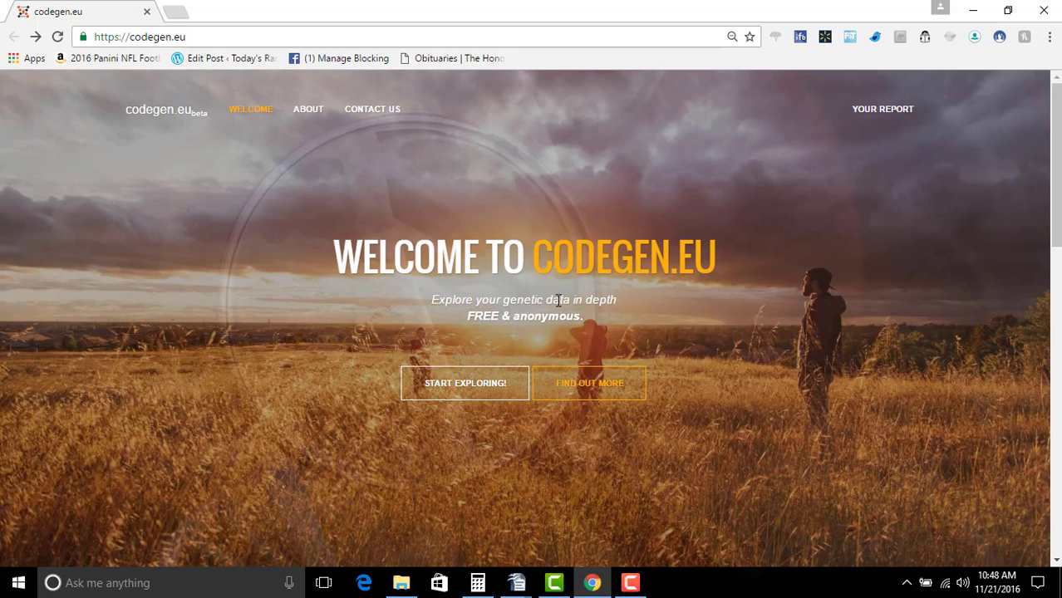
mouse_move(702, 296)
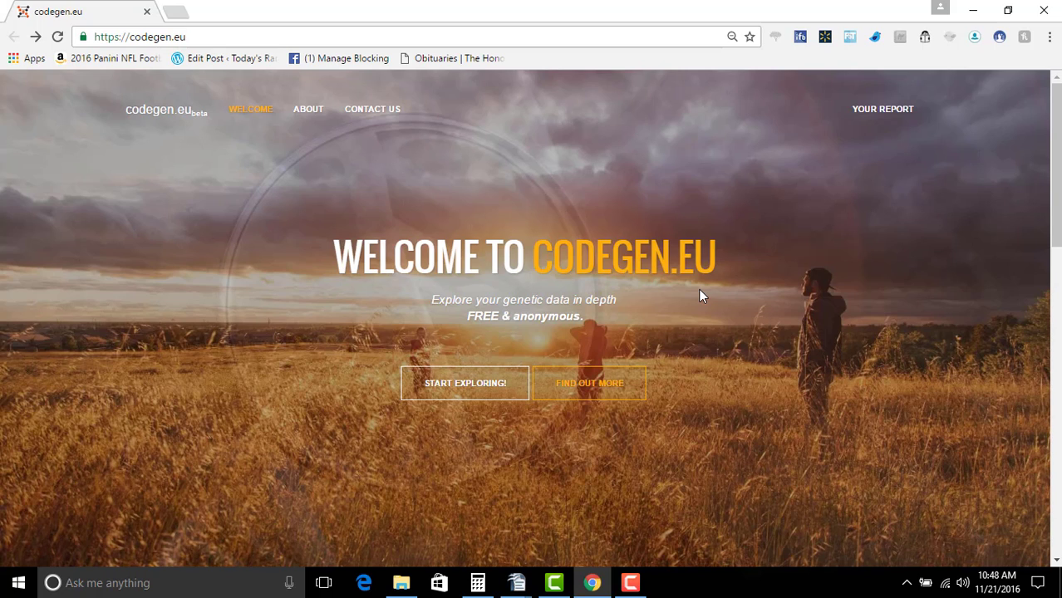
mouse_move(465, 371)
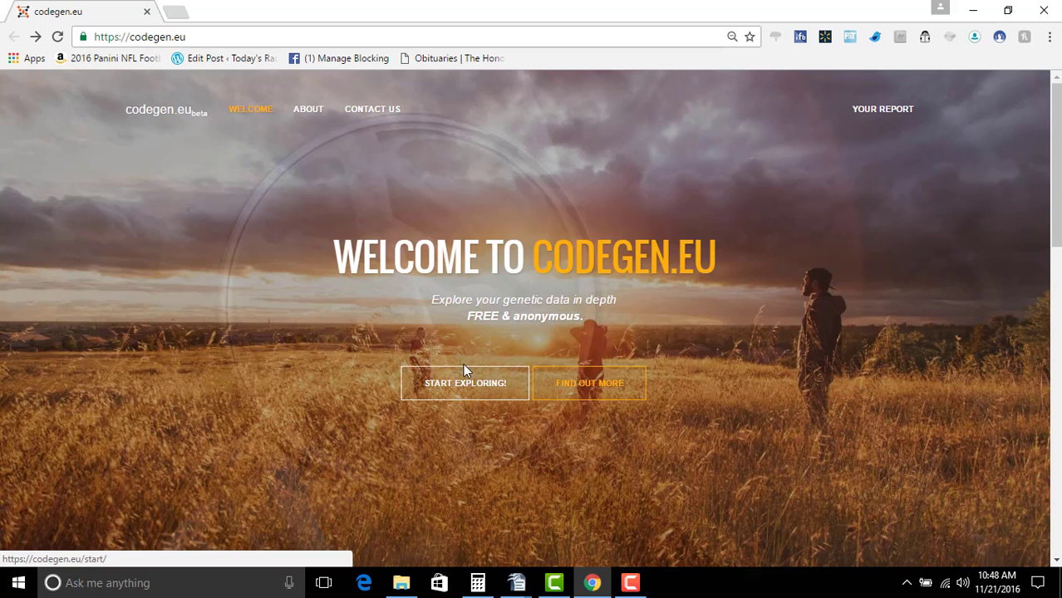
left_click(465, 383)
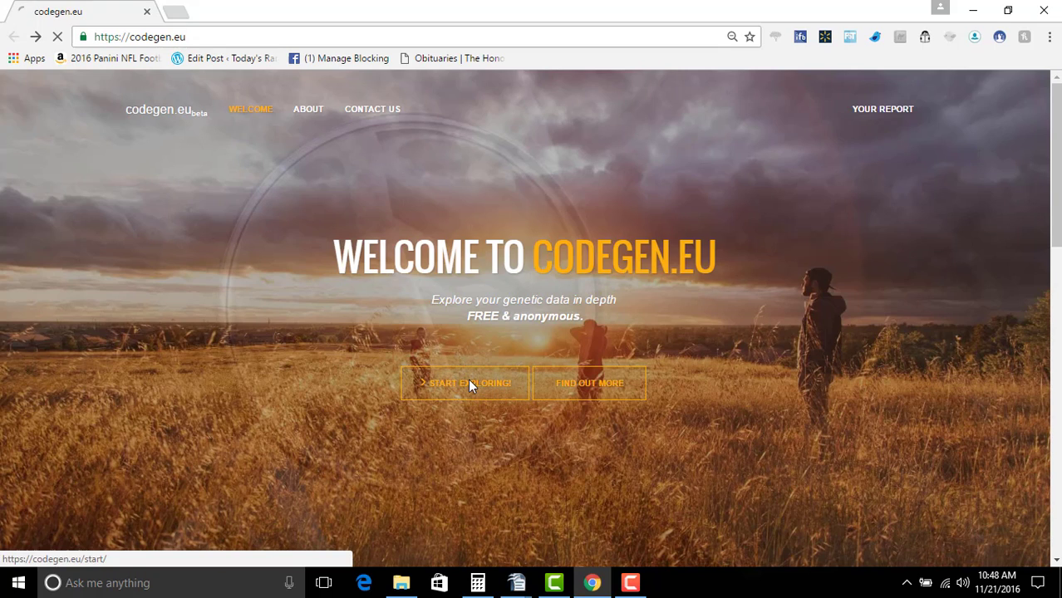
Expand the 'ADVANCED: DOWNLOADED GENOME FILE' upload section on the codegen.eu start page
left_click(466, 383)
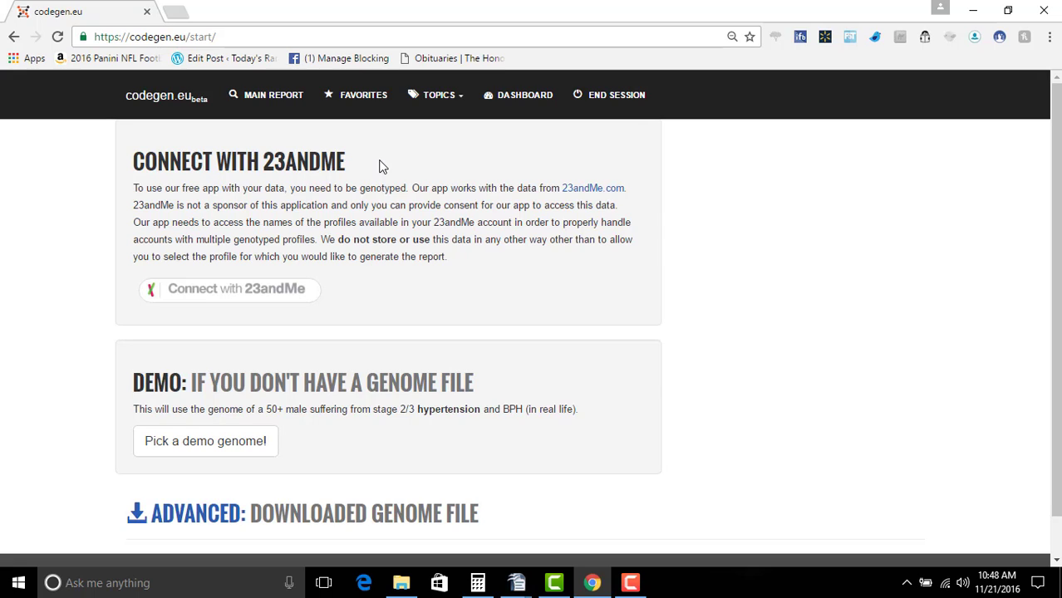
mouse_move(463, 413)
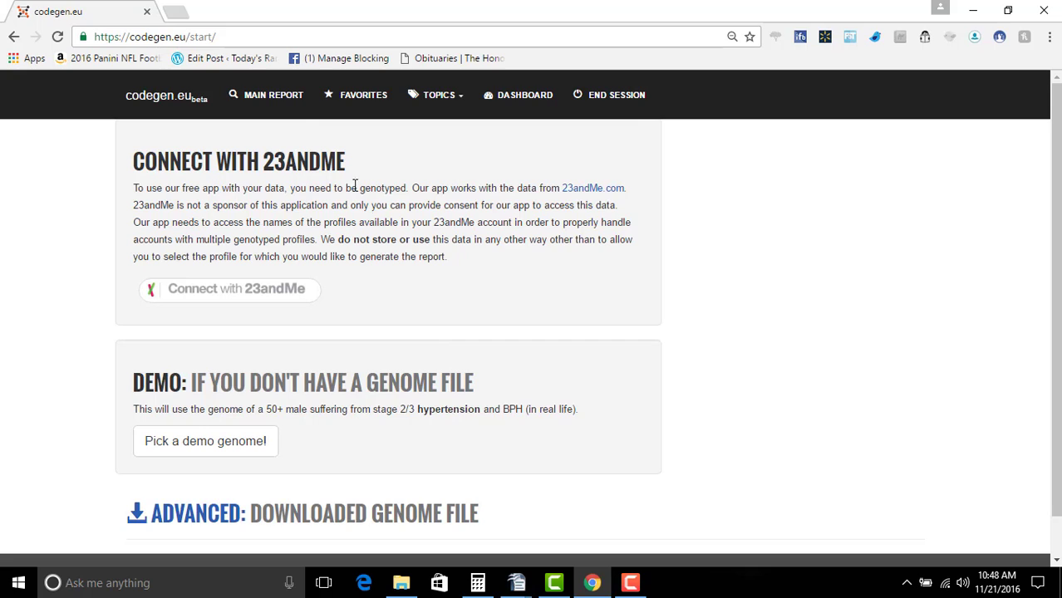
mouse_move(247, 305)
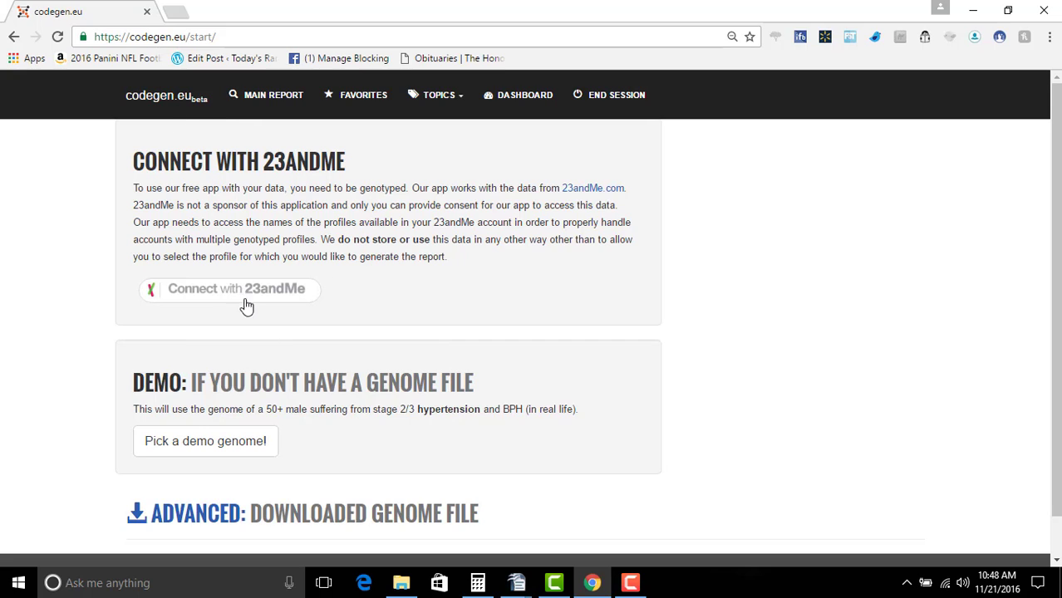
mouse_move(275, 309)
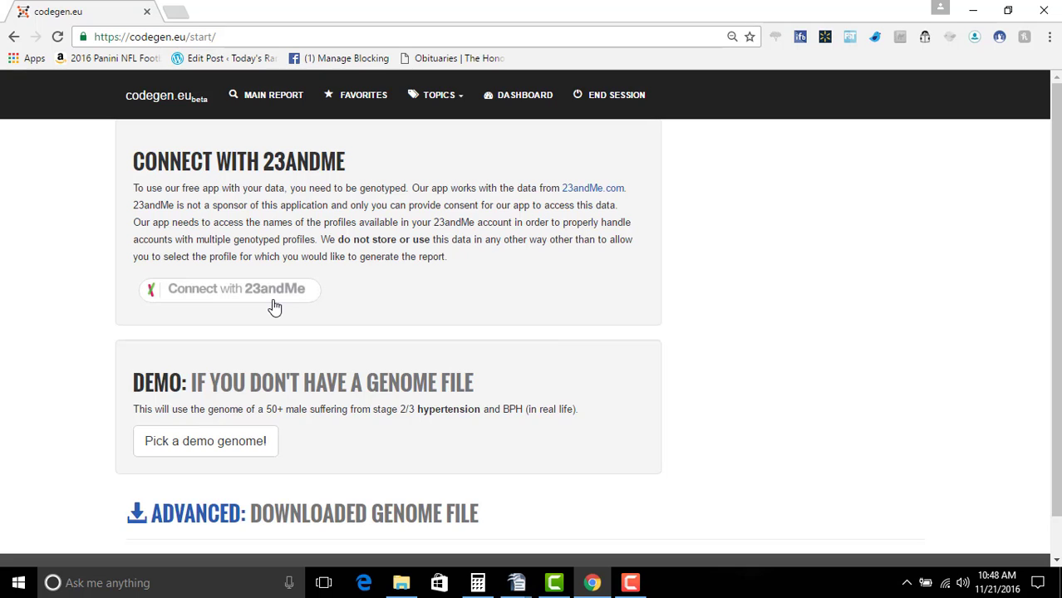
mouse_move(439, 322)
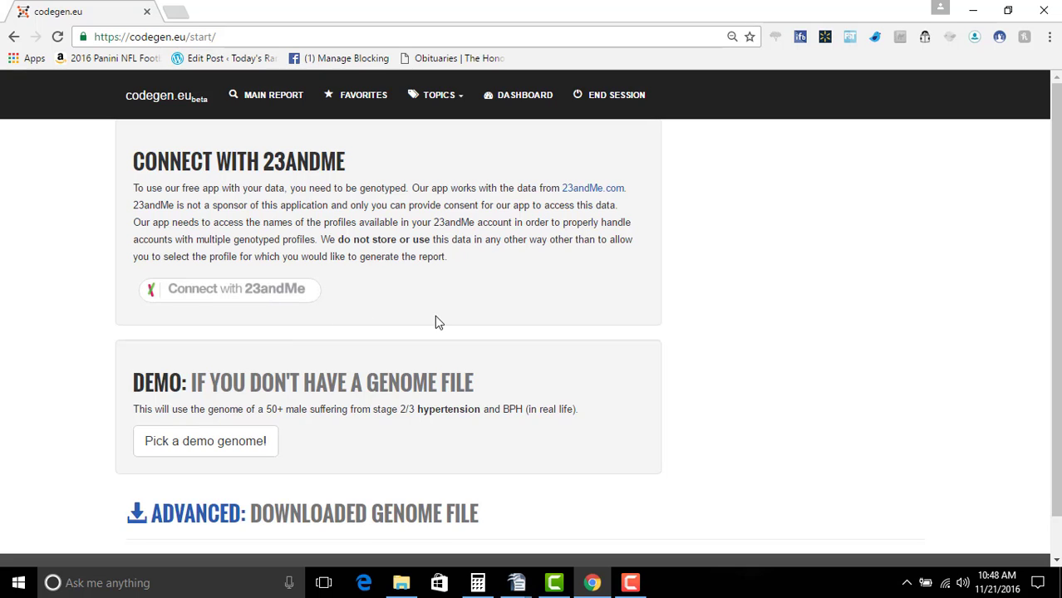
scroll("down", 3)
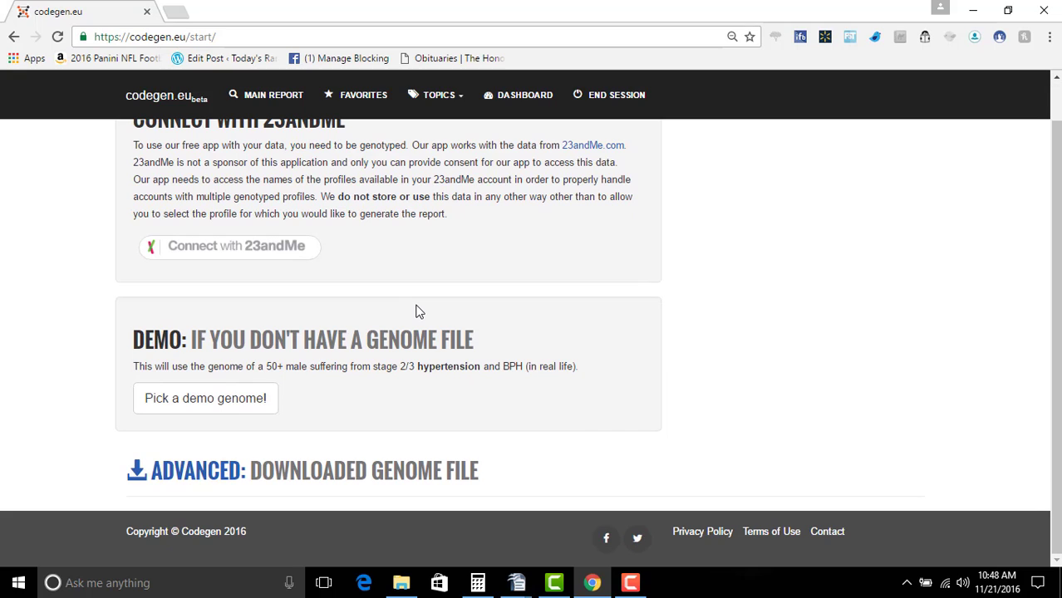
mouse_move(216, 491)
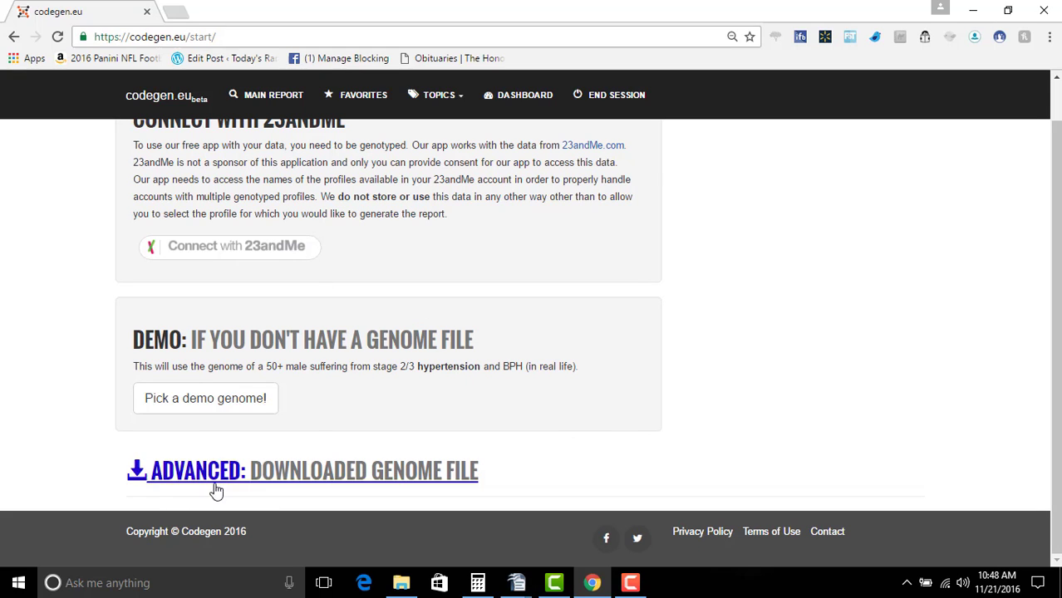
mouse_move(325, 482)
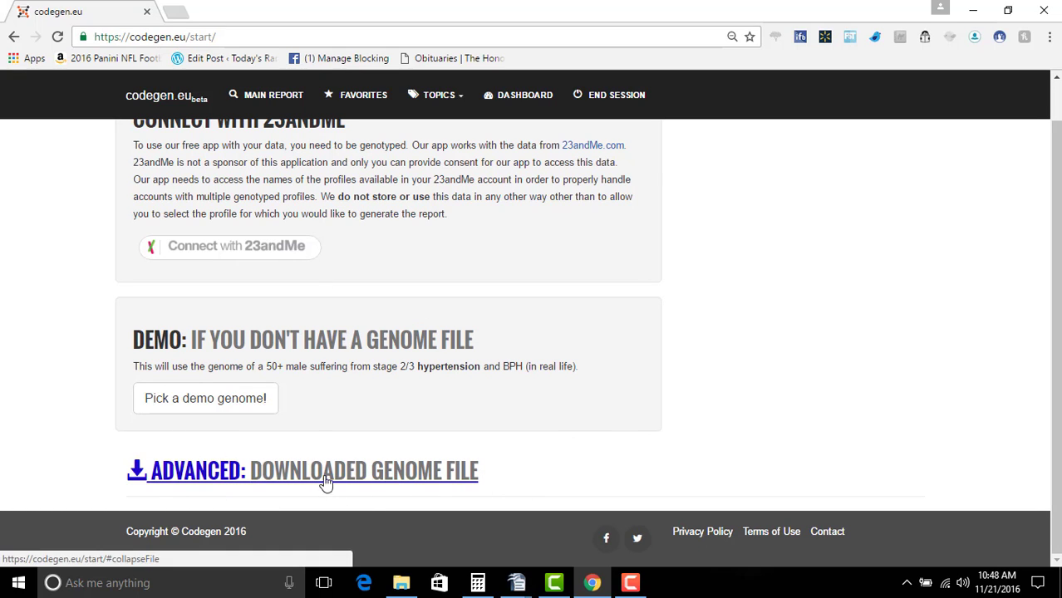
left_click(325, 470)
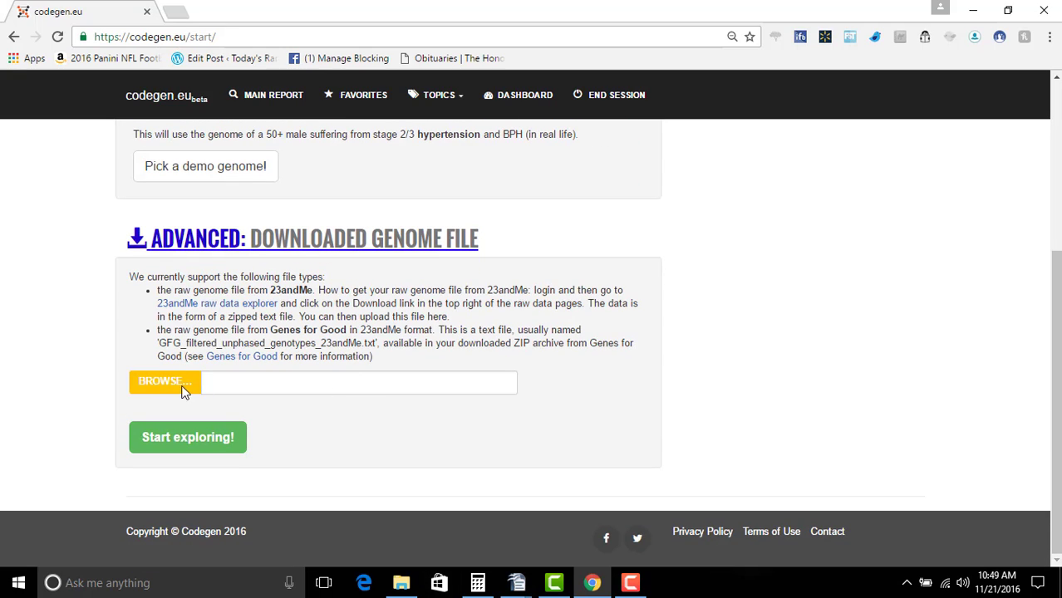
mouse_move(174, 391)
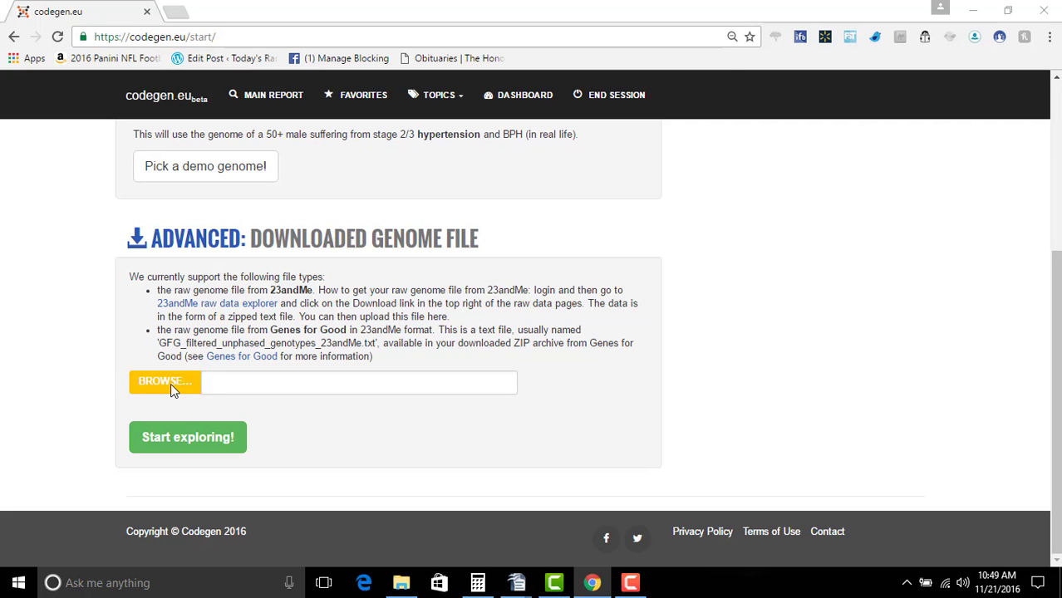
From the upload file picker, open the PRIVATE archive in Downloads with full file names visible
left_click(165, 381)
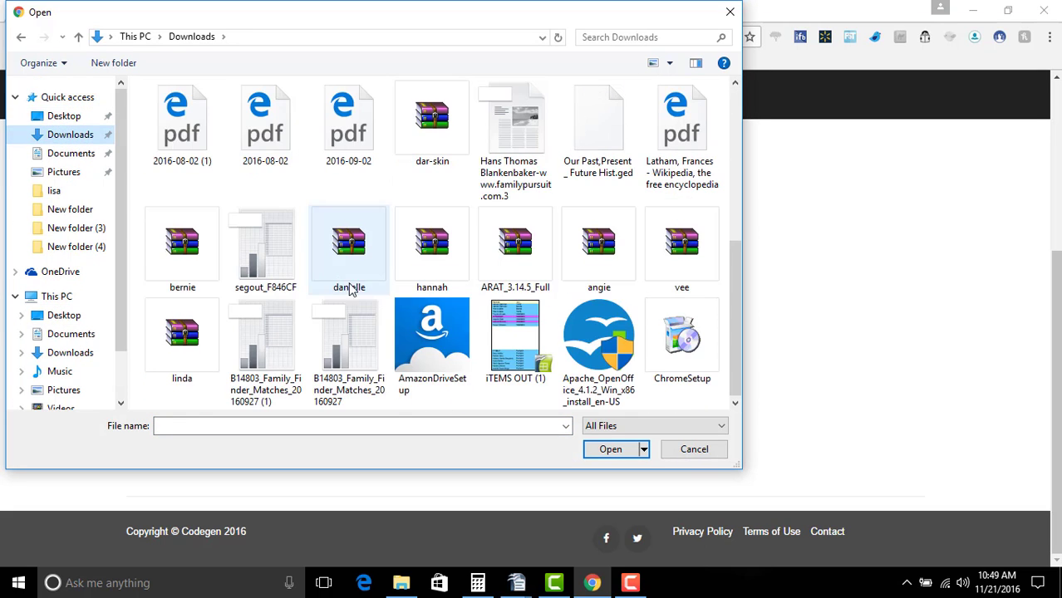
mouse_move(515, 341)
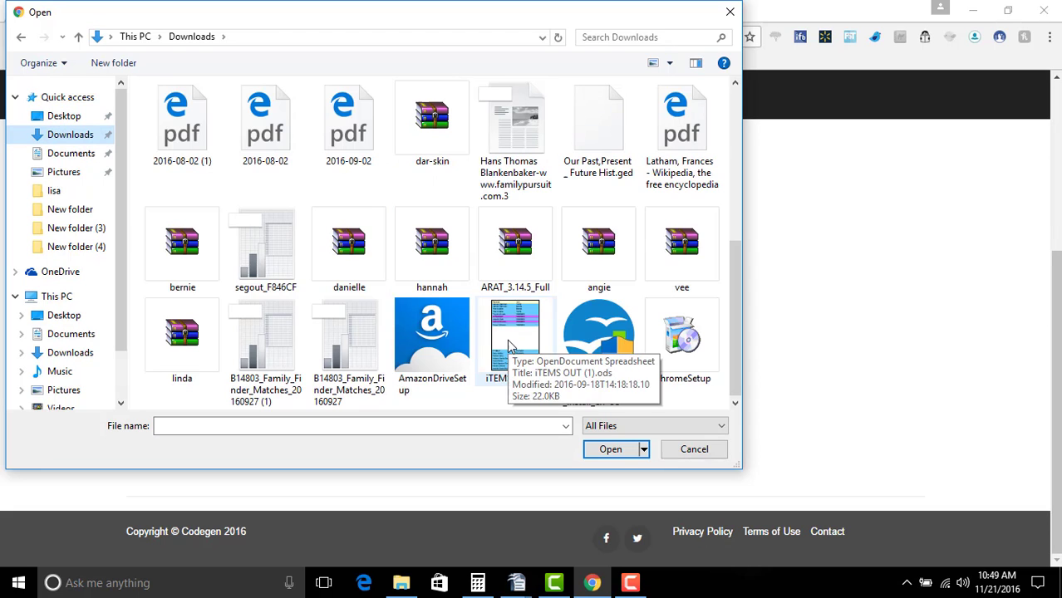
scroll("down", 3)
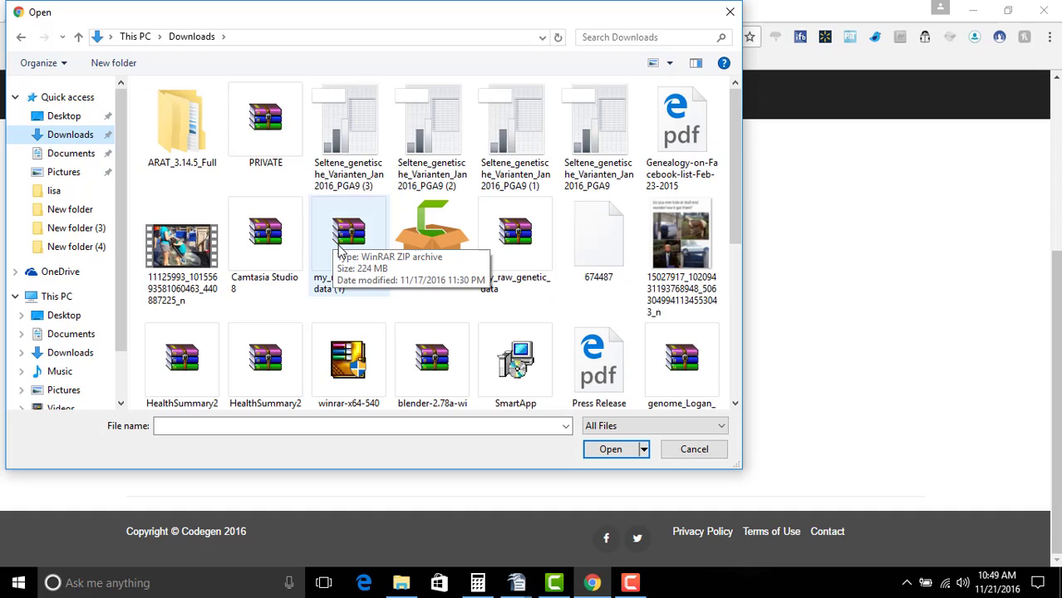
mouse_move(356, 305)
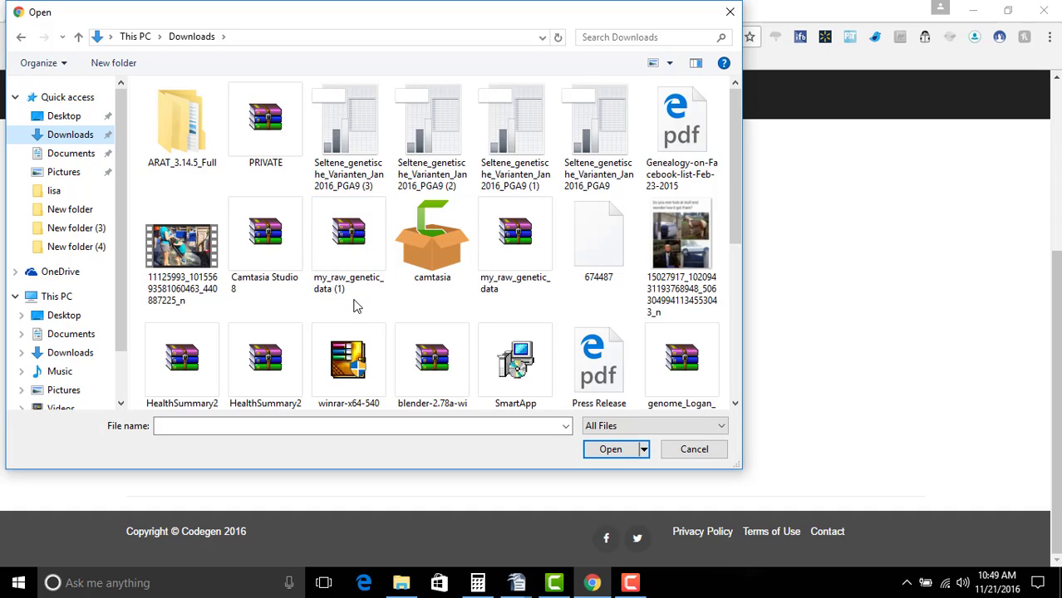
left_click(265, 121)
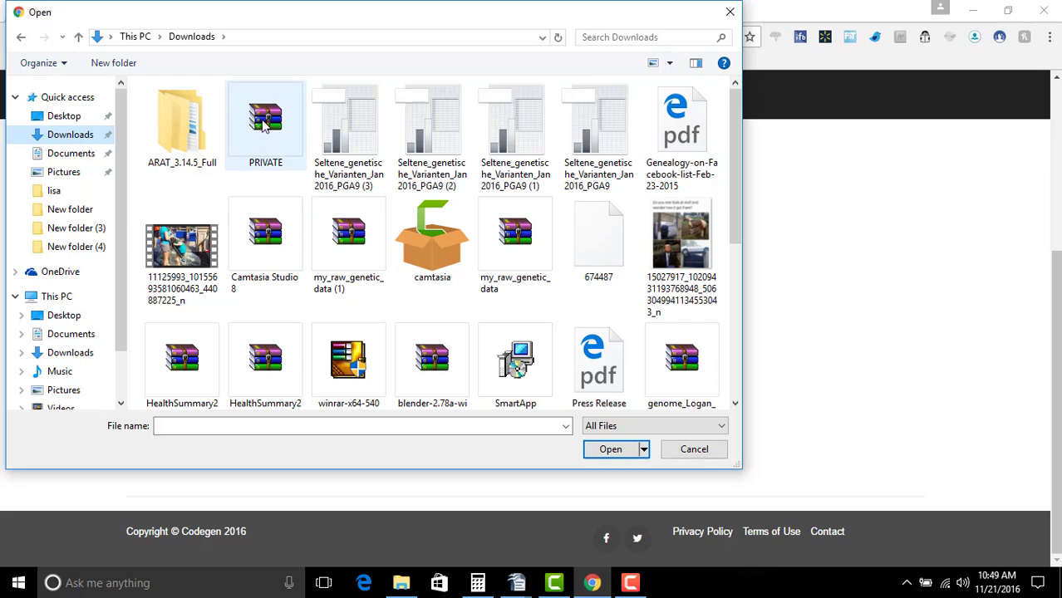
mouse_move(266, 121)
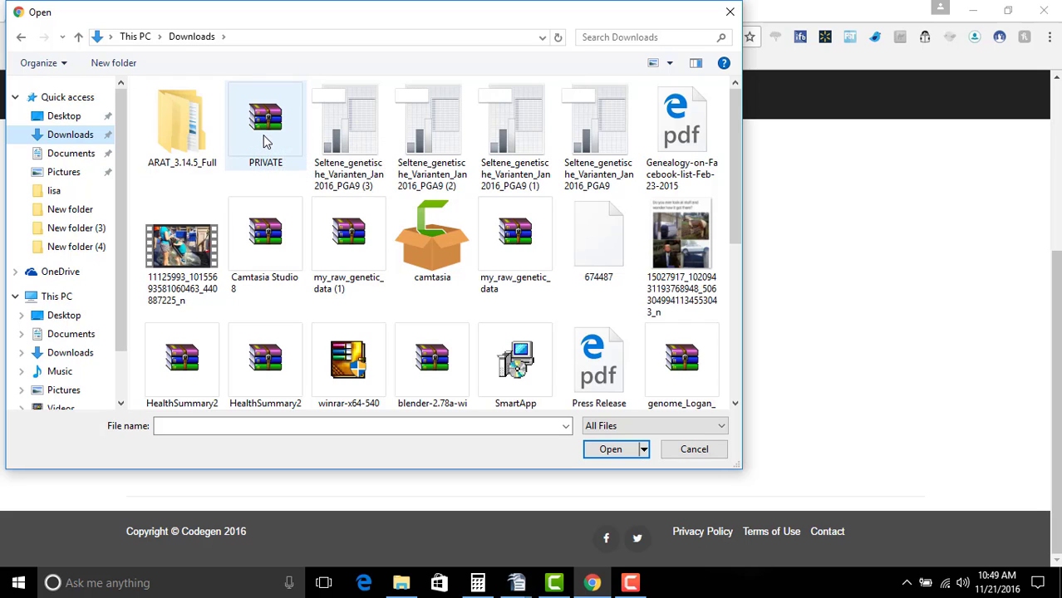
right_click(265, 121)
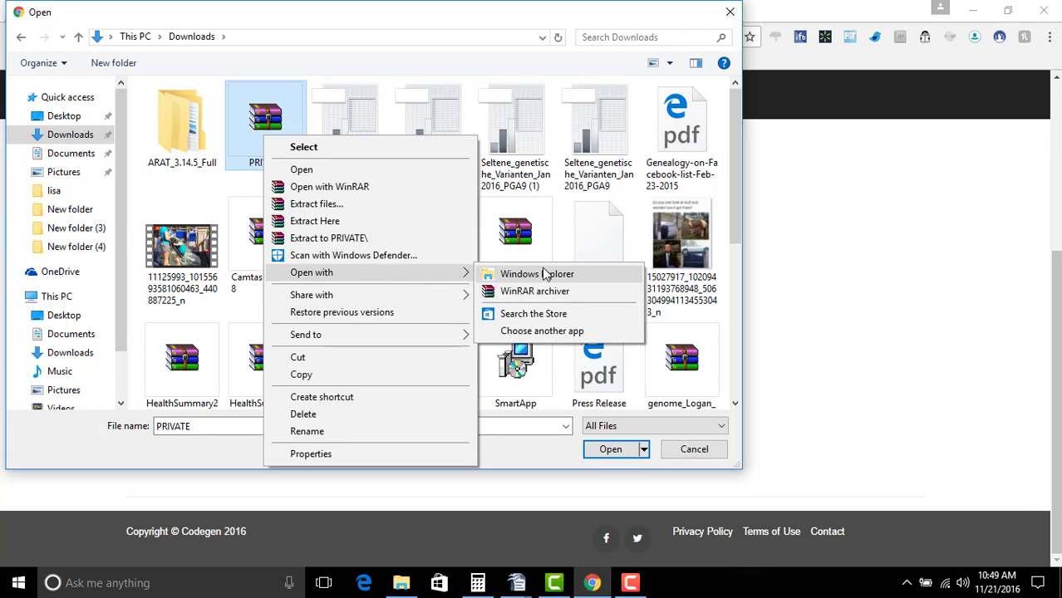
left_click(537, 273)
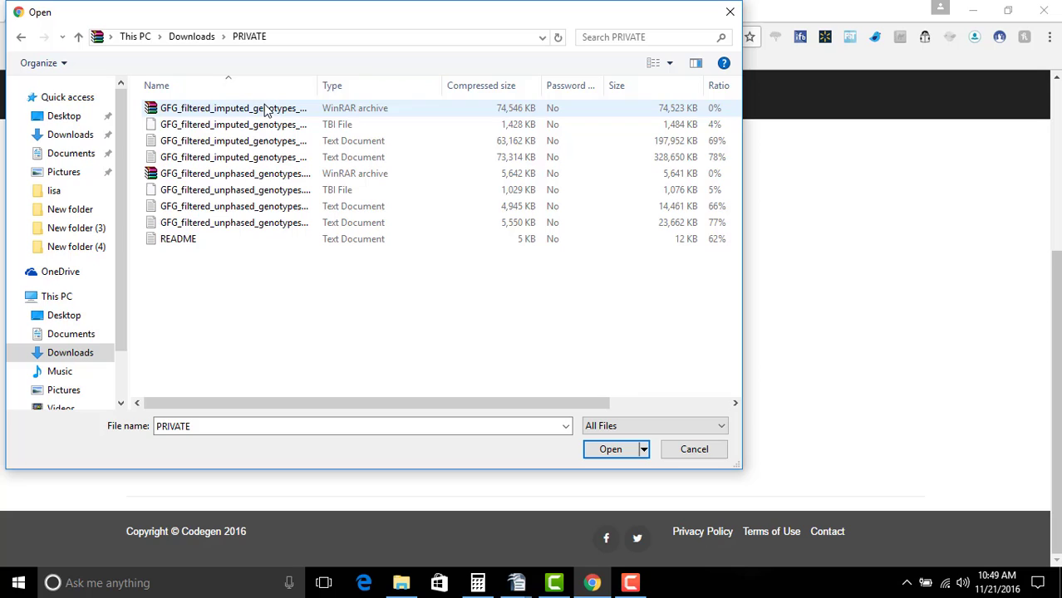
left_click(236, 206)
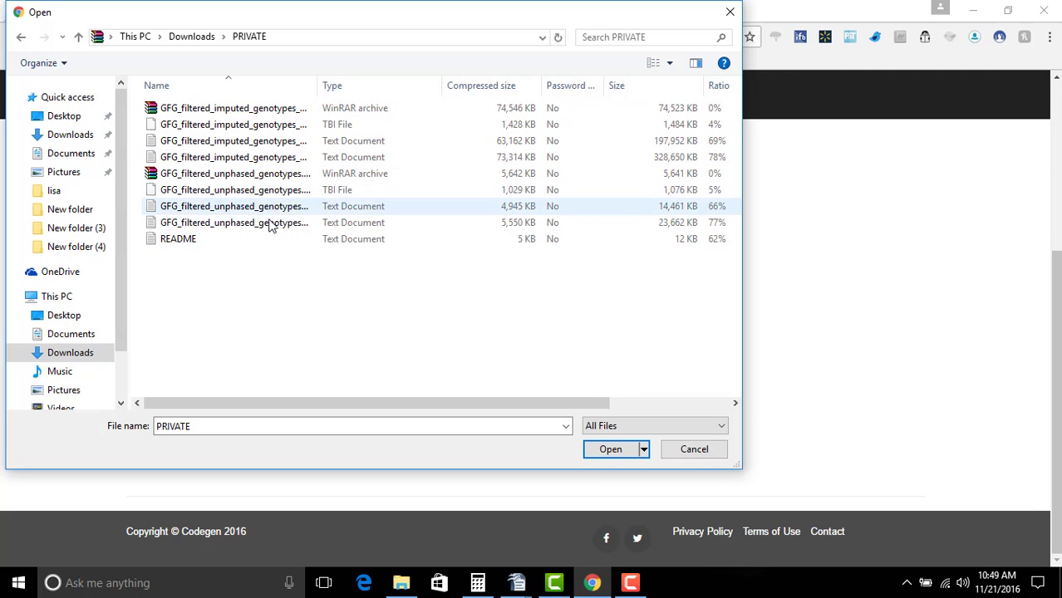
left_click(233, 107)
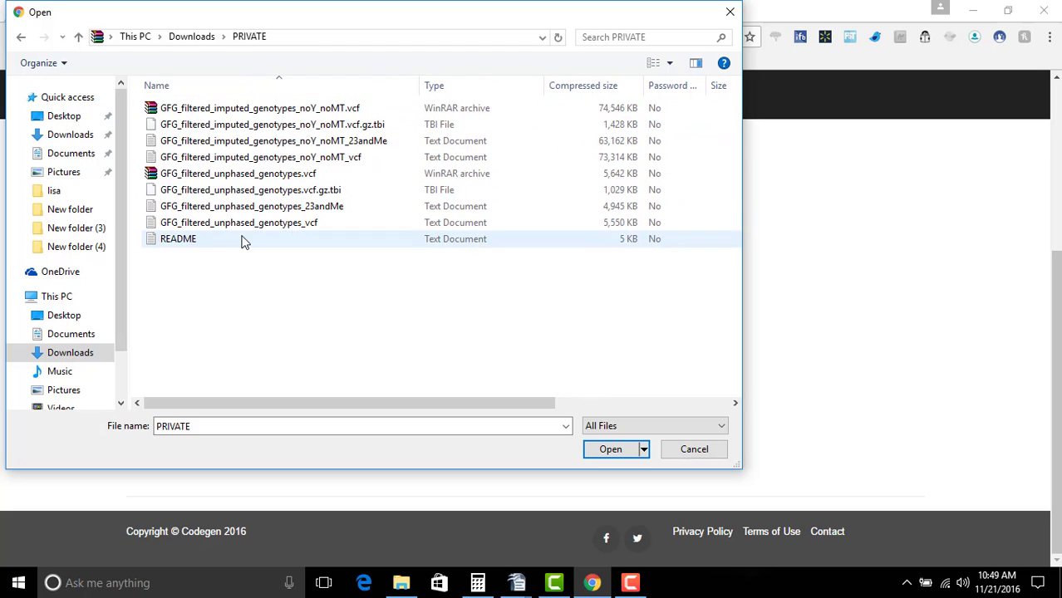
Copy GFG_filtered_unphased_genotypes_23andMe and paste it onto the desktop
left_click(251, 206)
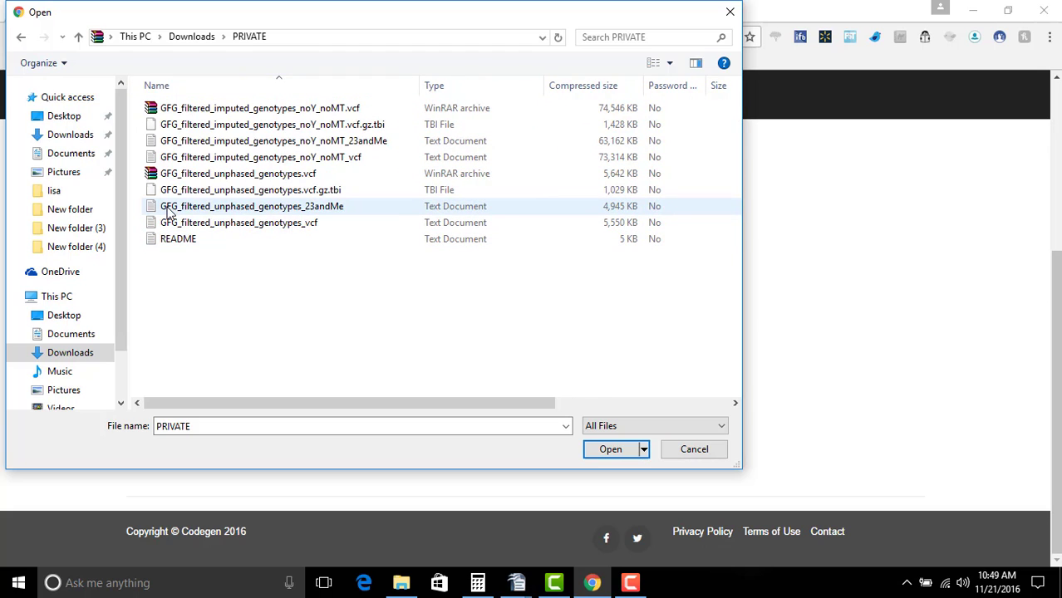
mouse_move(208, 216)
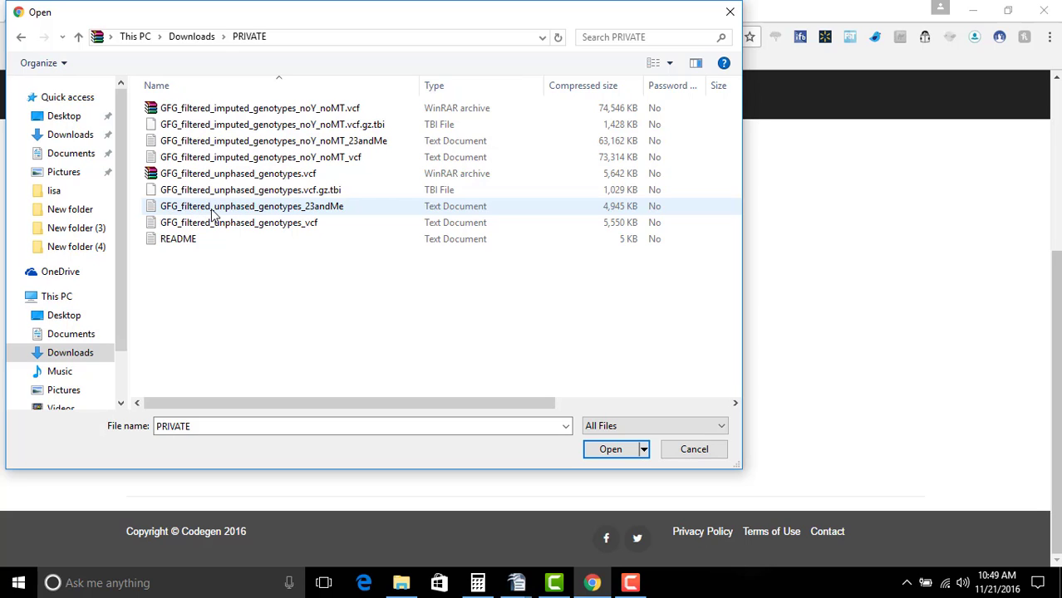
left_click(251, 206)
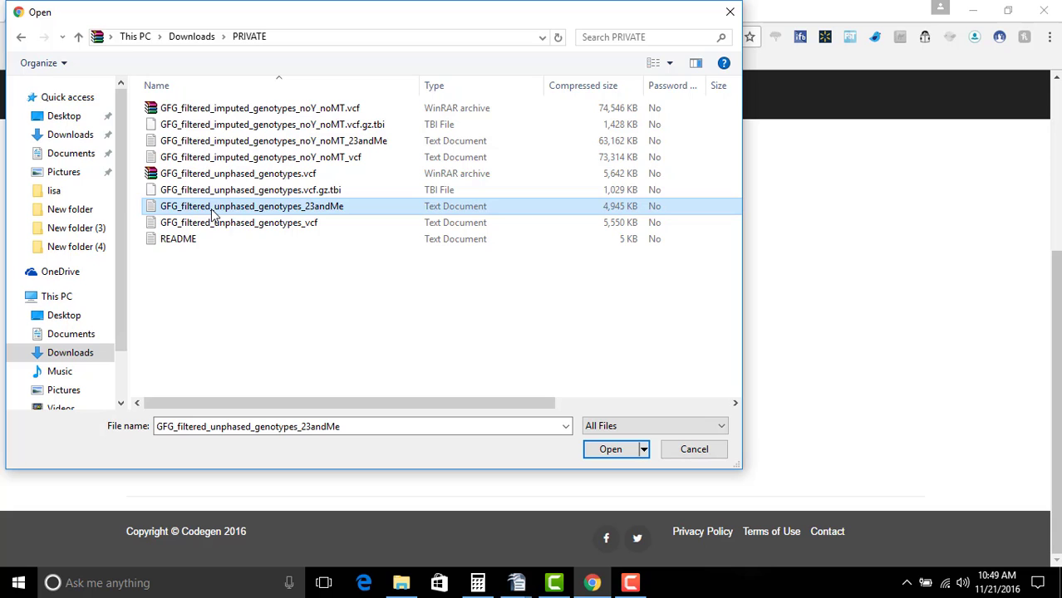
right_click(251, 206)
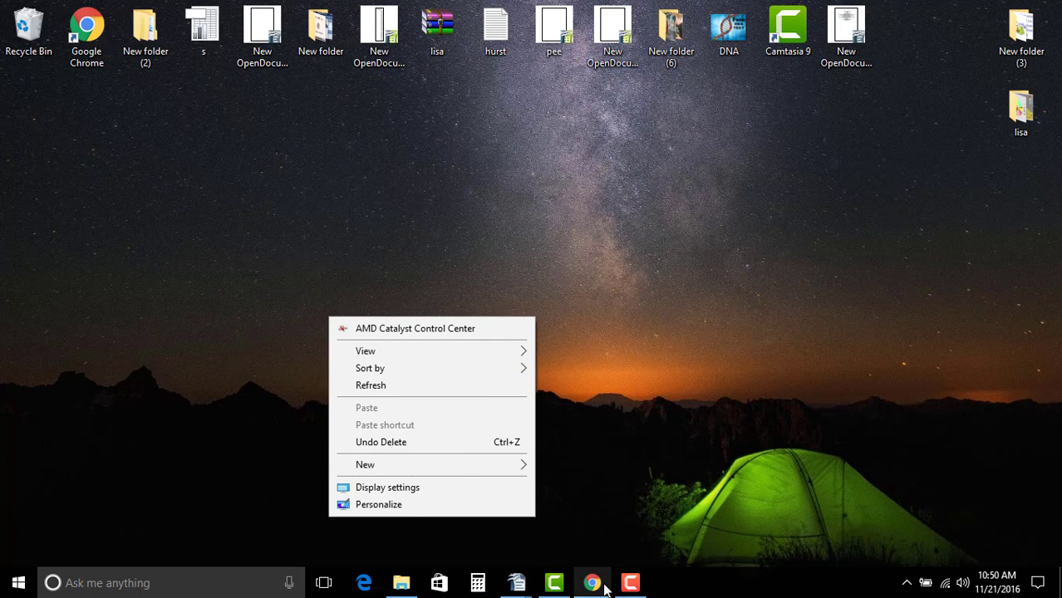
left_click(591, 583)
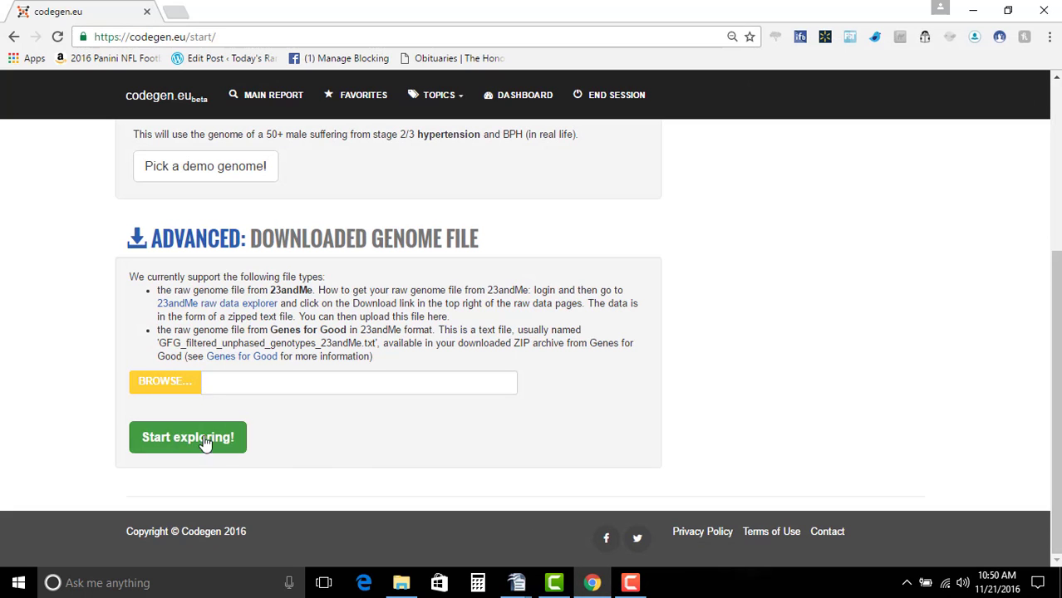
right_click(374, 249)
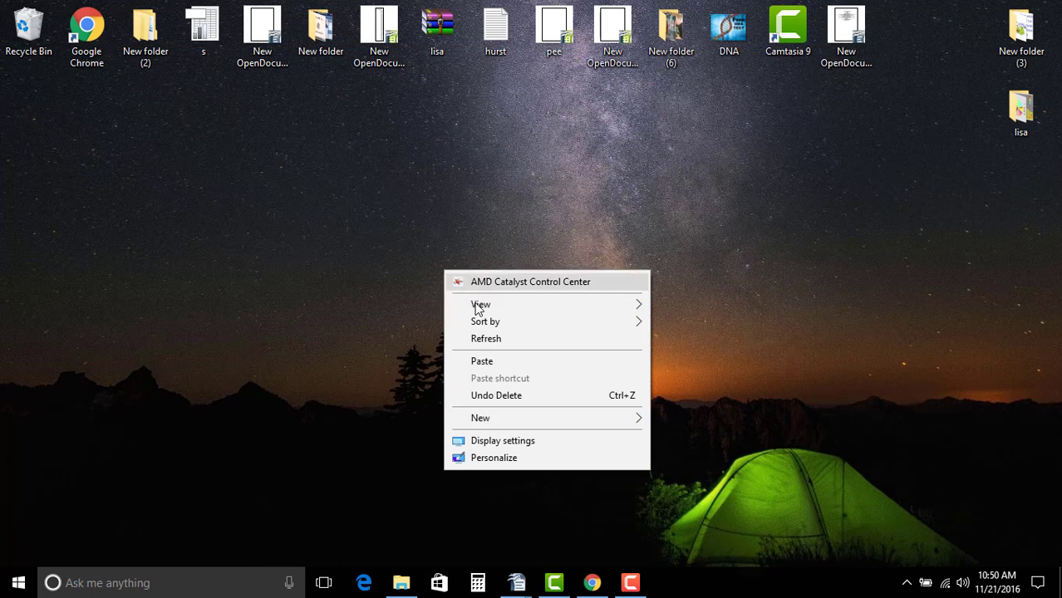
left_click(482, 360)
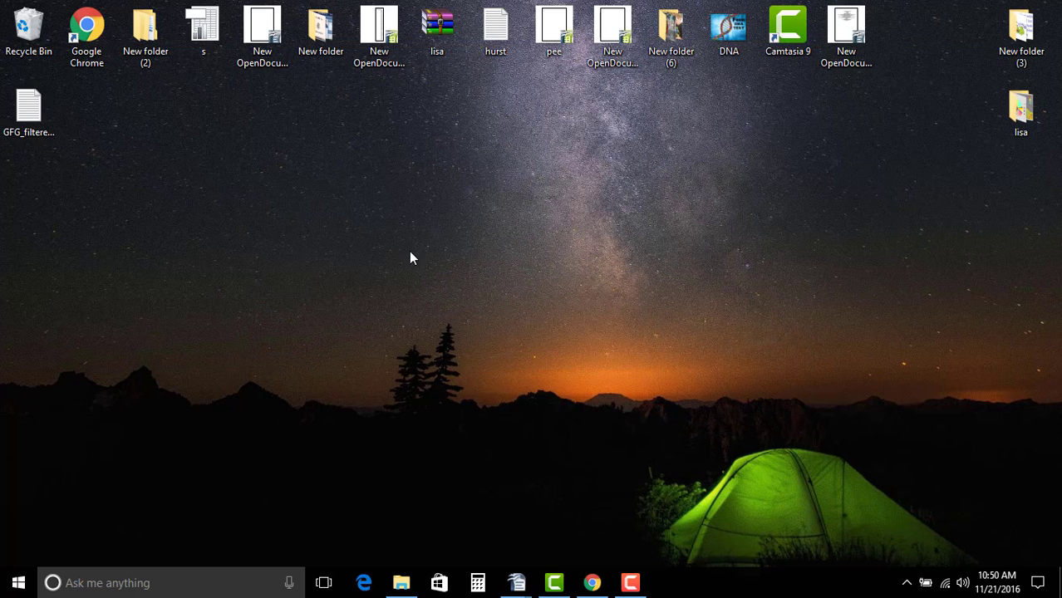
Compress the desktop genotype file into a ZIP archive and return to Chrome
left_click(29, 108)
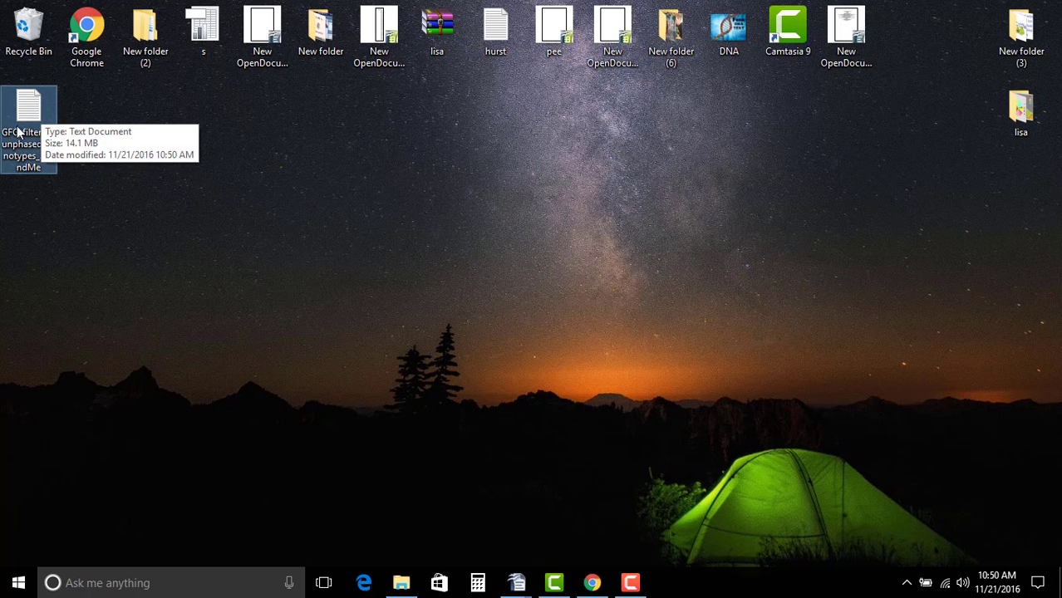
right_click(28, 125)
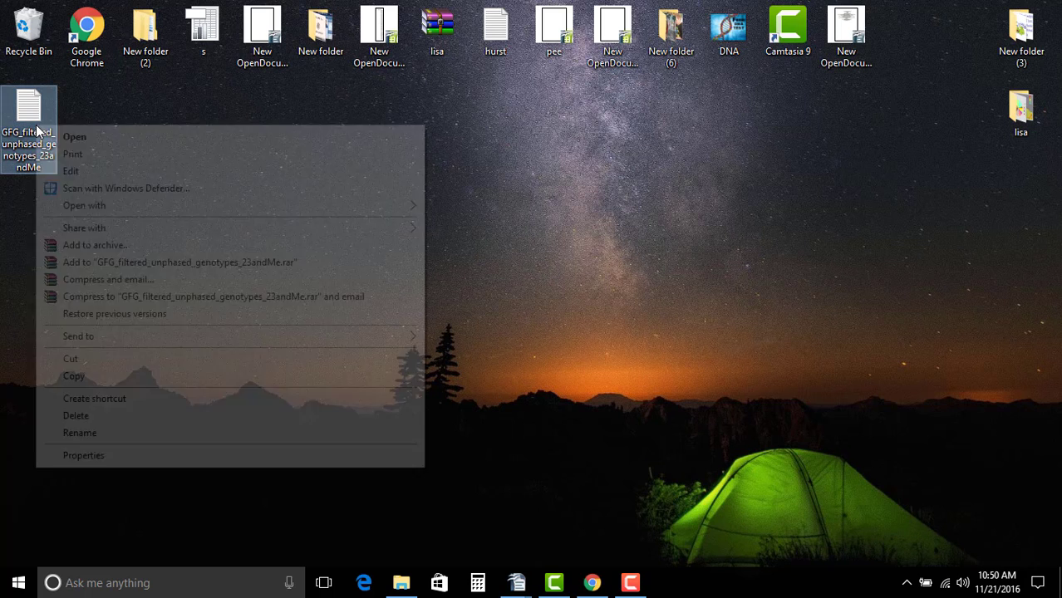
mouse_move(148, 336)
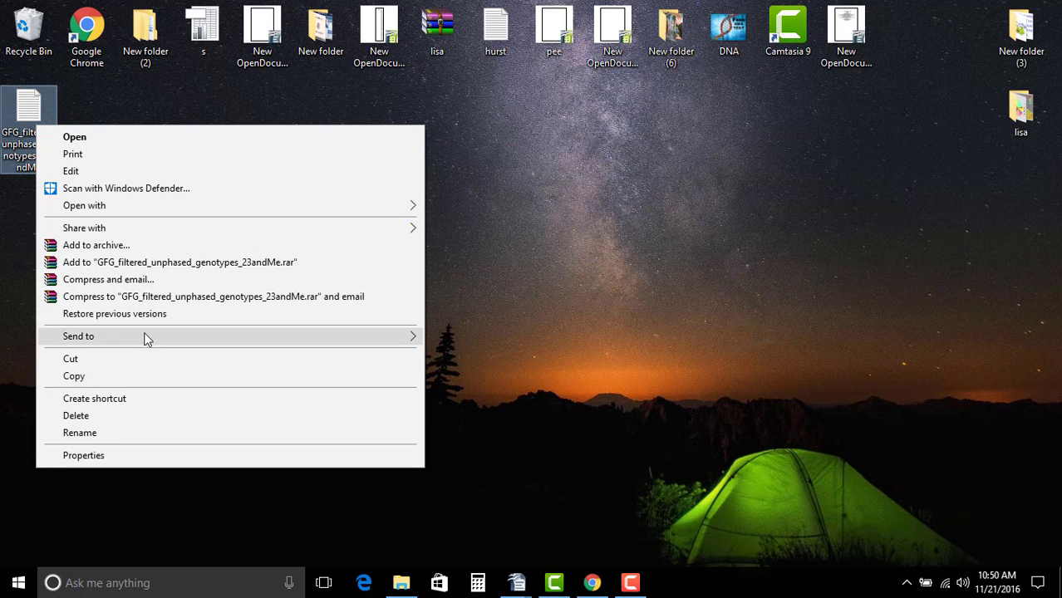
mouse_move(29, 108)
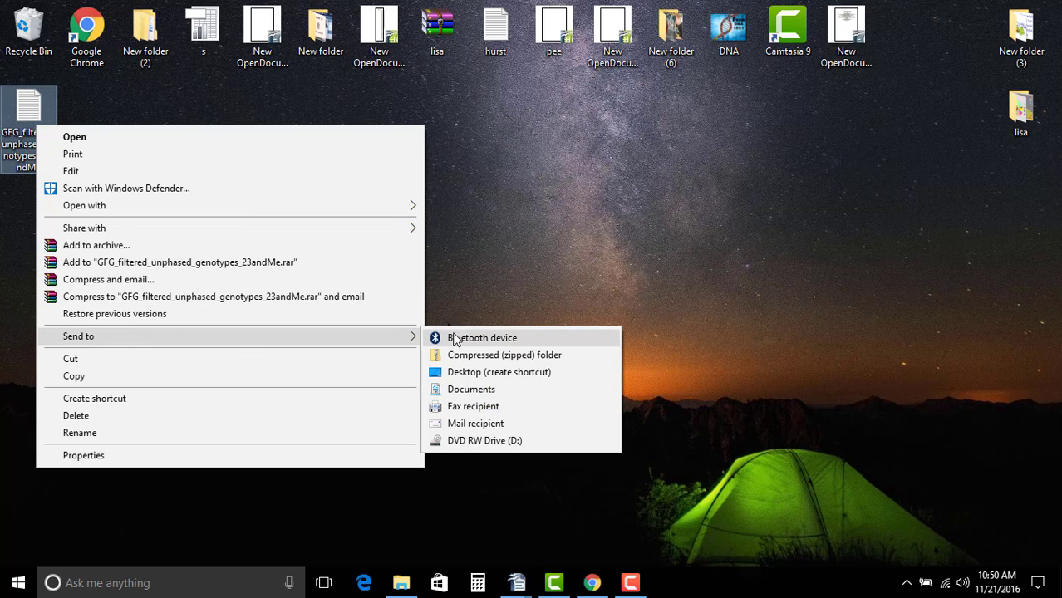
left_click(487, 365)
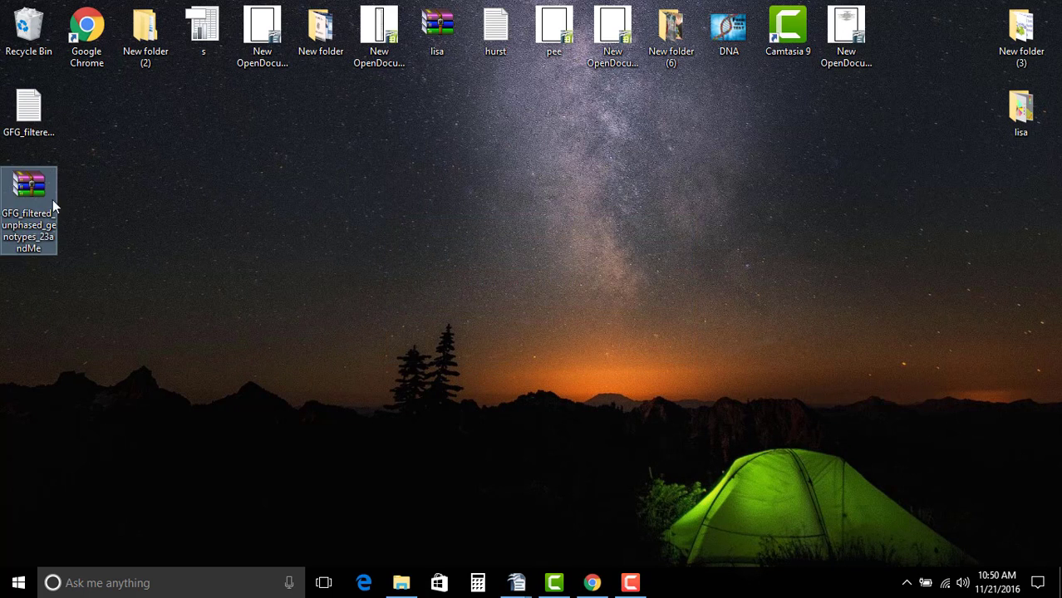
mouse_move(29, 200)
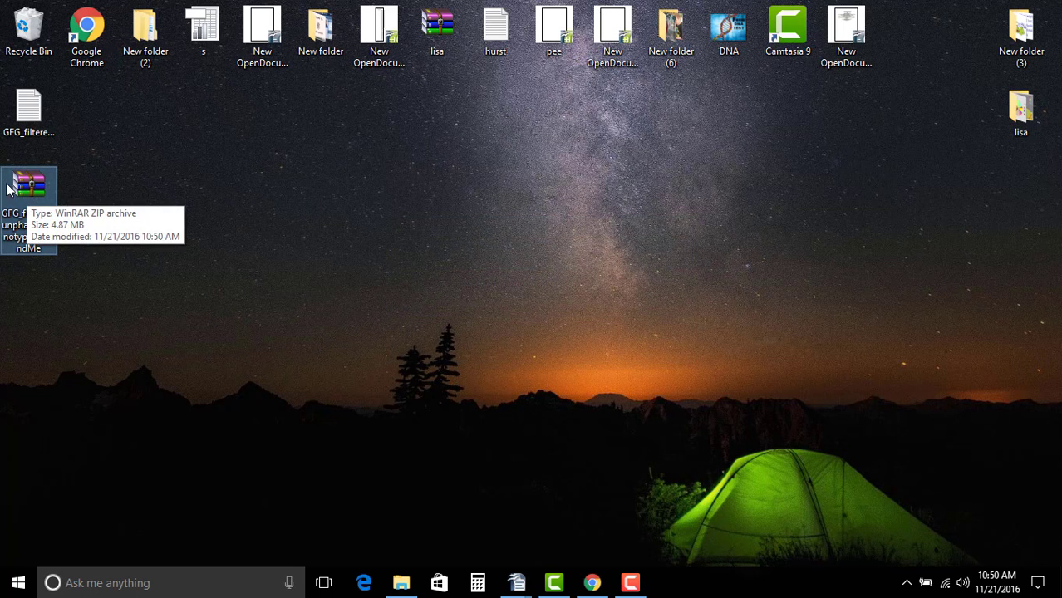
left_click(592, 583)
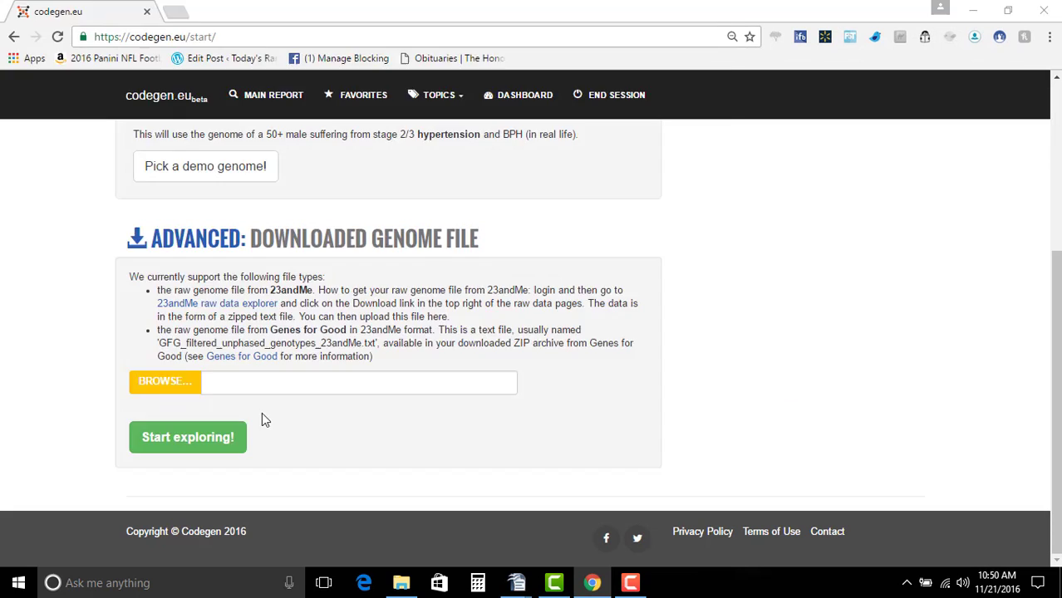
Upload GFG_filtered_unphased_genotypes_23andMe.zip from the Desktop to codegen.eu
left_click(164, 381)
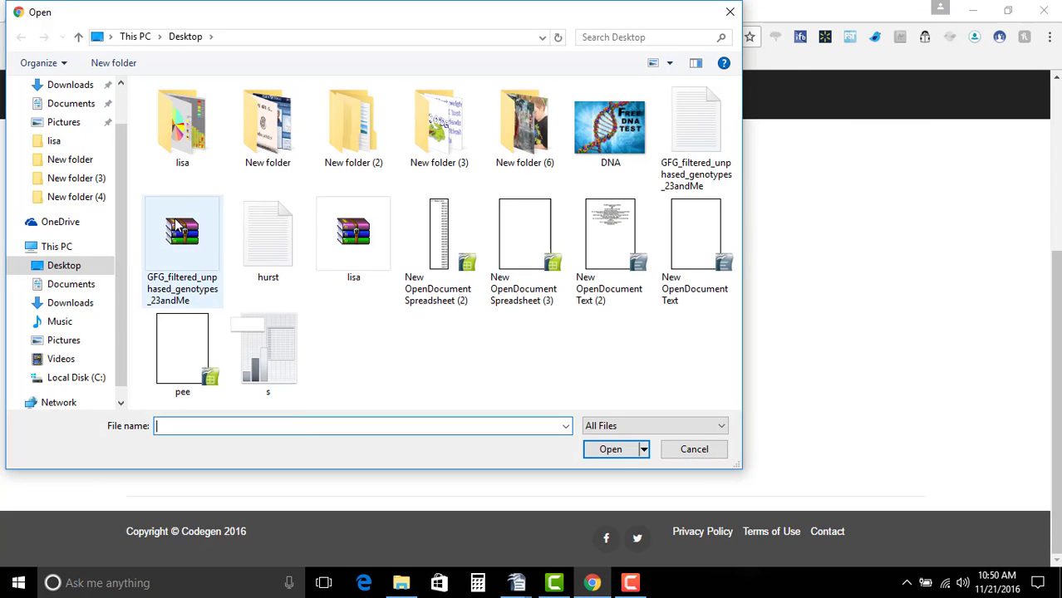
left_click(182, 233)
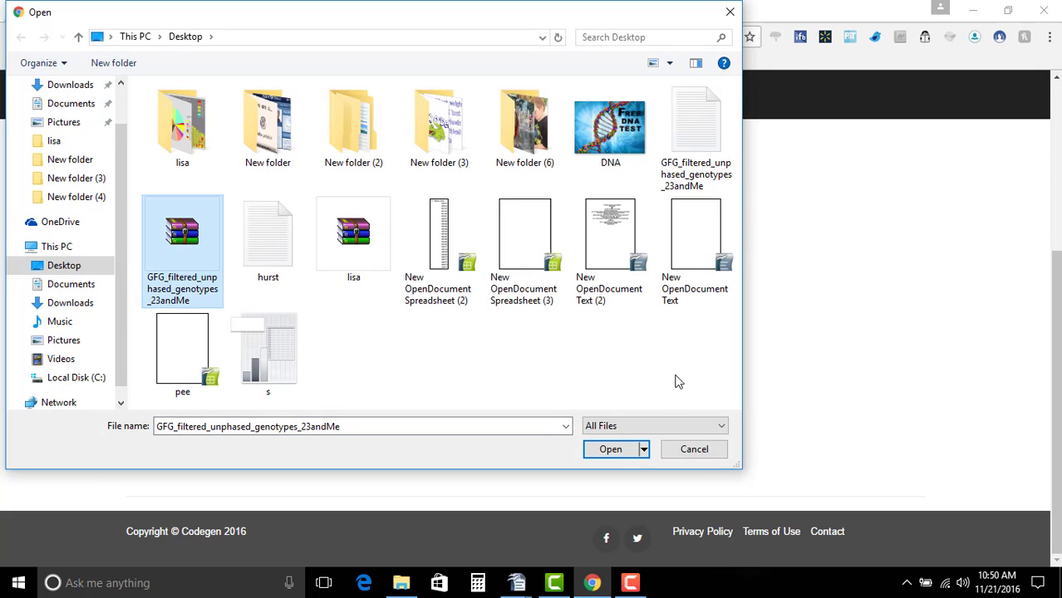
left_click(610, 449)
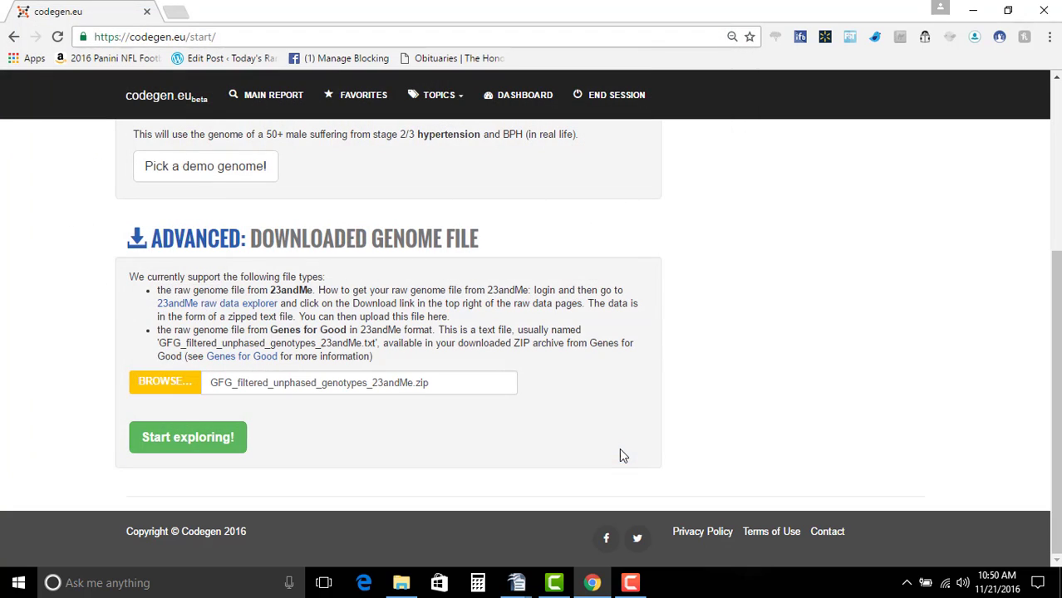
left_click(187, 437)
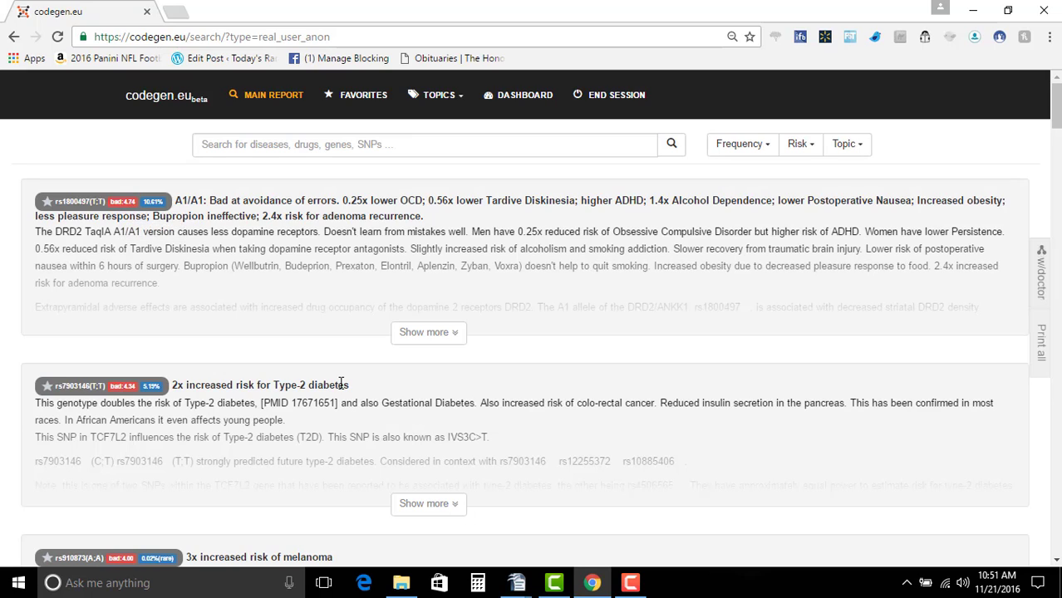
mouse_move(209, 458)
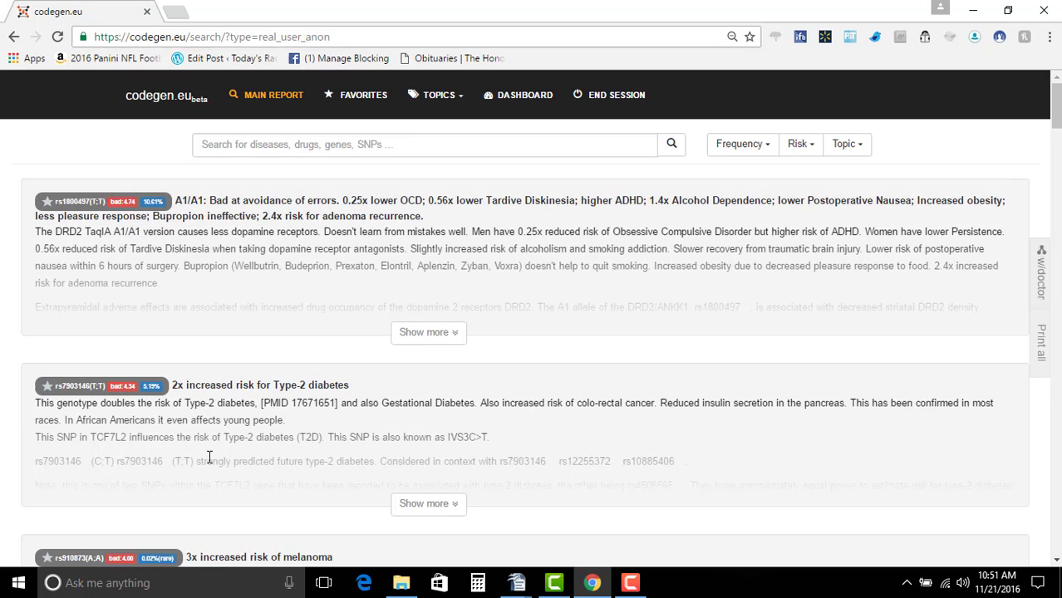
mouse_move(428, 332)
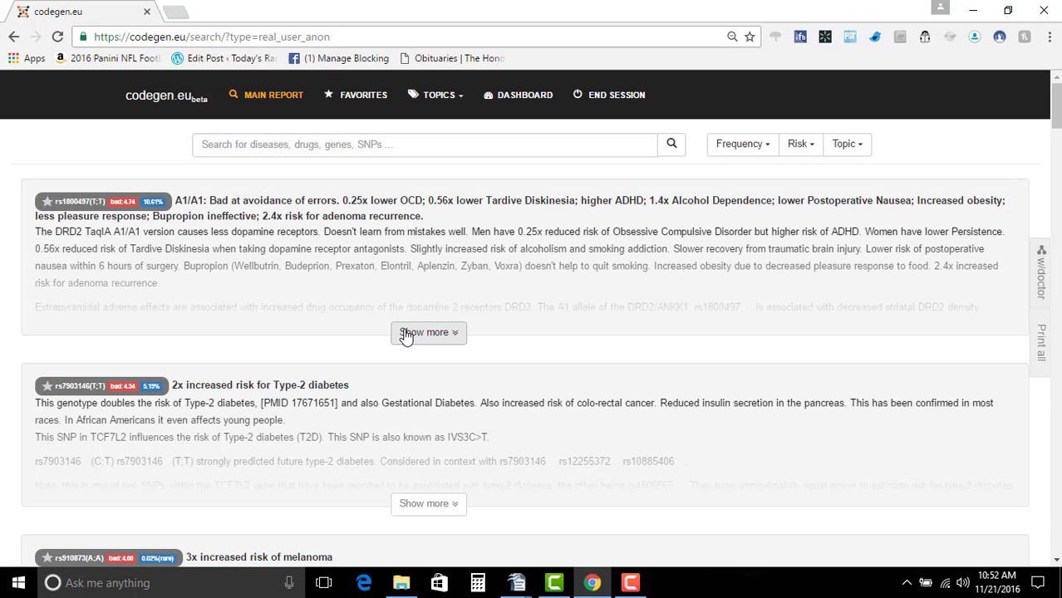
mouse_move(484, 312)
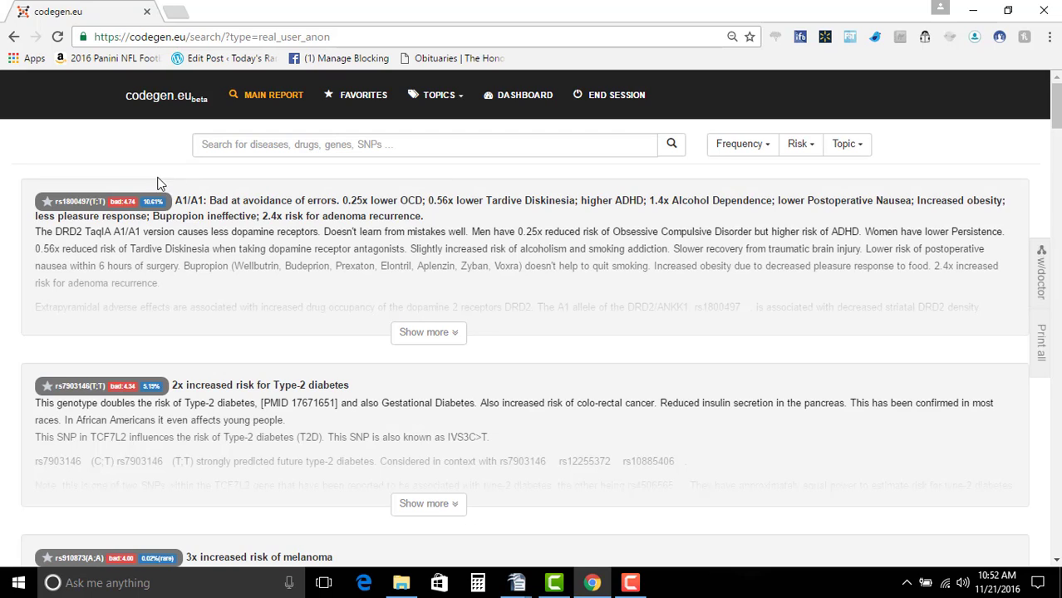
mouse_move(200, 204)
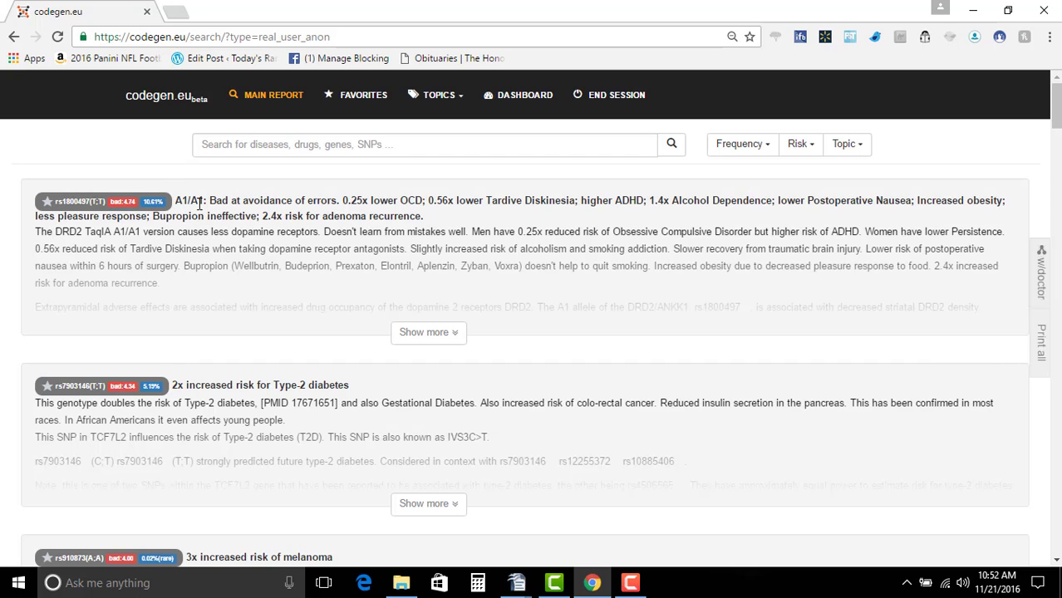
mouse_move(428, 332)
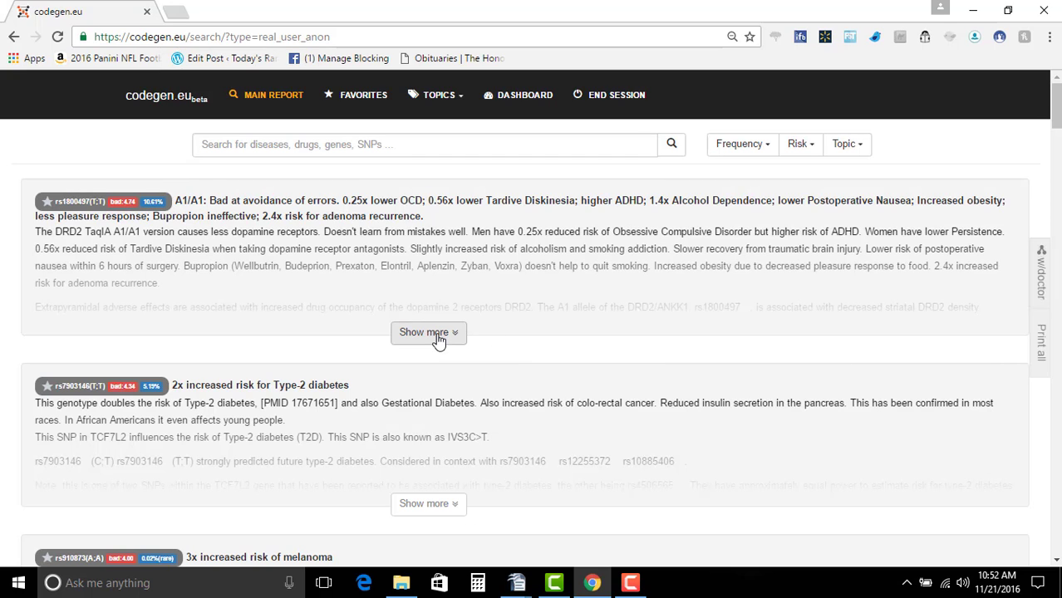
Expand the rs1800497 A1/A1 write-up and scroll through its comments, topics and papers
left_click(428, 332)
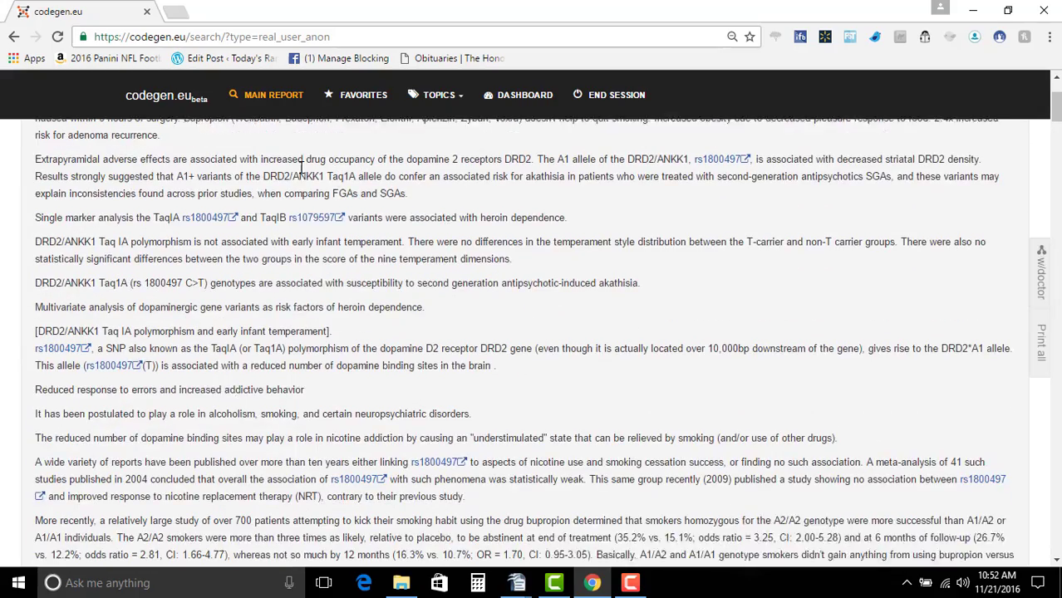
scroll("down", 3)
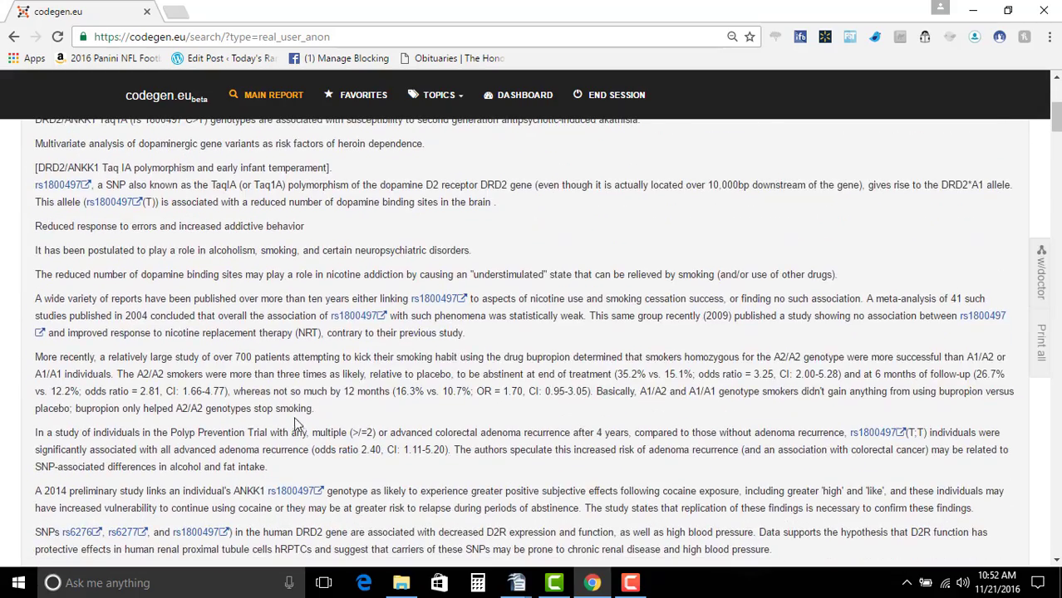
scroll("down", 3)
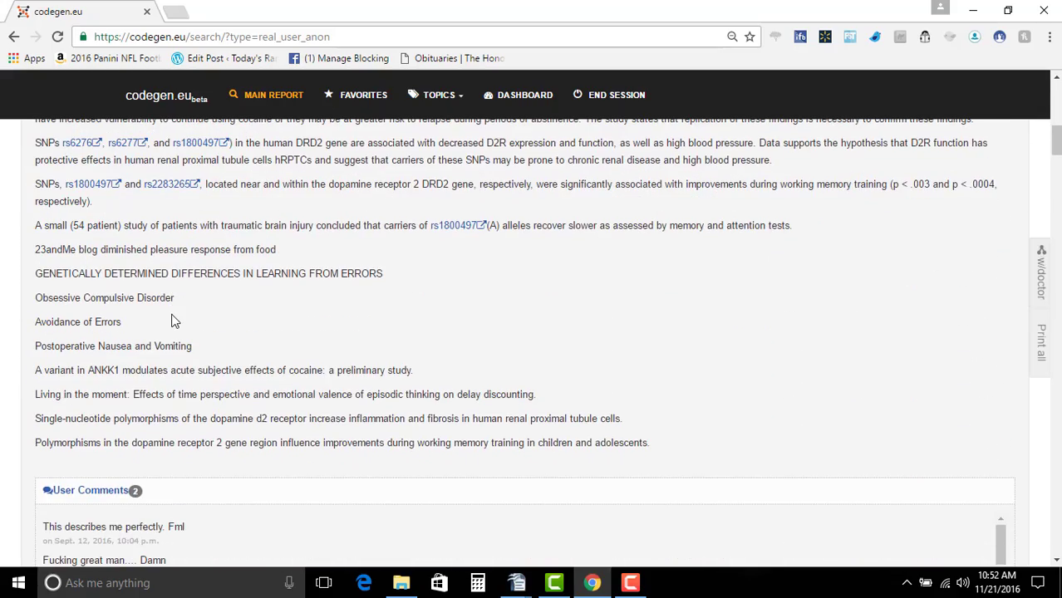
scroll("down", 3)
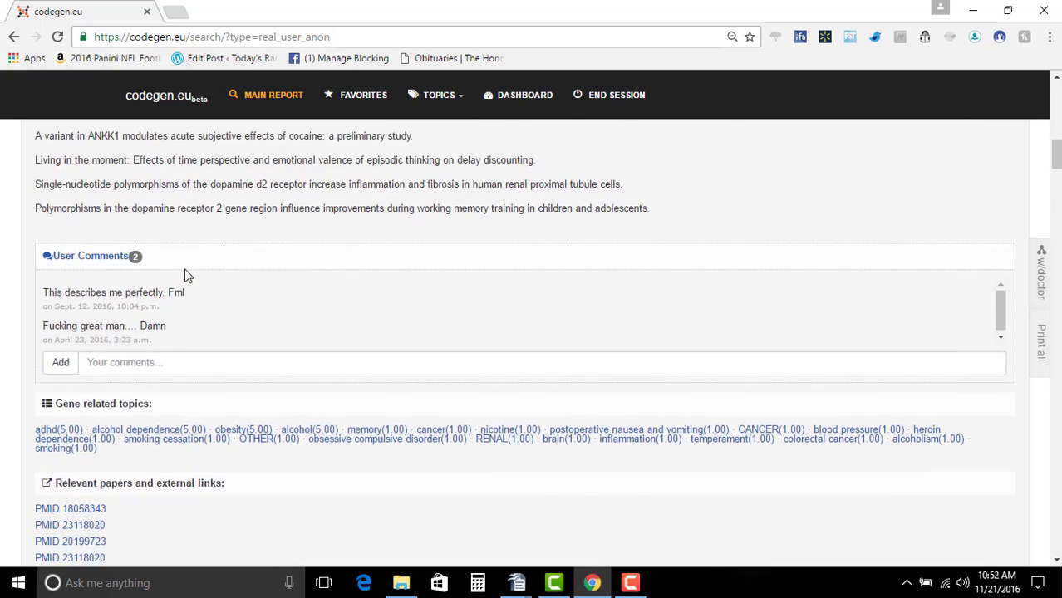
scroll("up", 3)
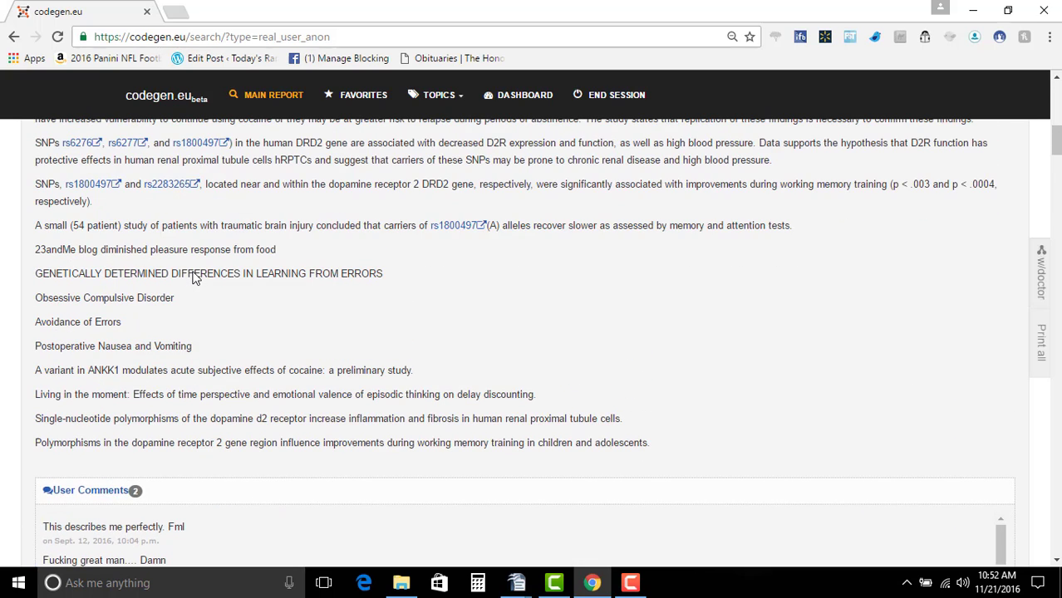
scroll("down", 3)
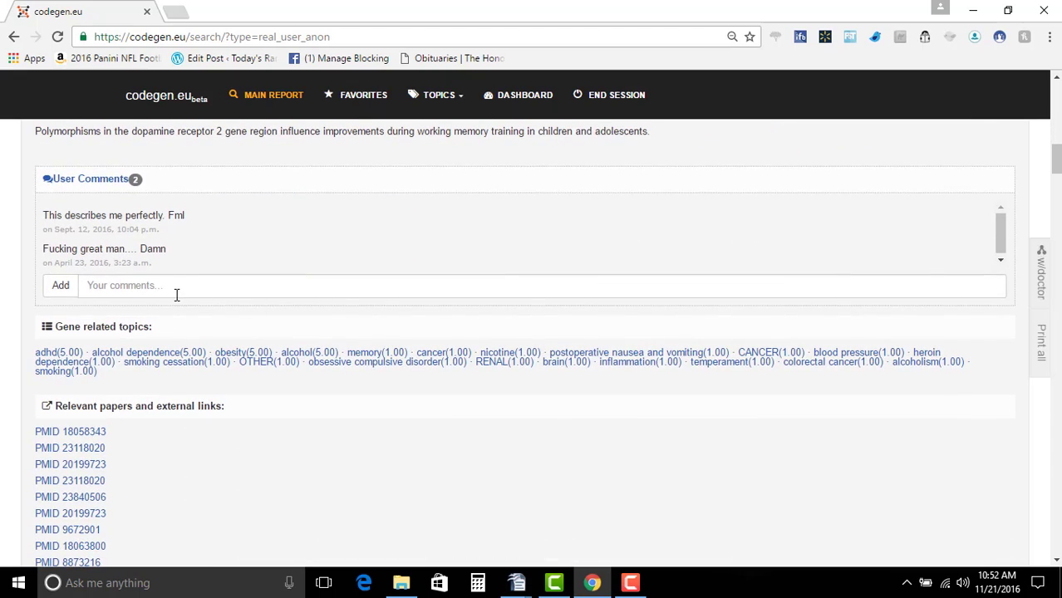
scroll("down", 3)
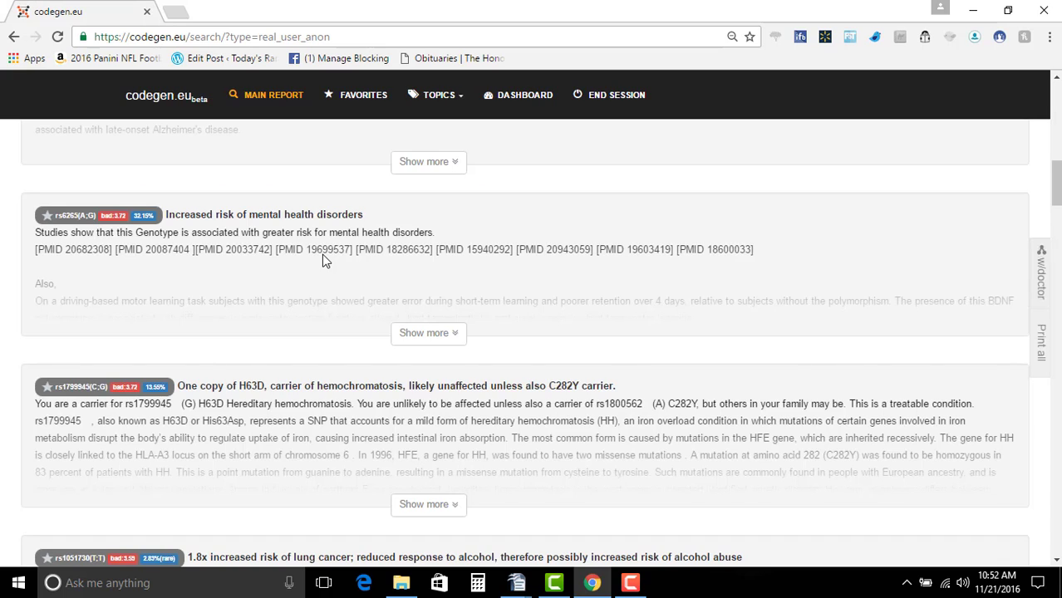
mouse_move(507, 296)
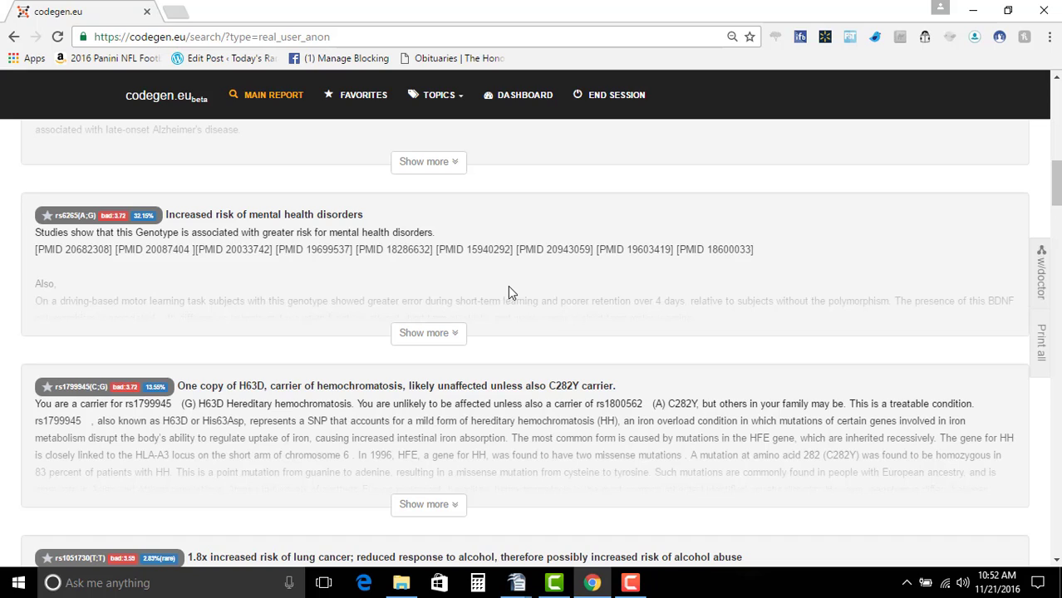
mouse_move(29, 208)
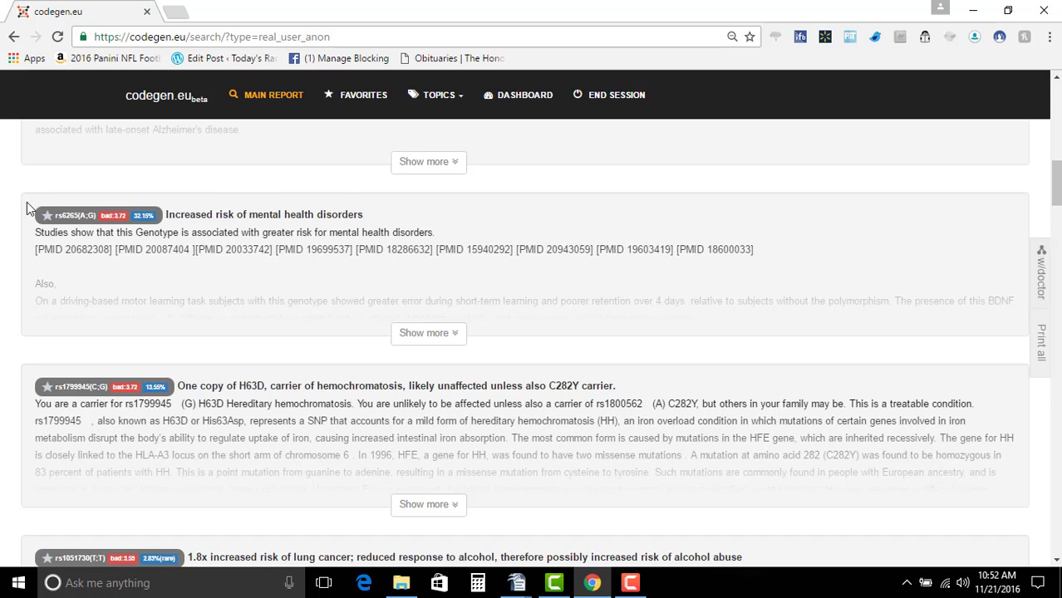
mouse_move(492, 301)
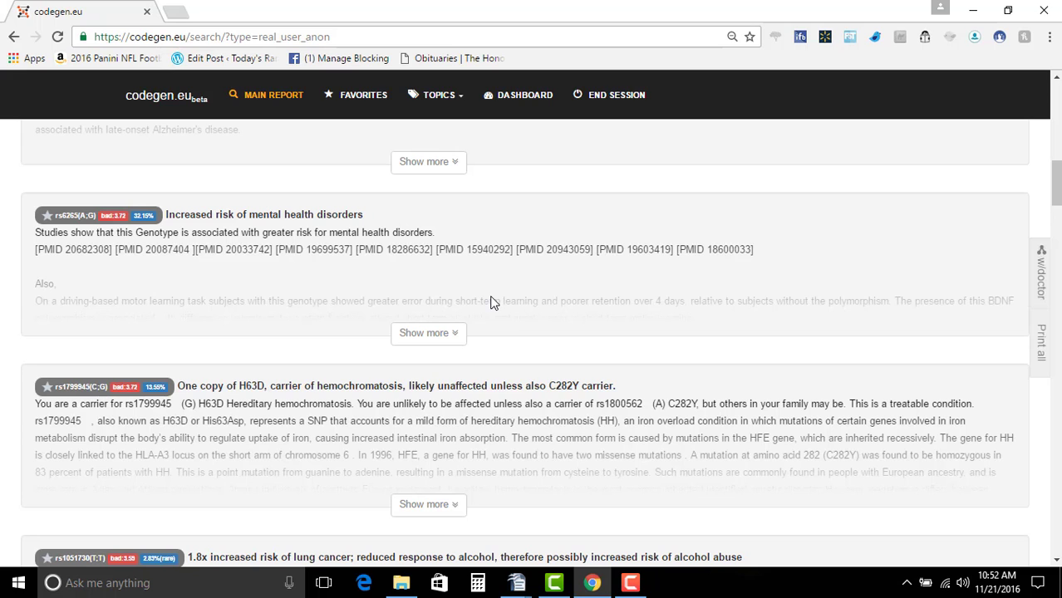
scroll("up", 3)
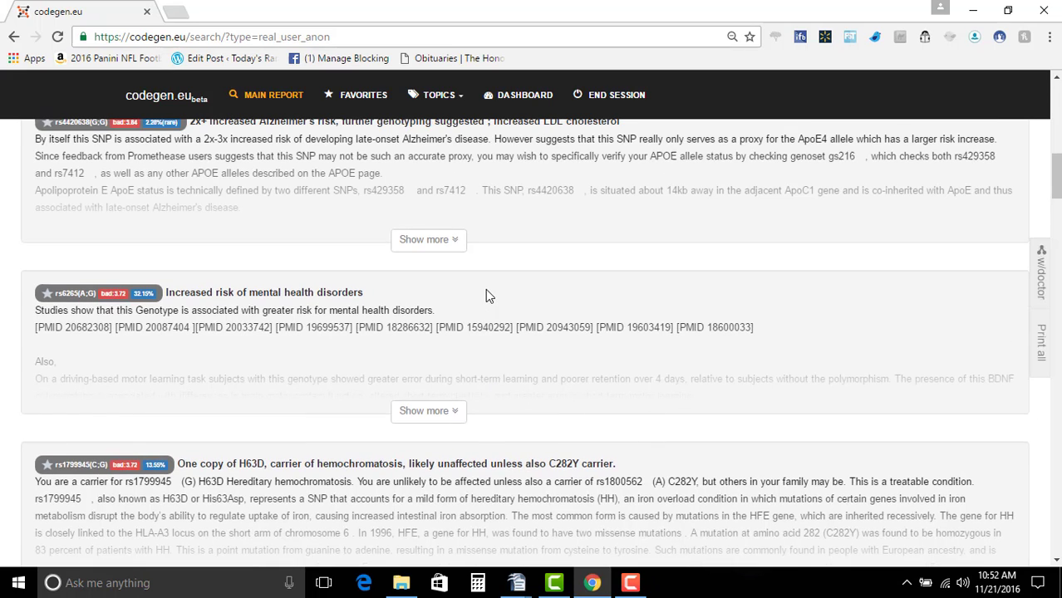
scroll("down", 3)
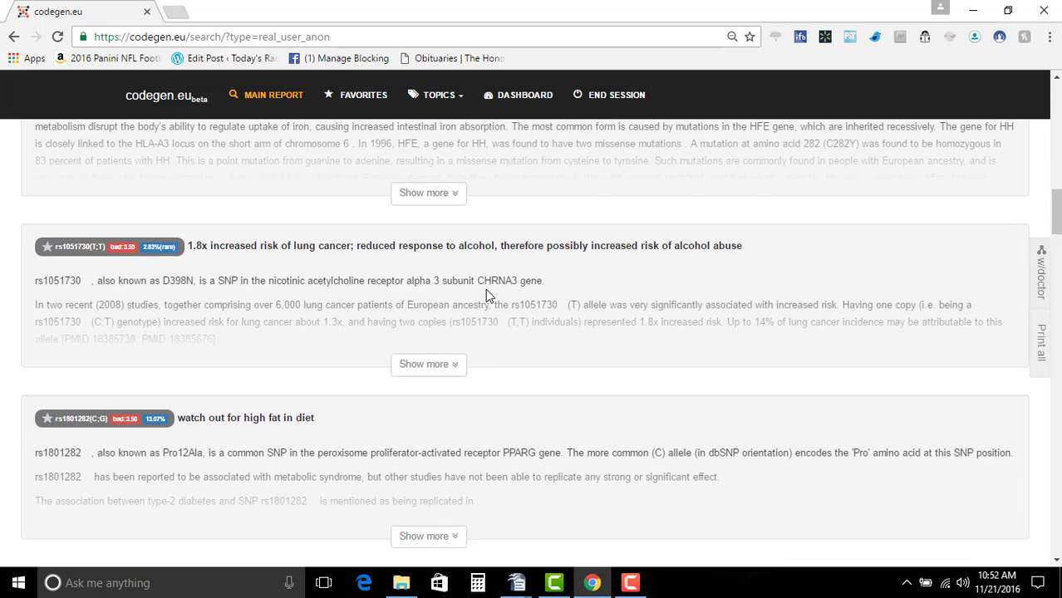
scroll("up", 3)
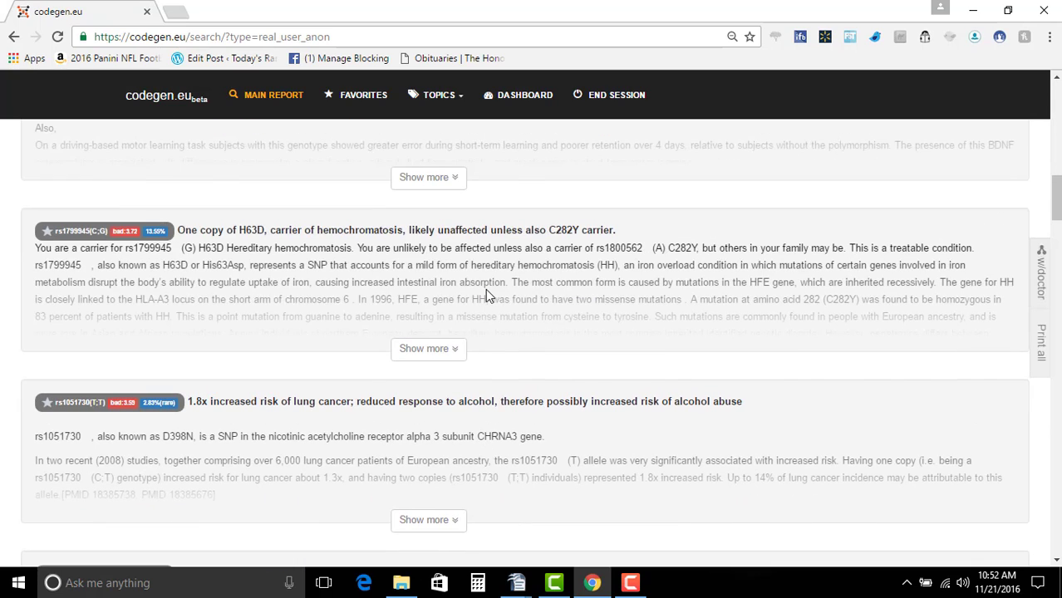
mouse_move(375, 434)
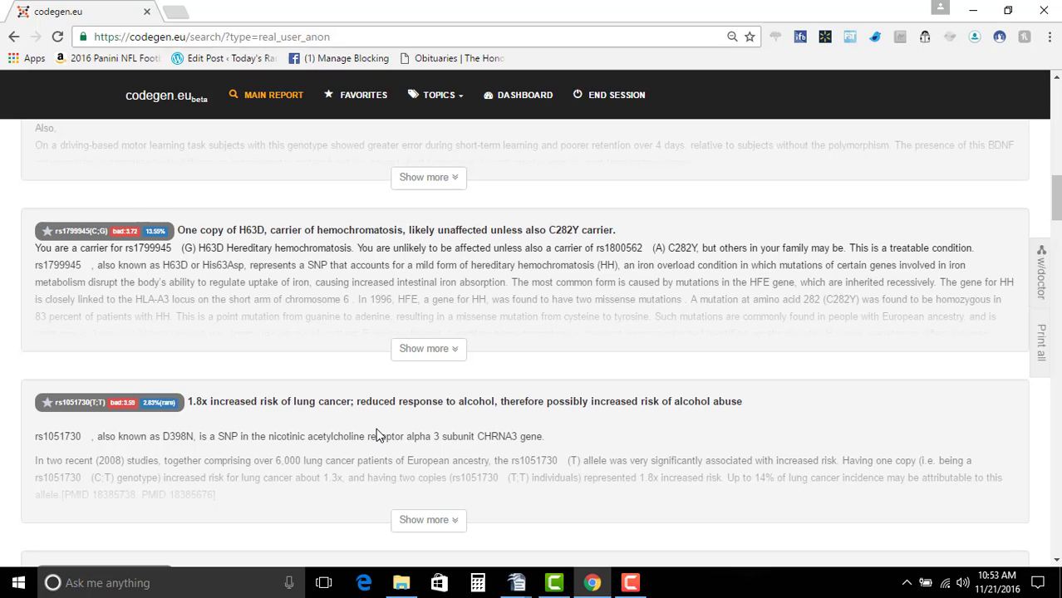
mouse_move(193, 228)
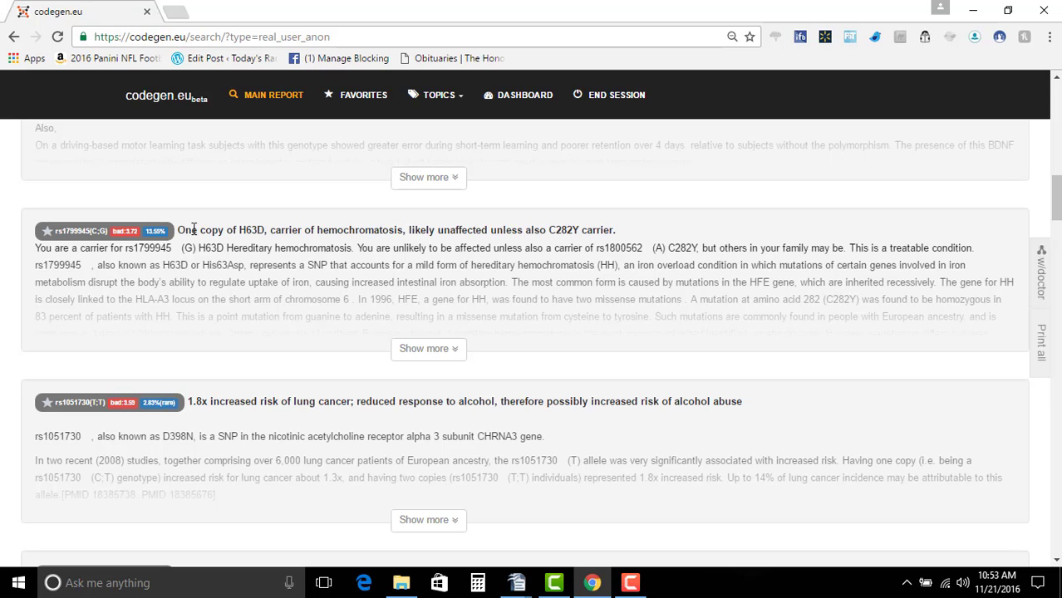
double_click(220, 230)
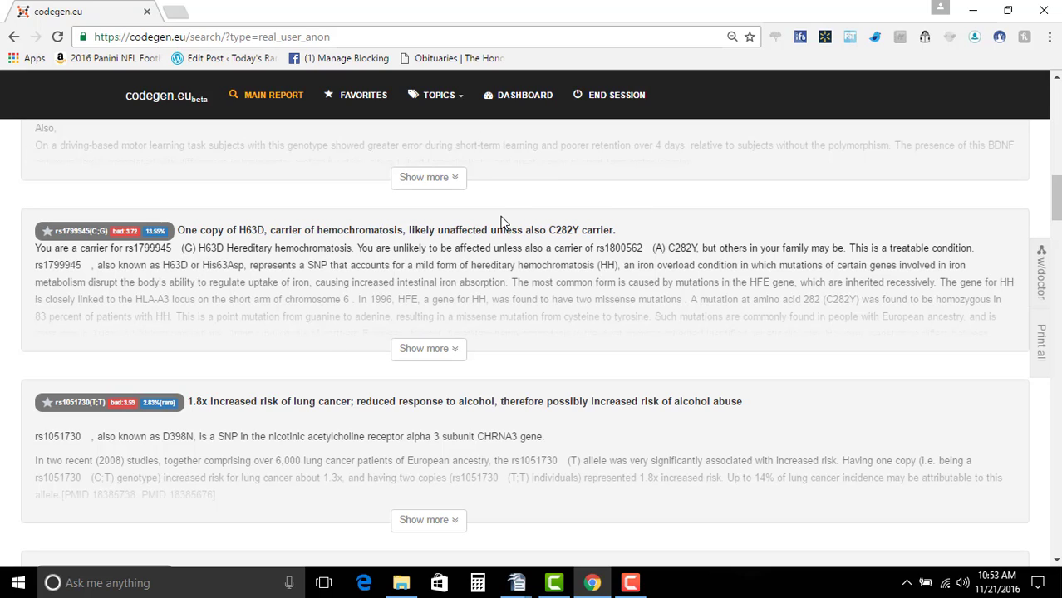
mouse_move(444, 243)
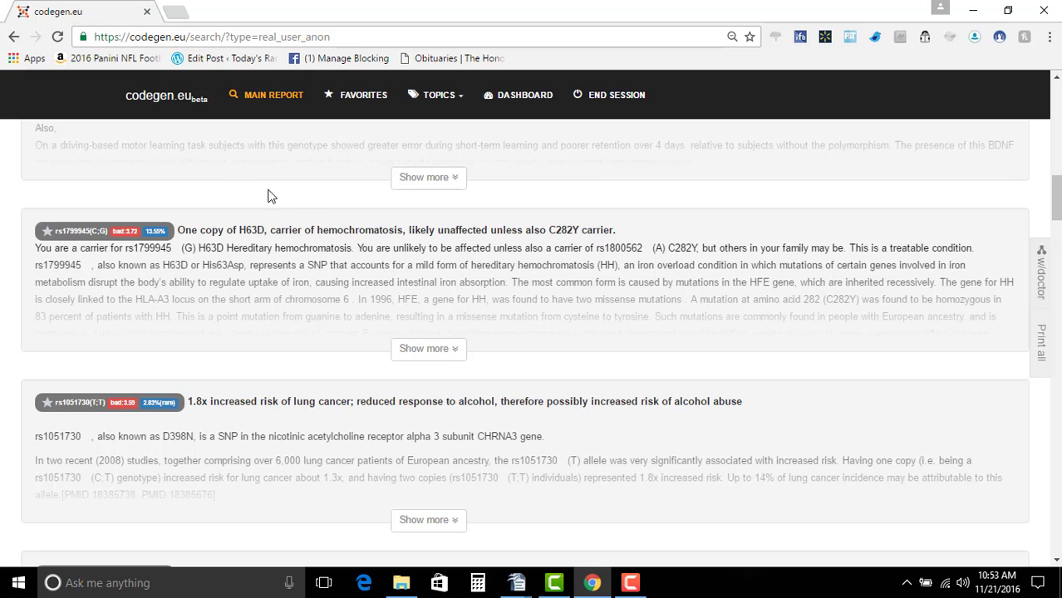
mouse_move(588, 247)
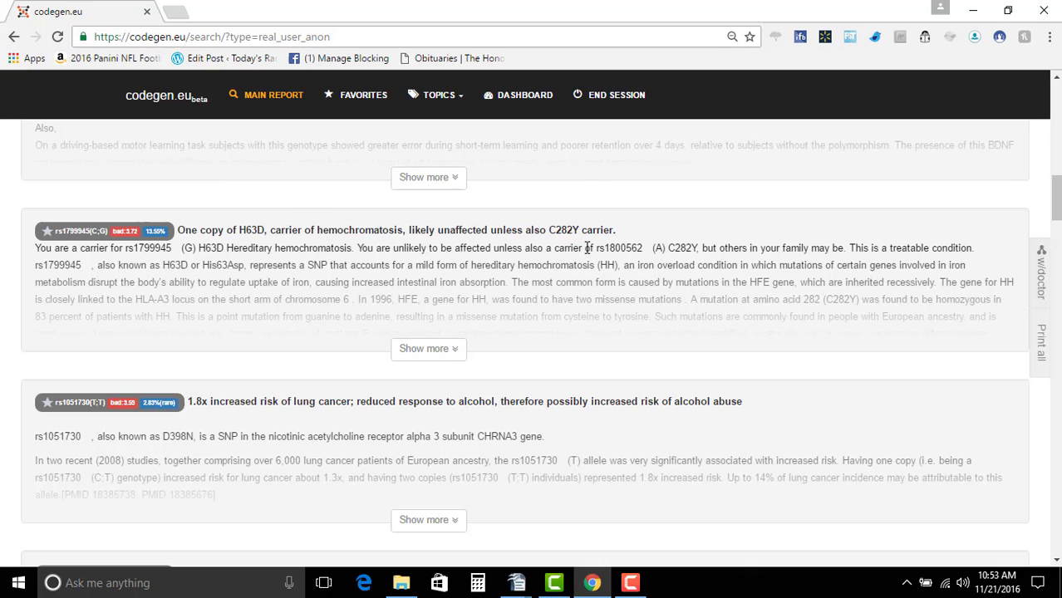
scroll("down", 3)
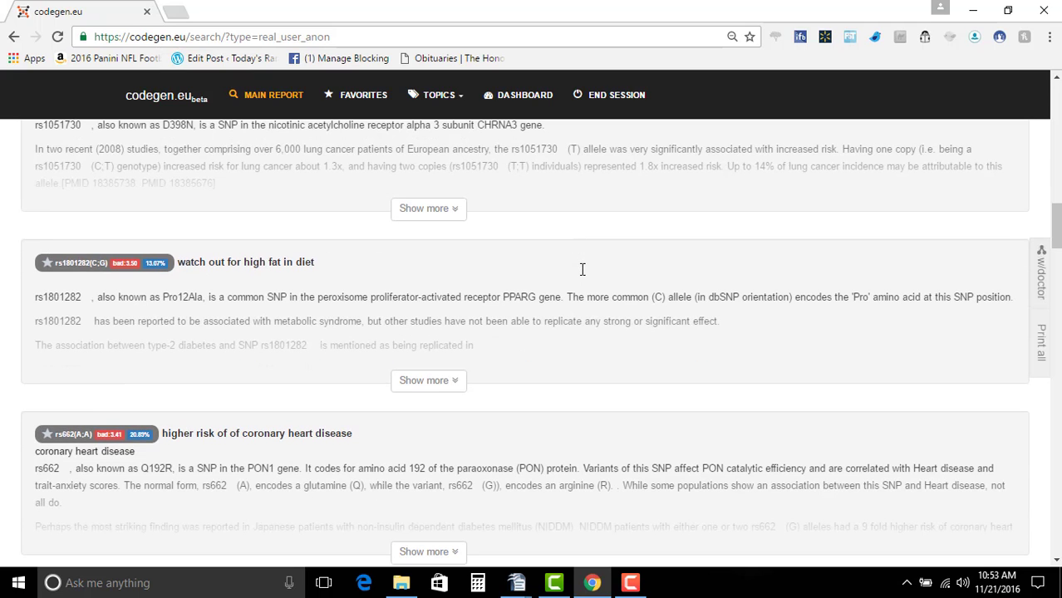
scroll("down", 3)
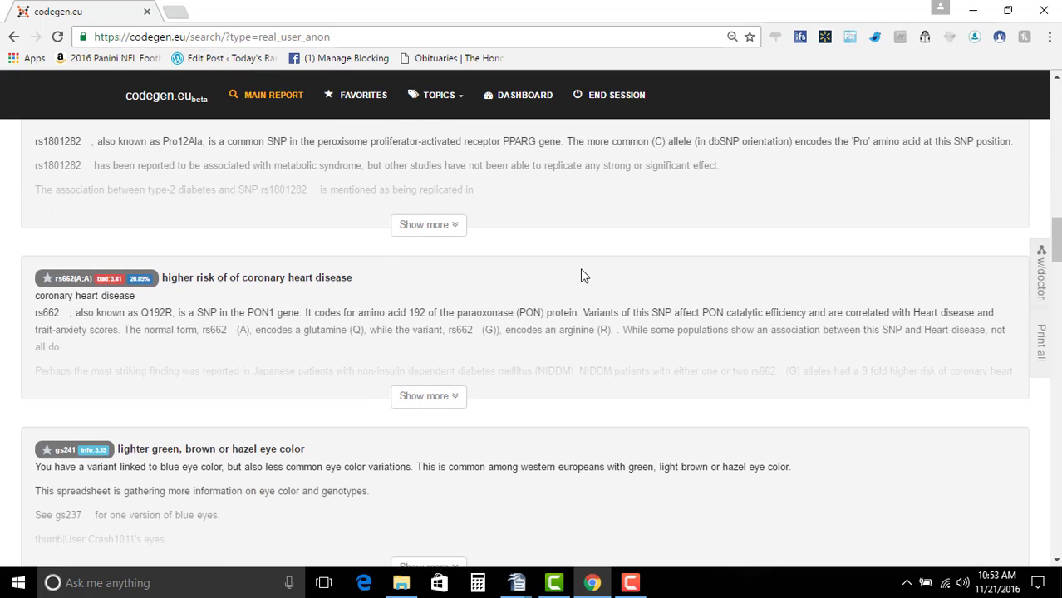
scroll("down", 3)
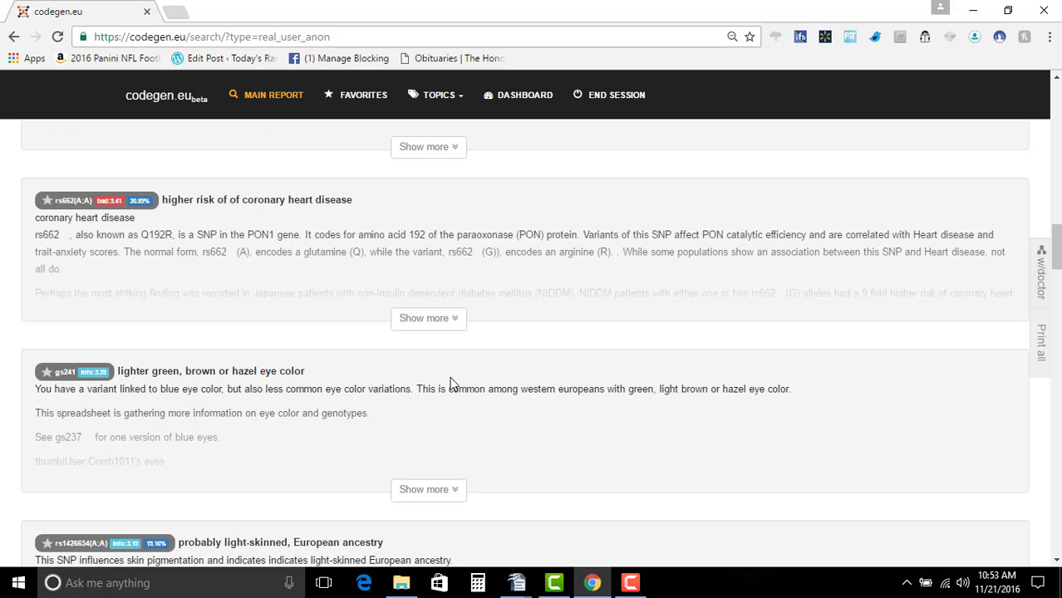
mouse_move(121, 374)
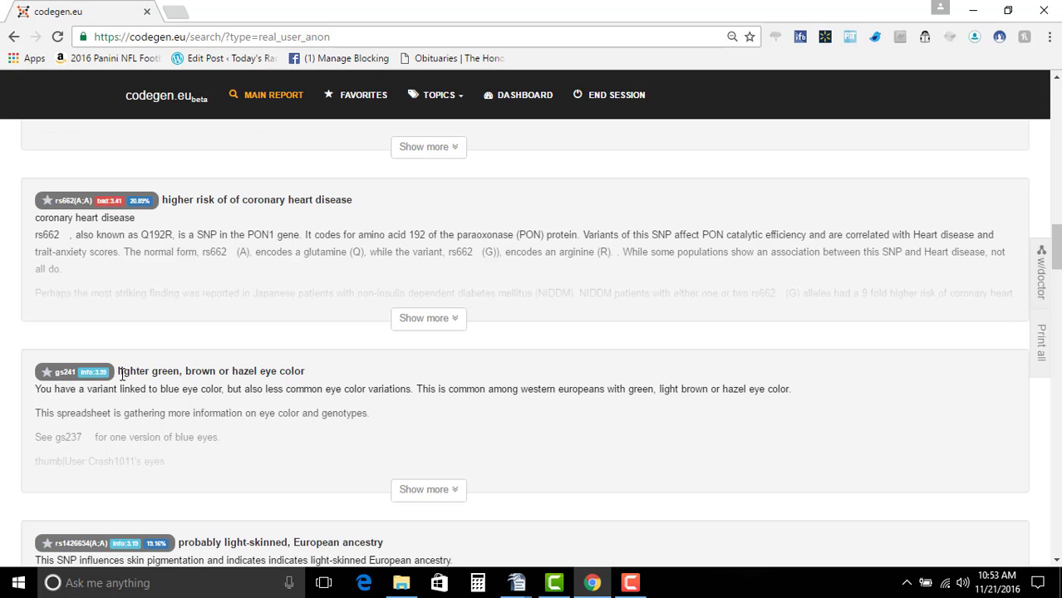
double_click(132, 371)
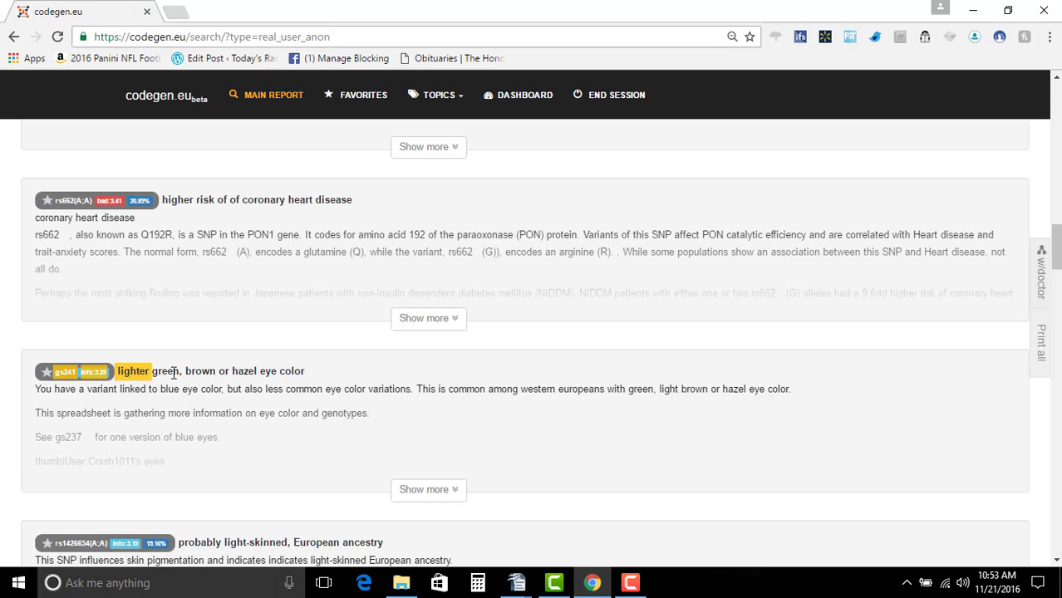
mouse_move(233, 387)
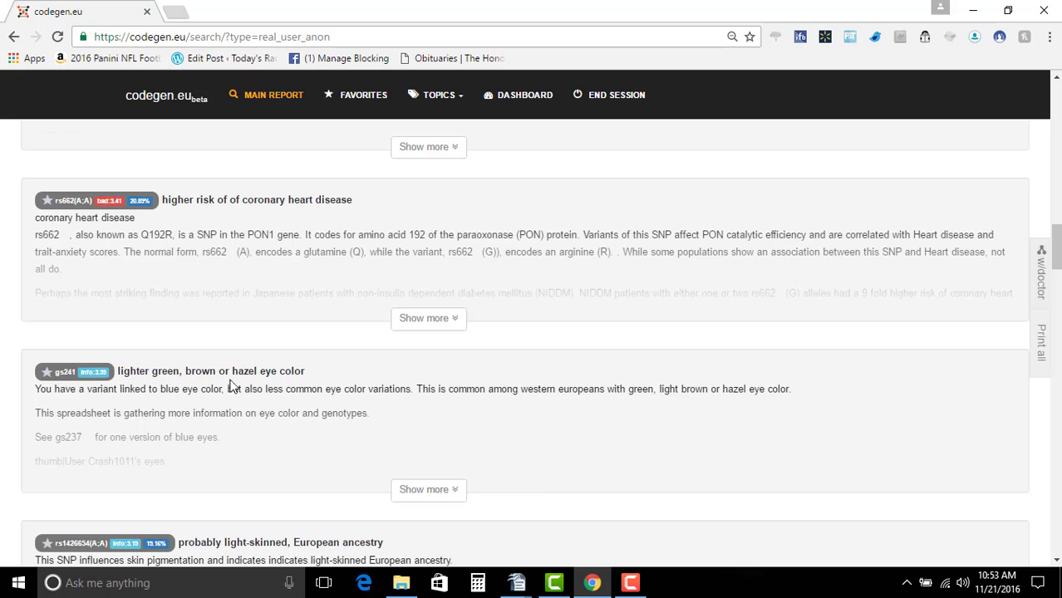
mouse_move(164, 390)
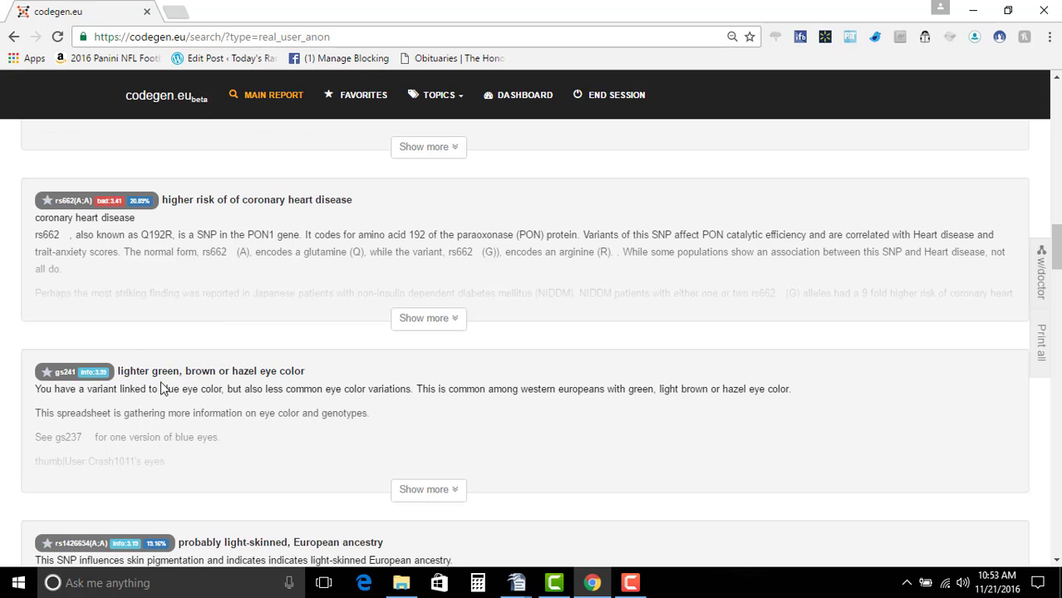
mouse_move(207, 358)
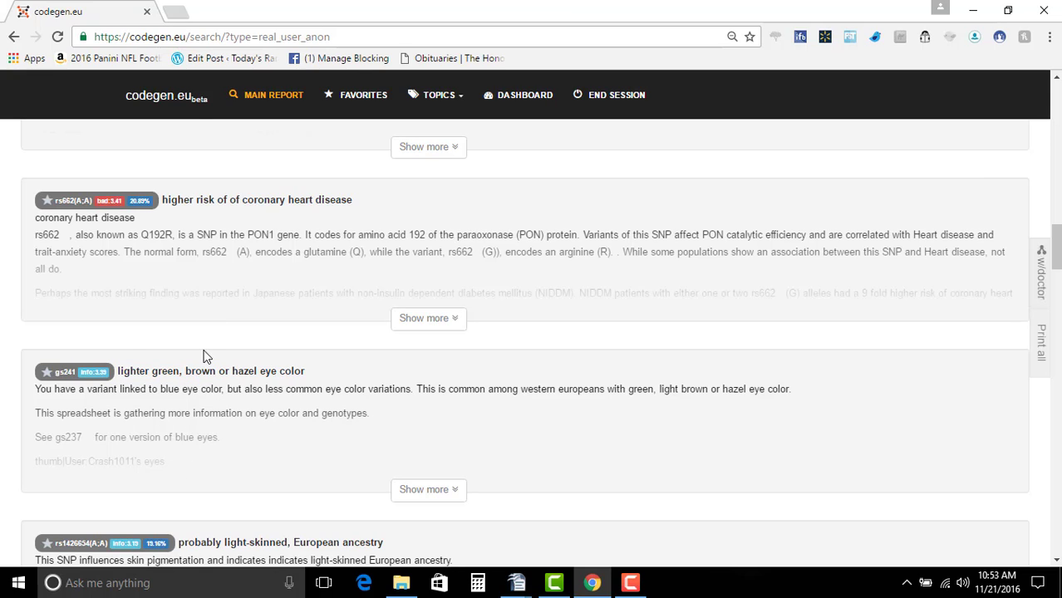
mouse_move(271, 288)
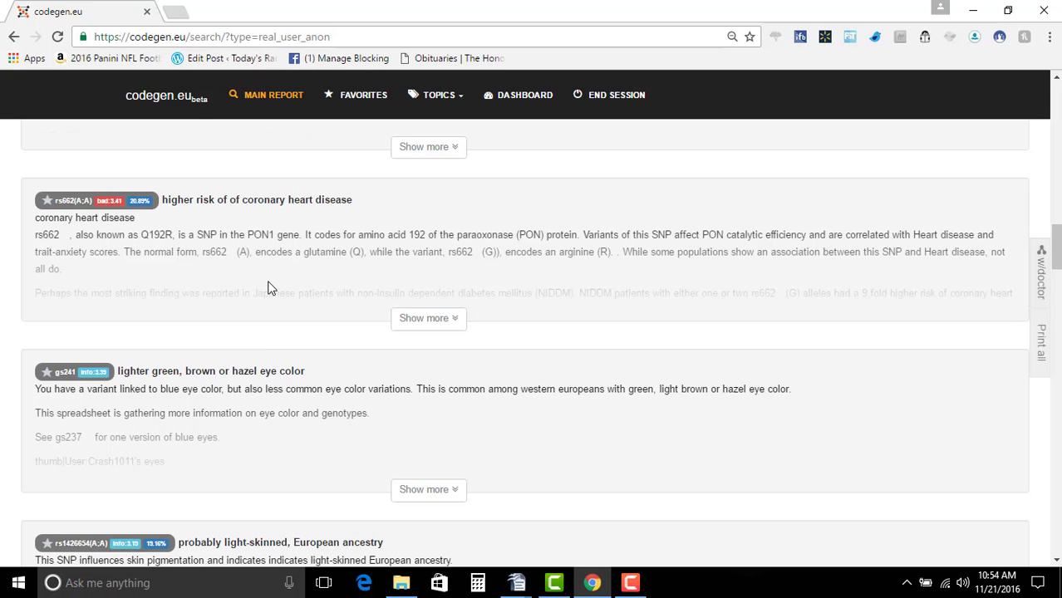
mouse_move(216, 389)
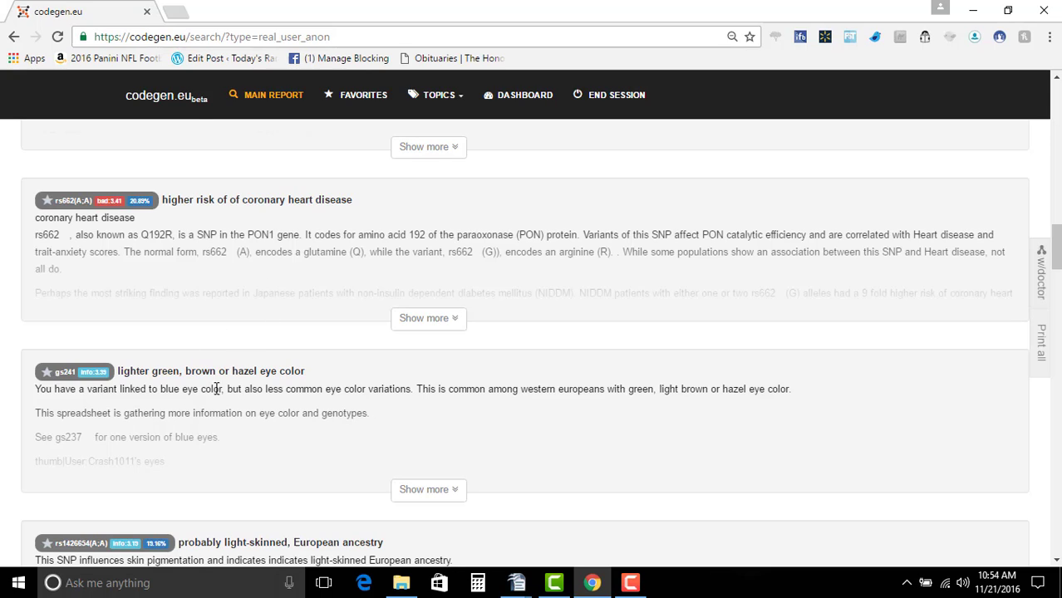
mouse_move(391, 410)
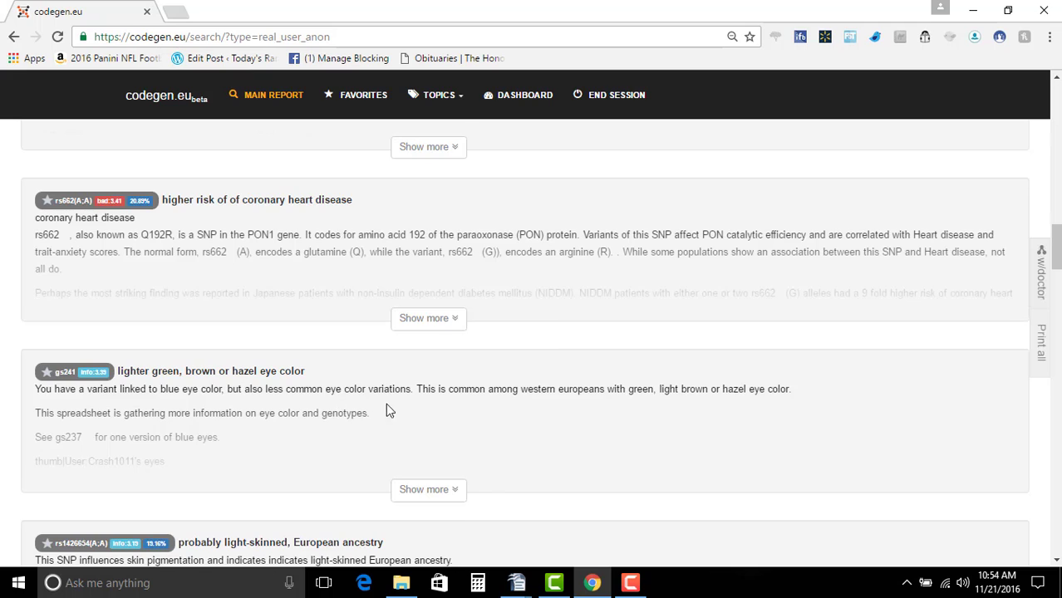
scroll("down", 3)
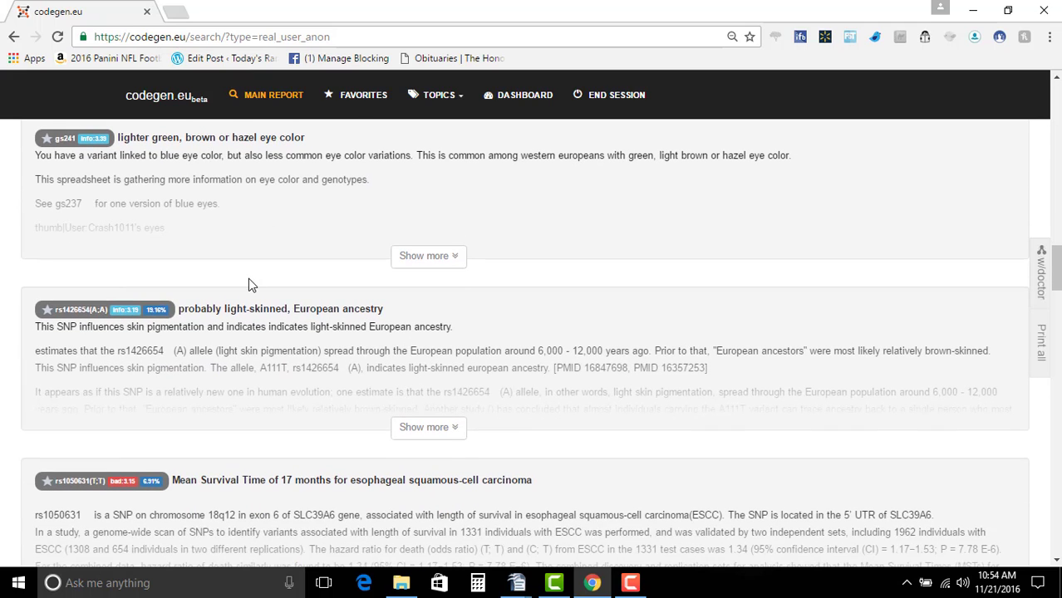
mouse_move(464, 348)
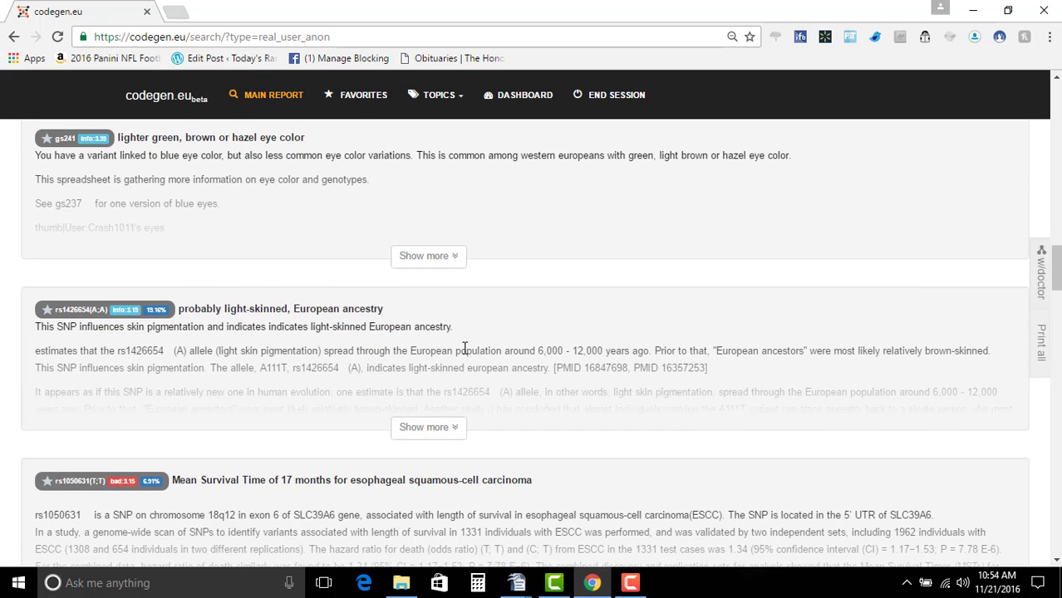
scroll("down", 3)
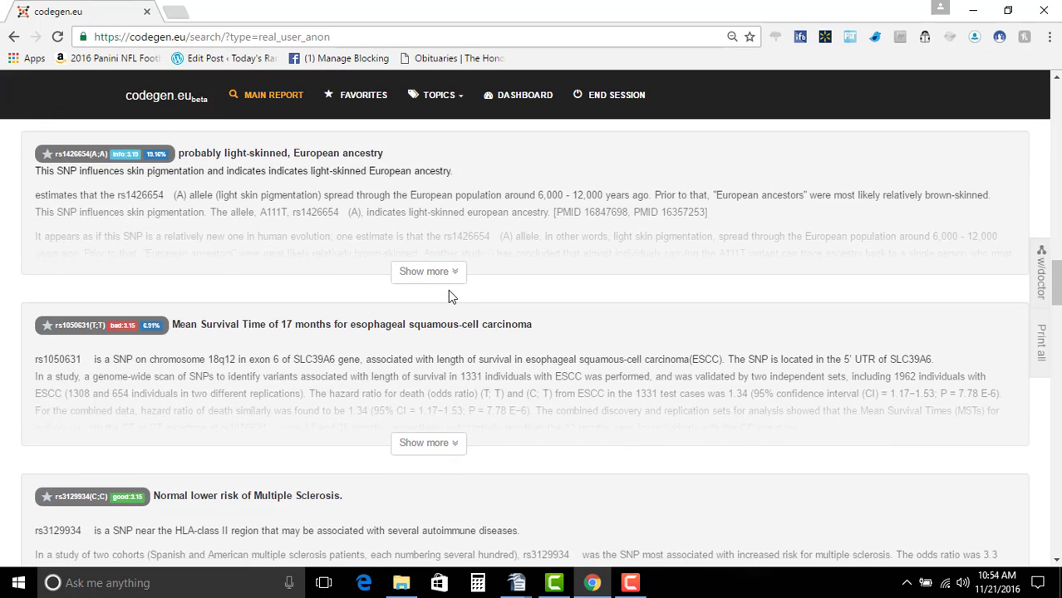
scroll("down", 3)
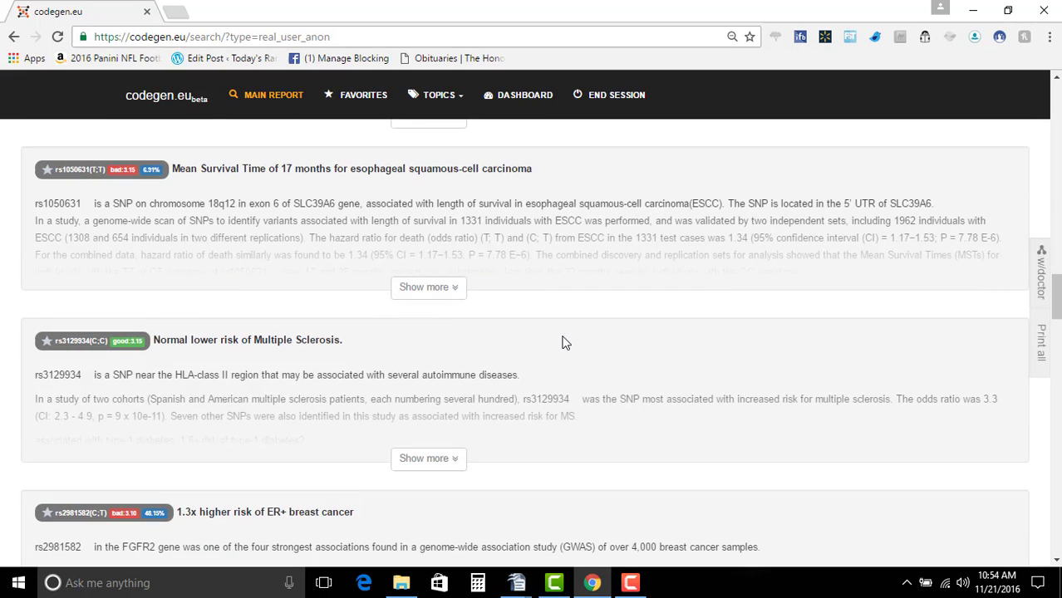
scroll("down", 3)
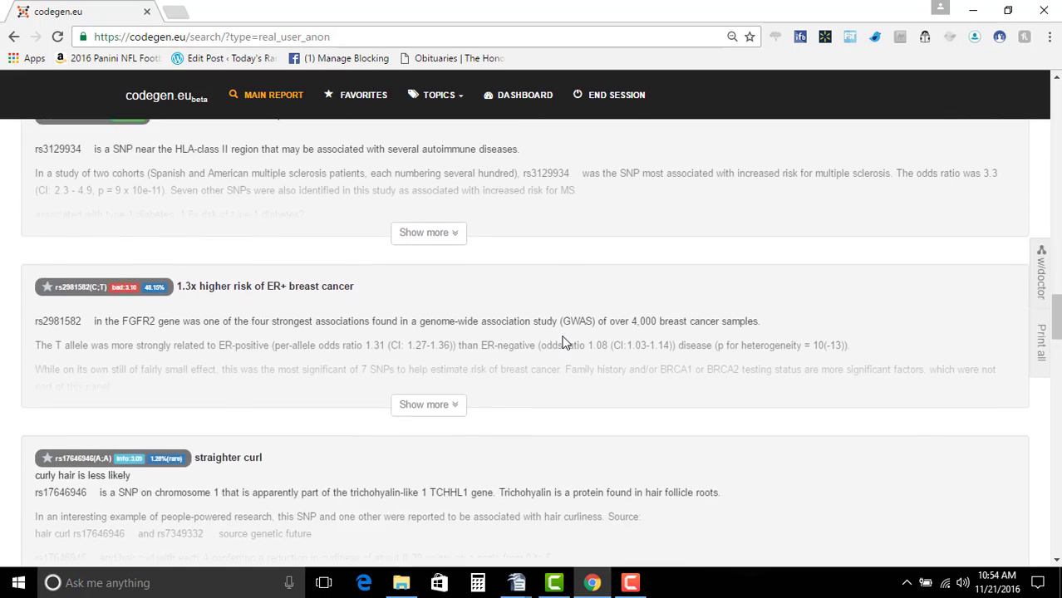
scroll("down", 3)
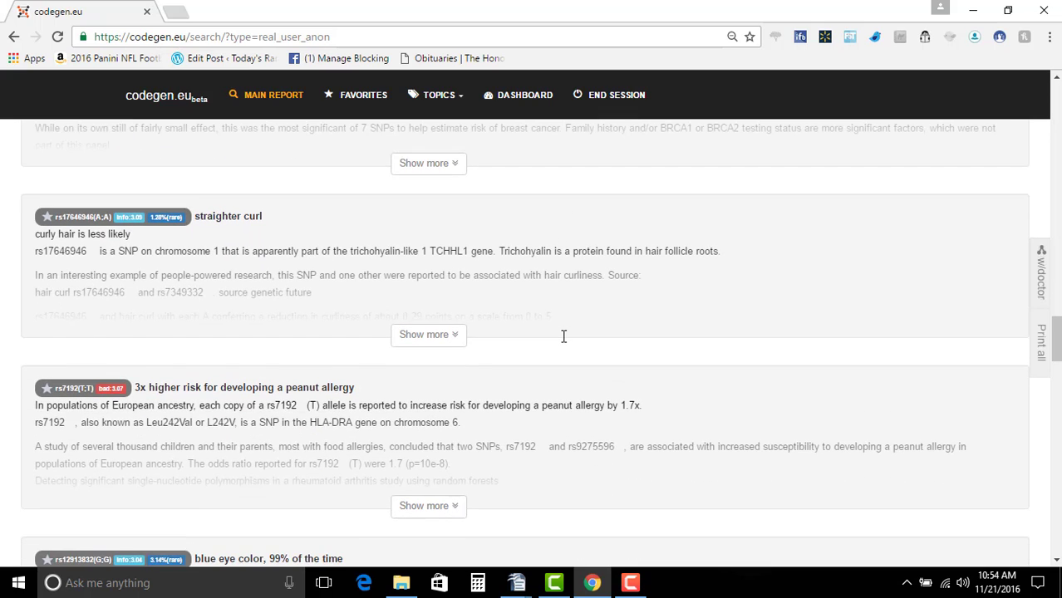
mouse_move(187, 228)
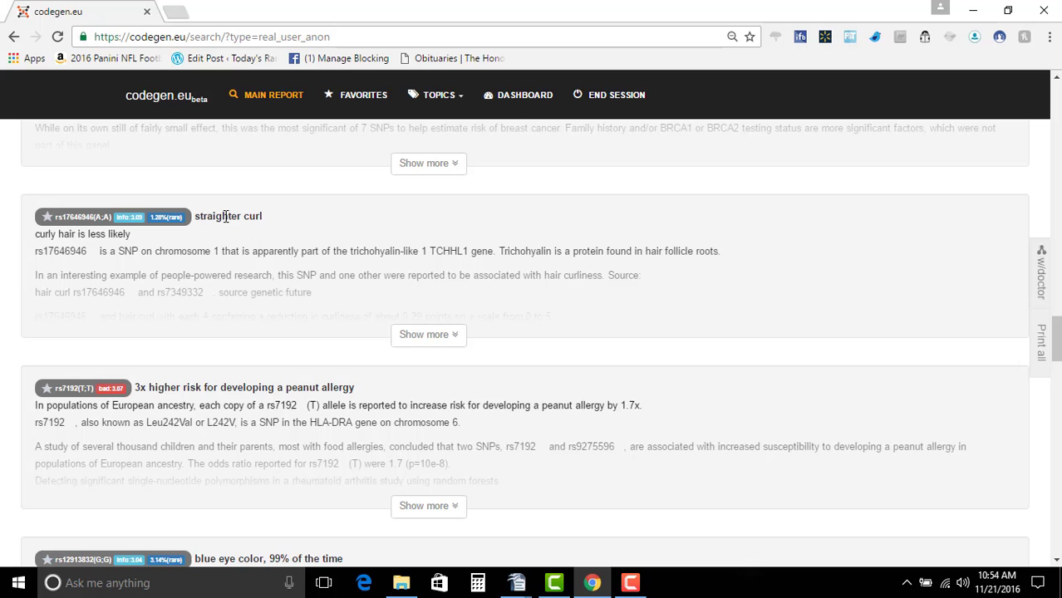
mouse_move(206, 236)
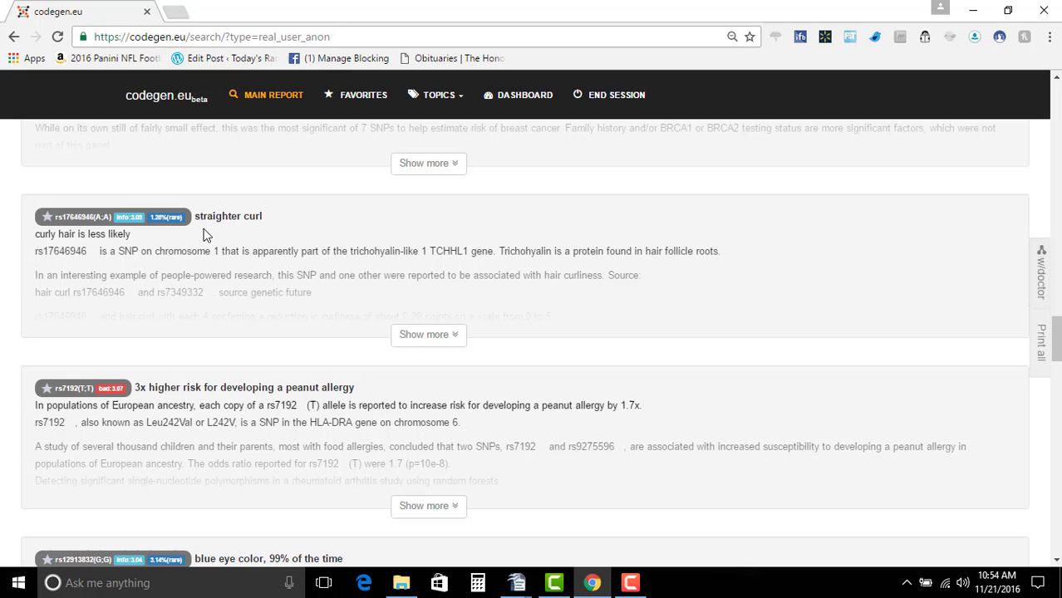
scroll("down", 3)
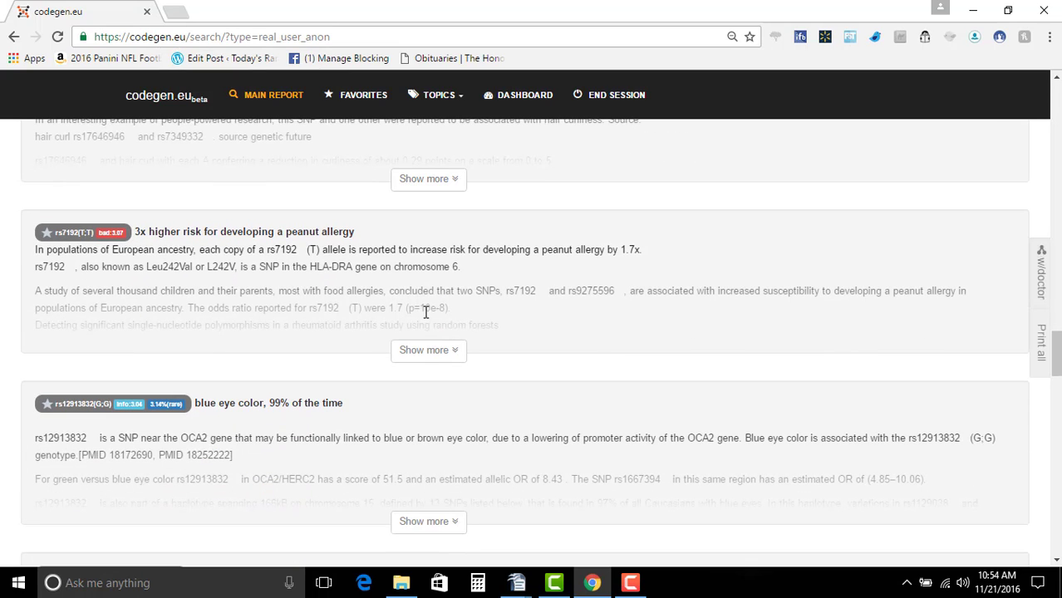
mouse_move(433, 309)
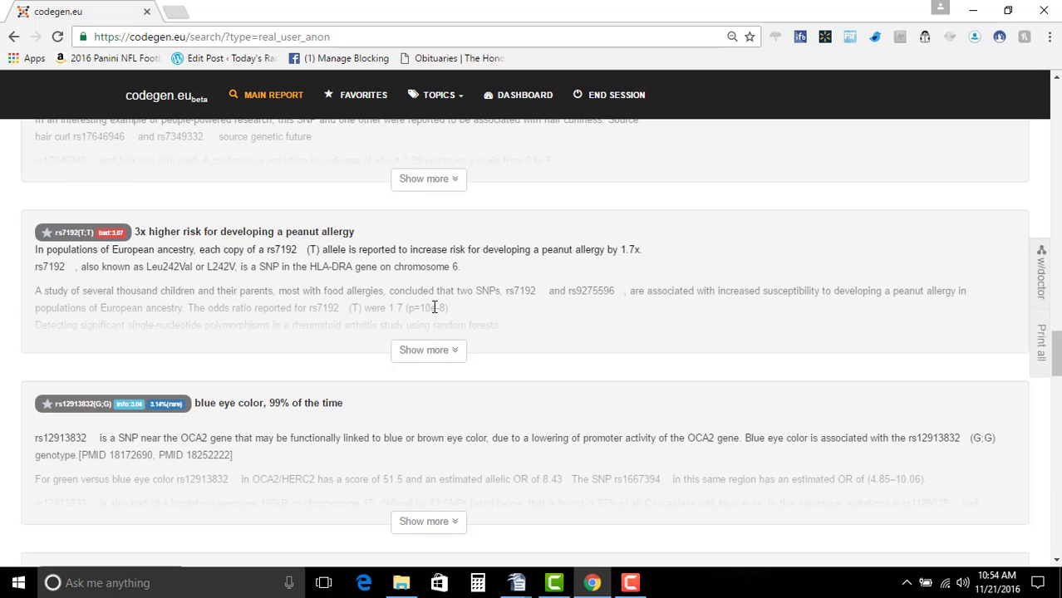
mouse_move(180, 228)
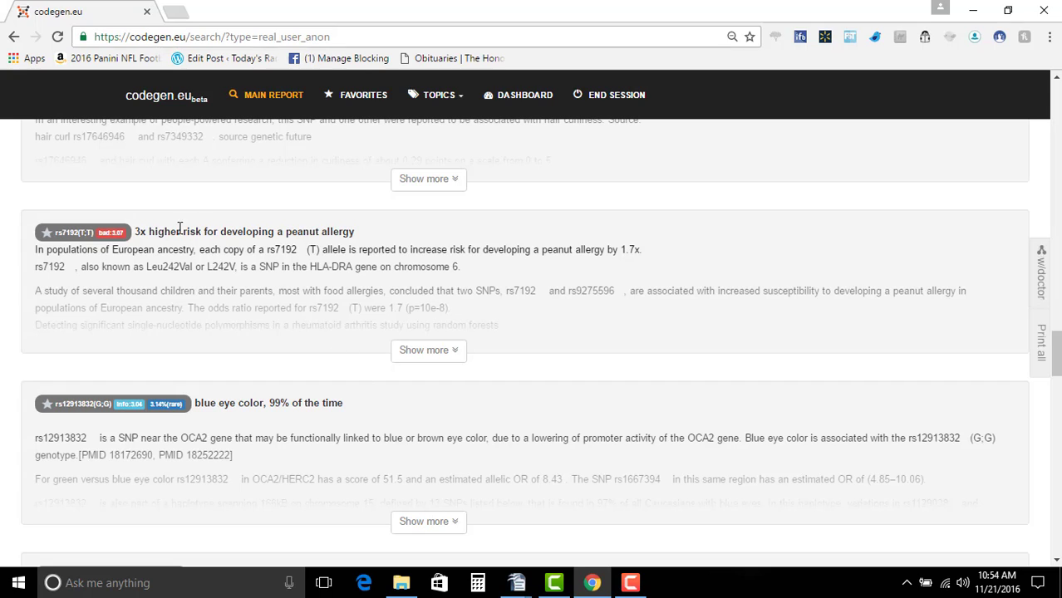
mouse_move(144, 237)
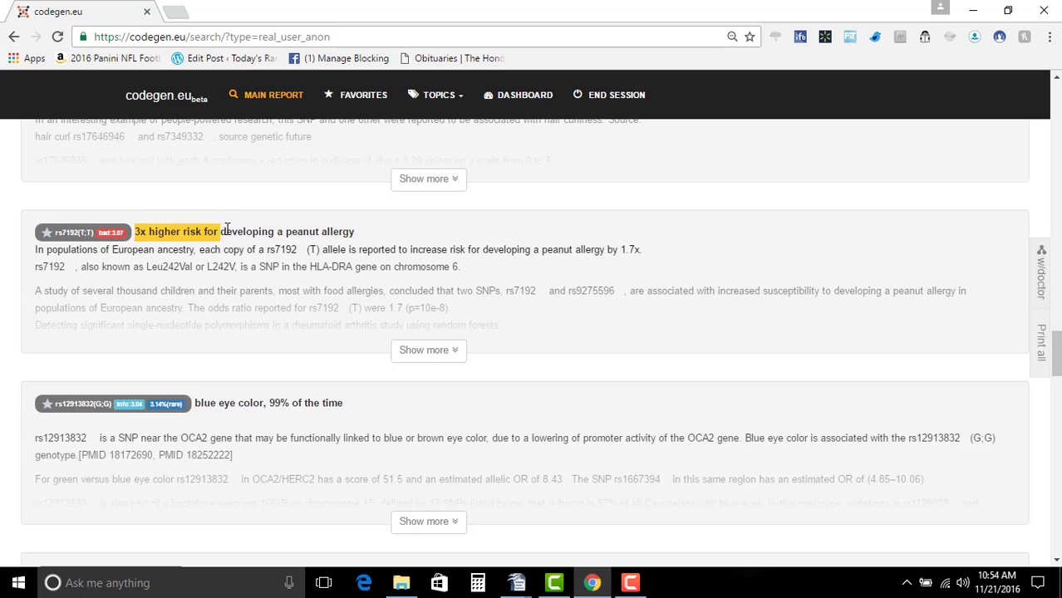
scroll("down", 3)
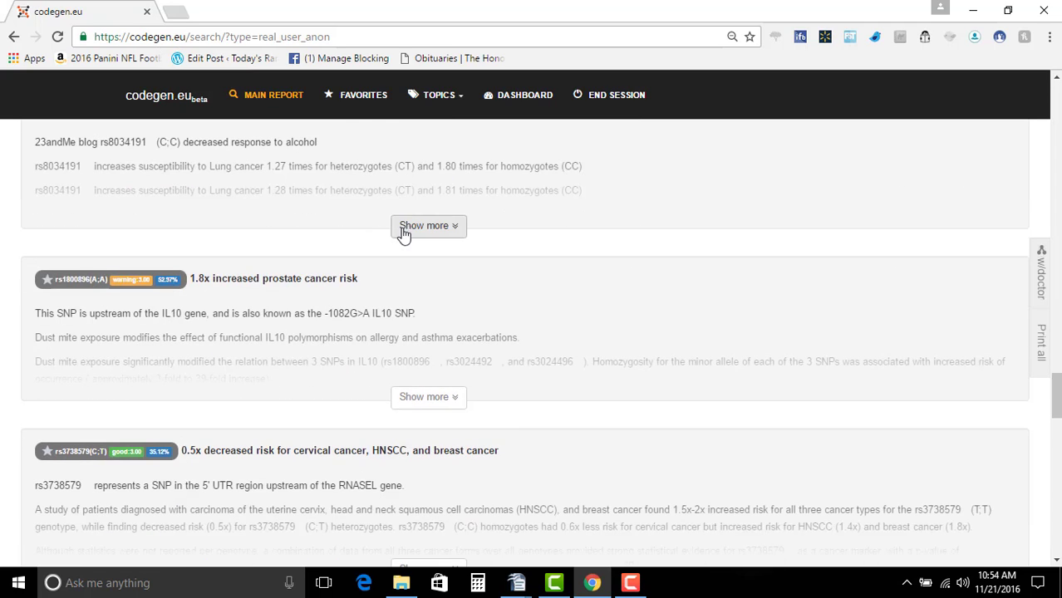
mouse_move(302, 309)
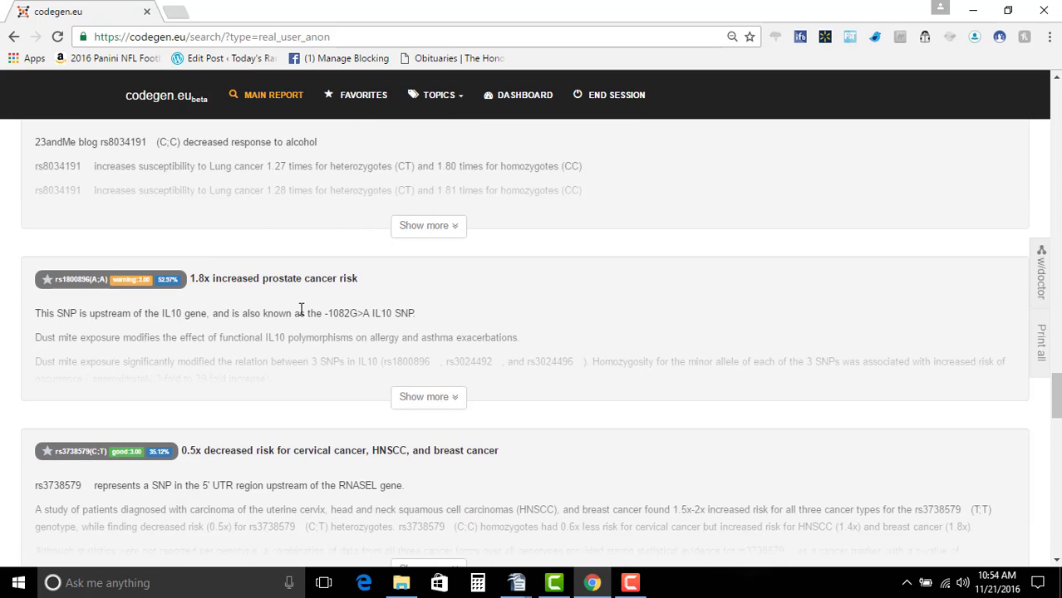
scroll("down", 3)
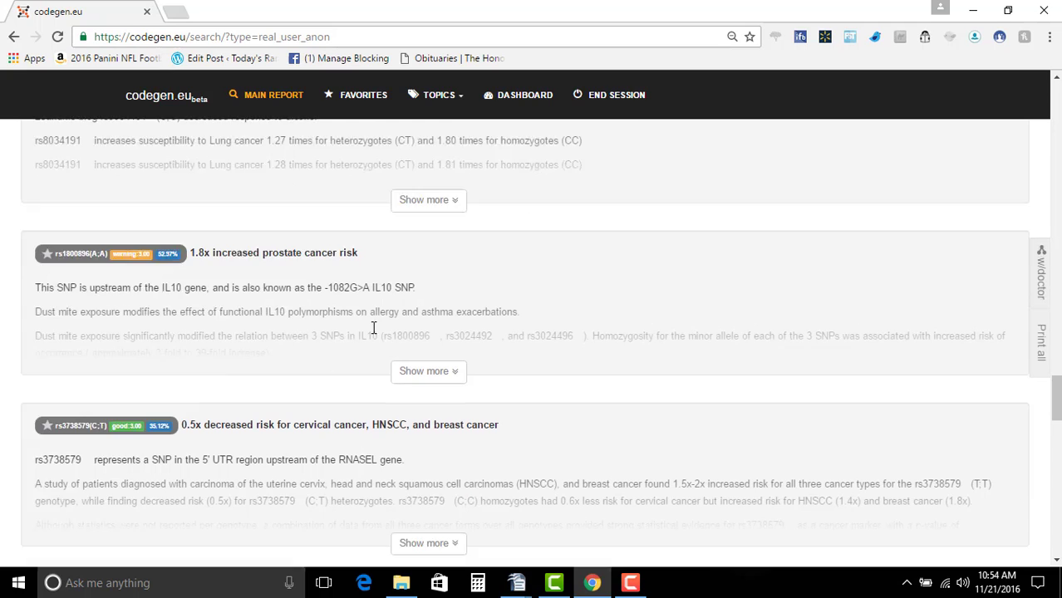
scroll("down", 3)
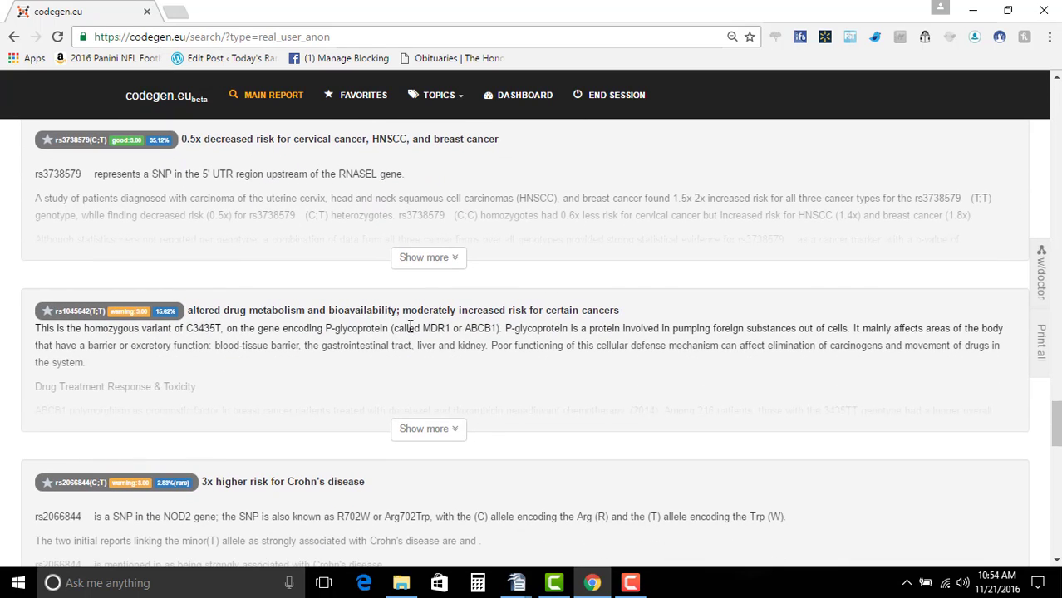
mouse_move(445, 301)
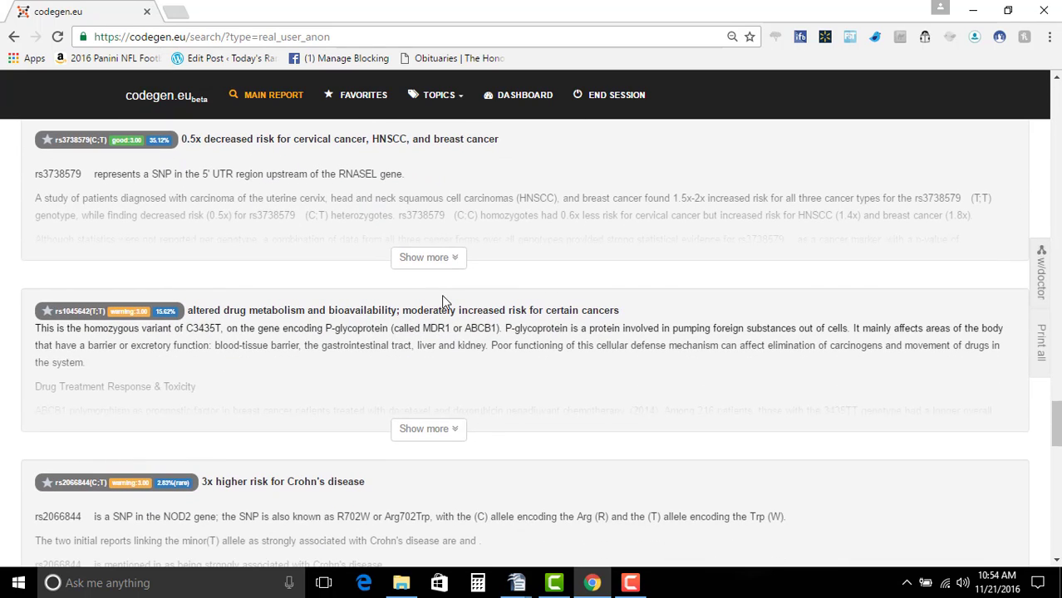
mouse_move(356, 344)
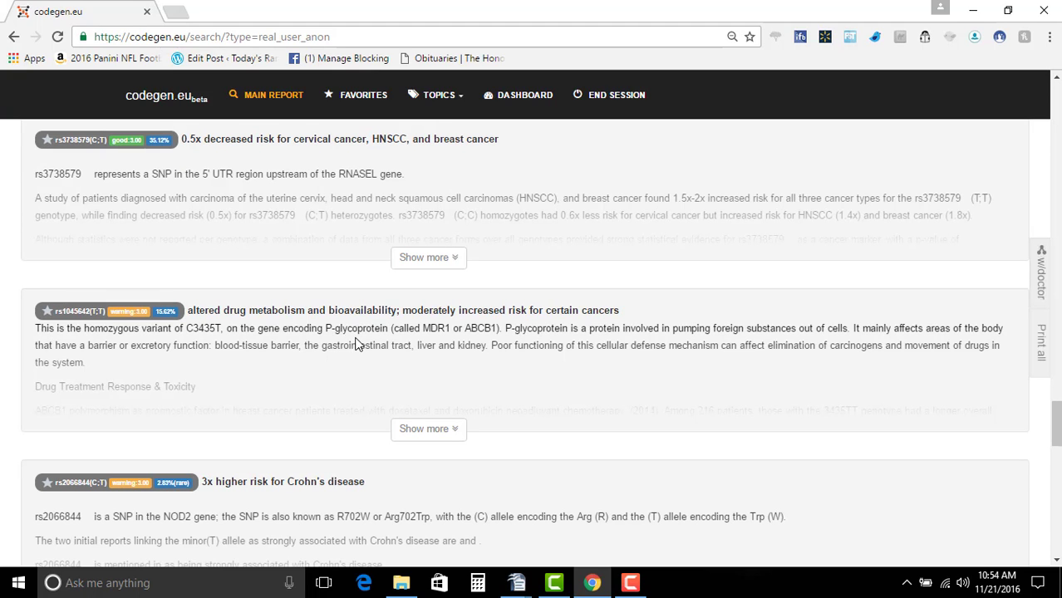
mouse_move(316, 213)
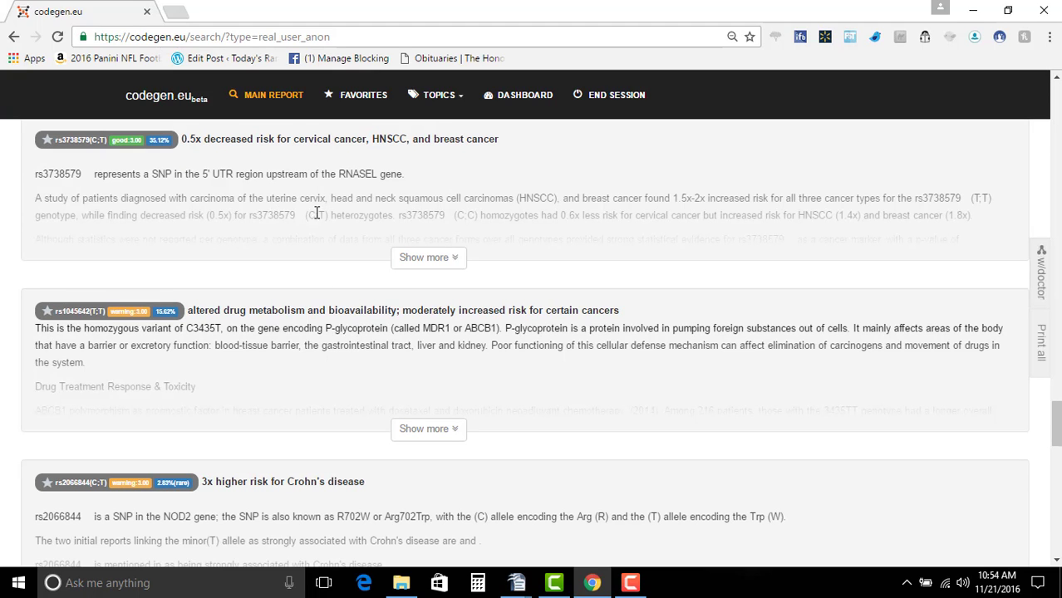
scroll("down", 3)
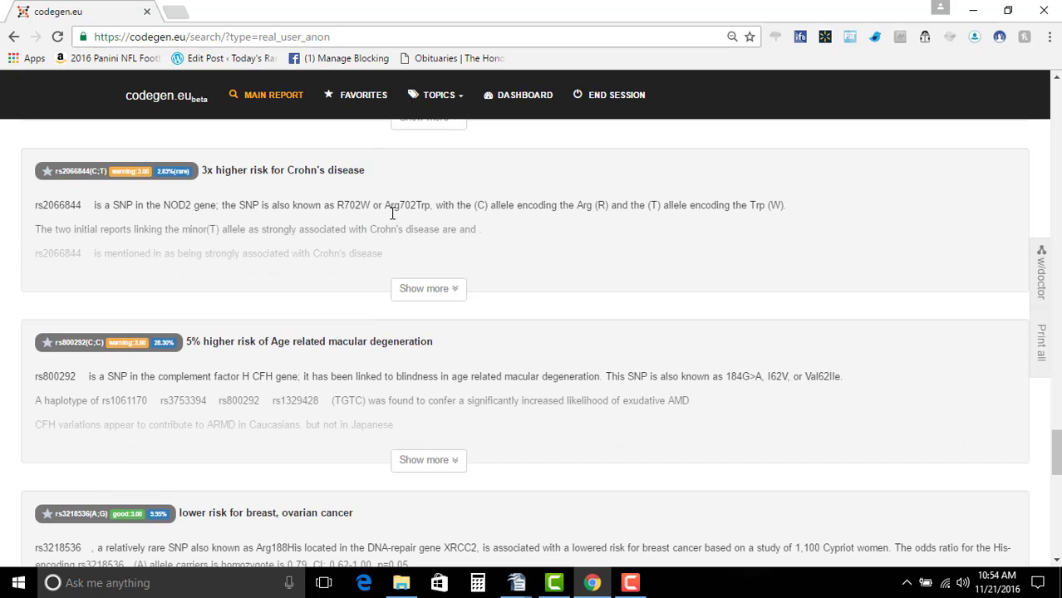
mouse_move(192, 344)
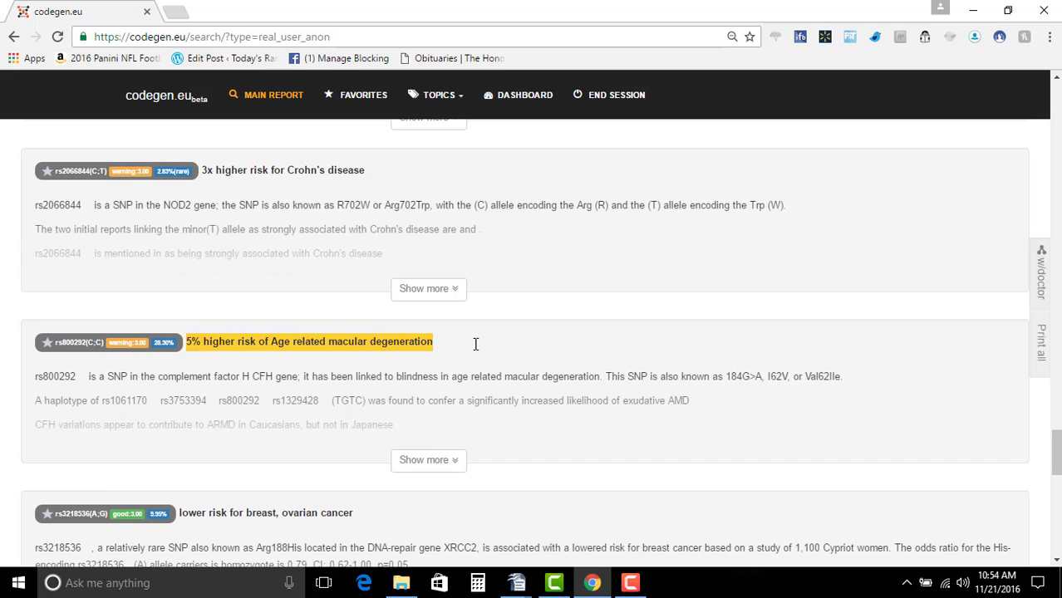
scroll("down", 3)
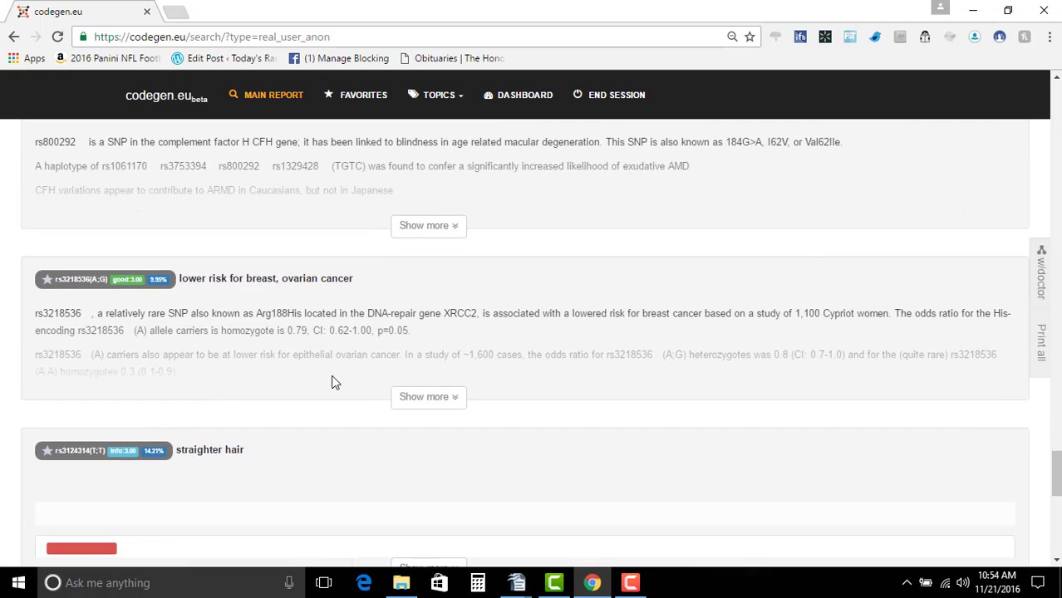
scroll("down", 3)
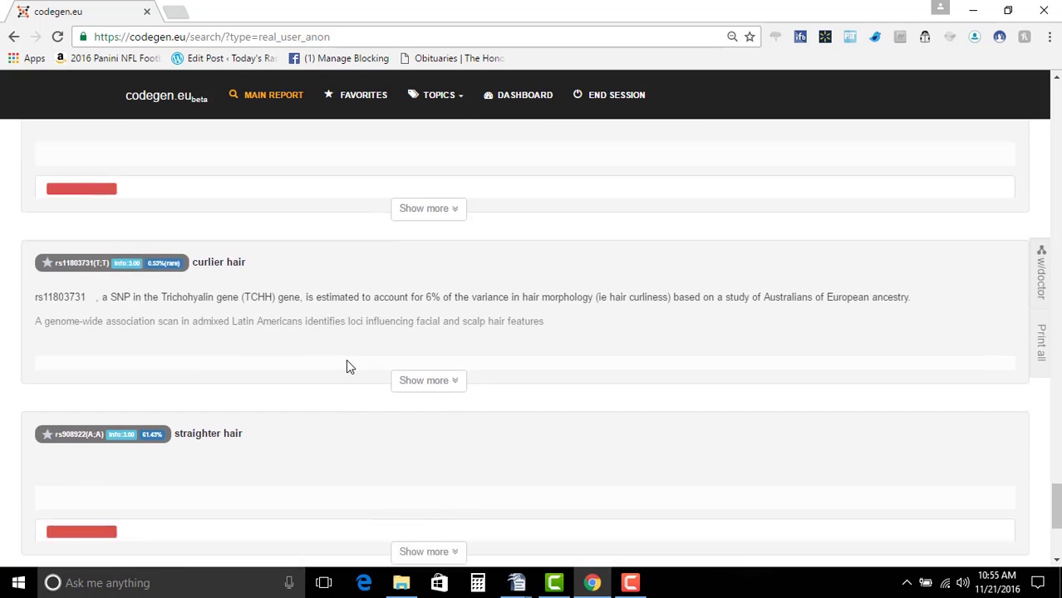
scroll("down", 3)
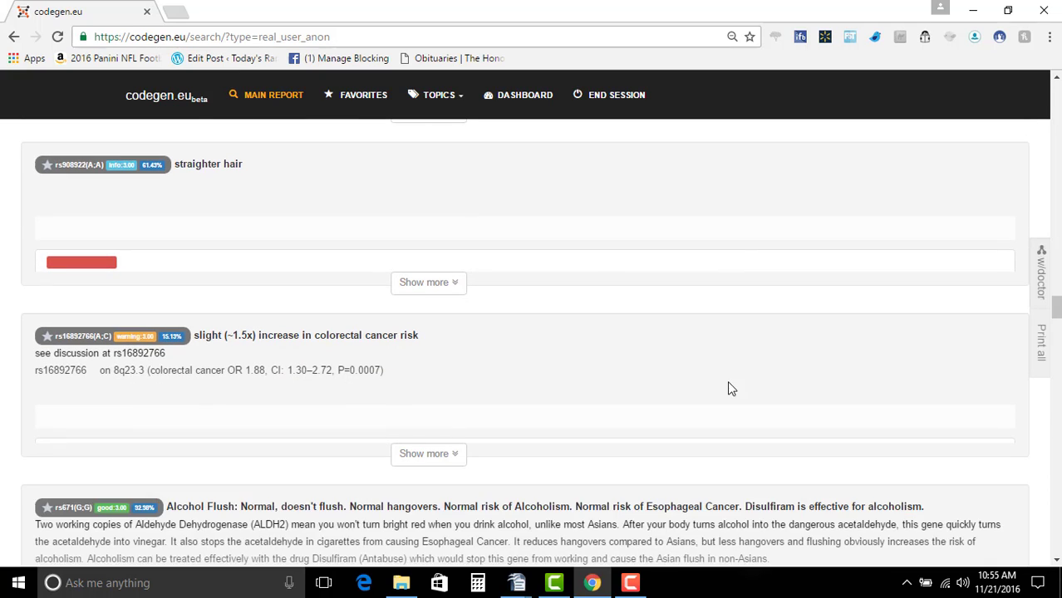
scroll("down", 3)
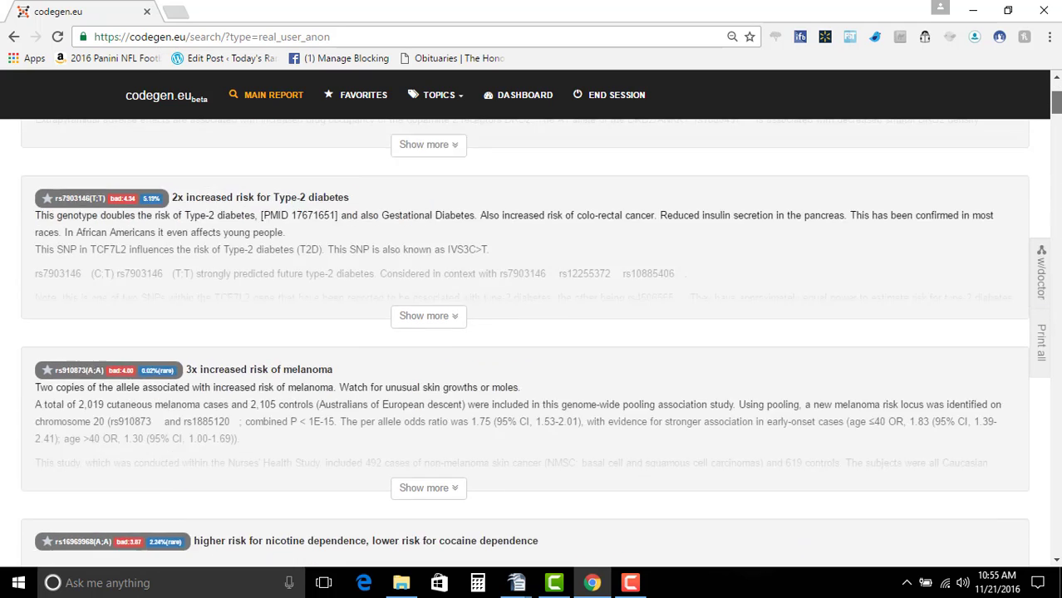
Set the Risk filter to Bad and scroll the type-2 diabetes and melanoma findings
left_click(798, 143)
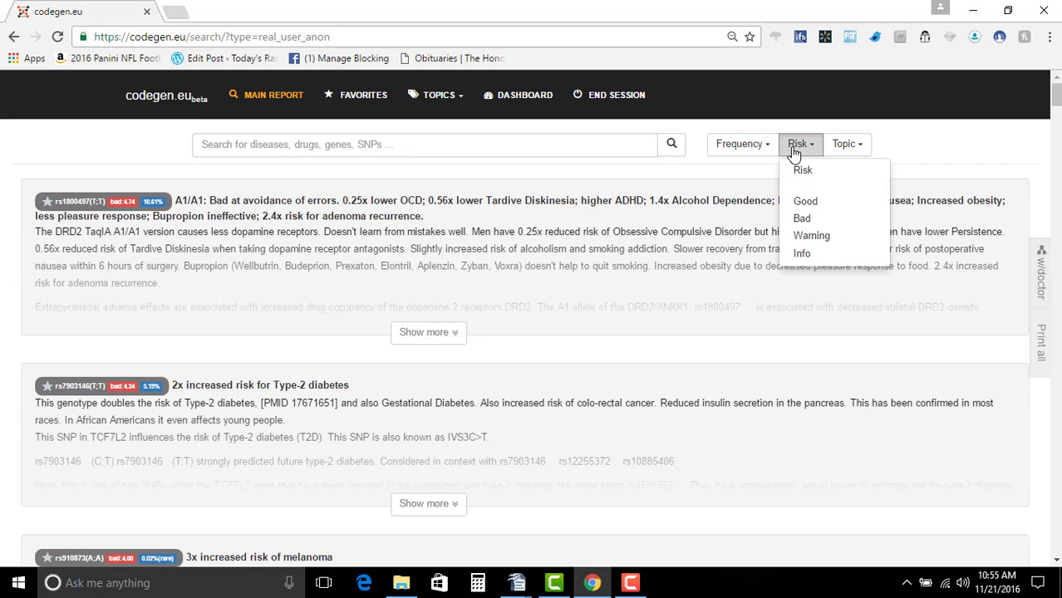
mouse_move(822, 226)
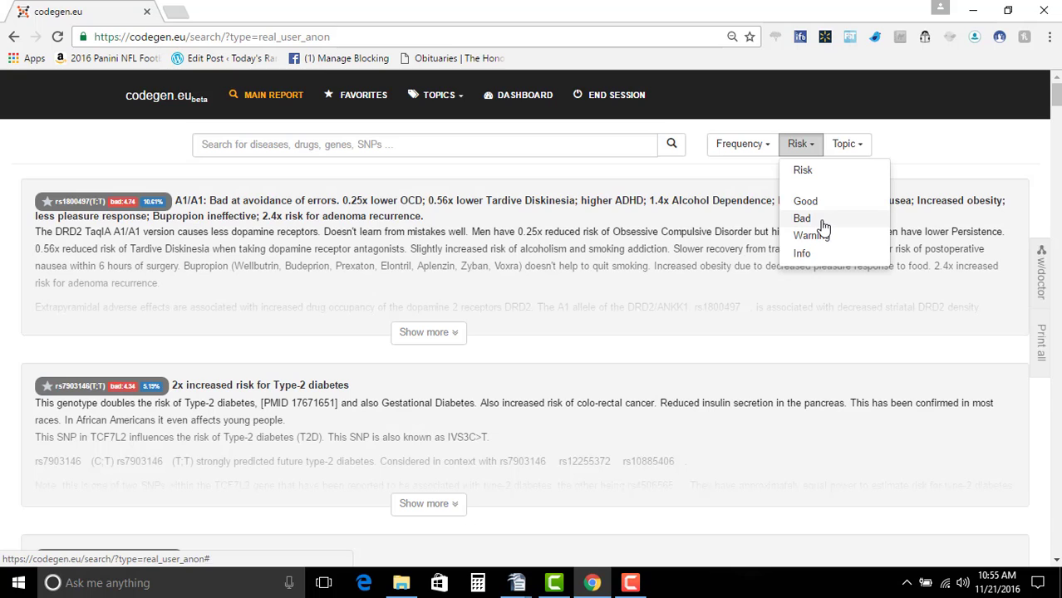
left_click(801, 217)
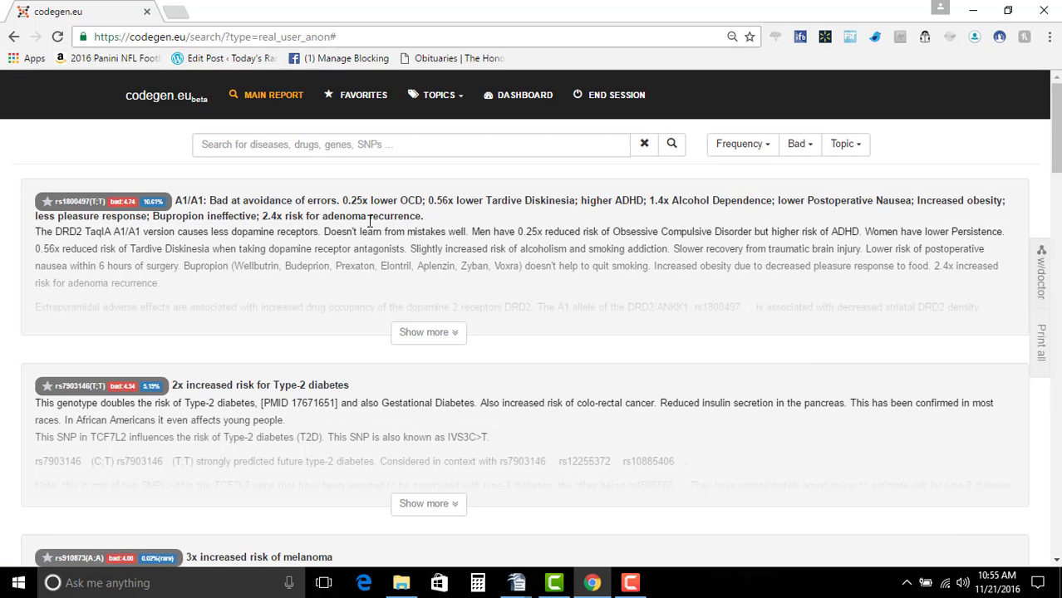
scroll("down", 3)
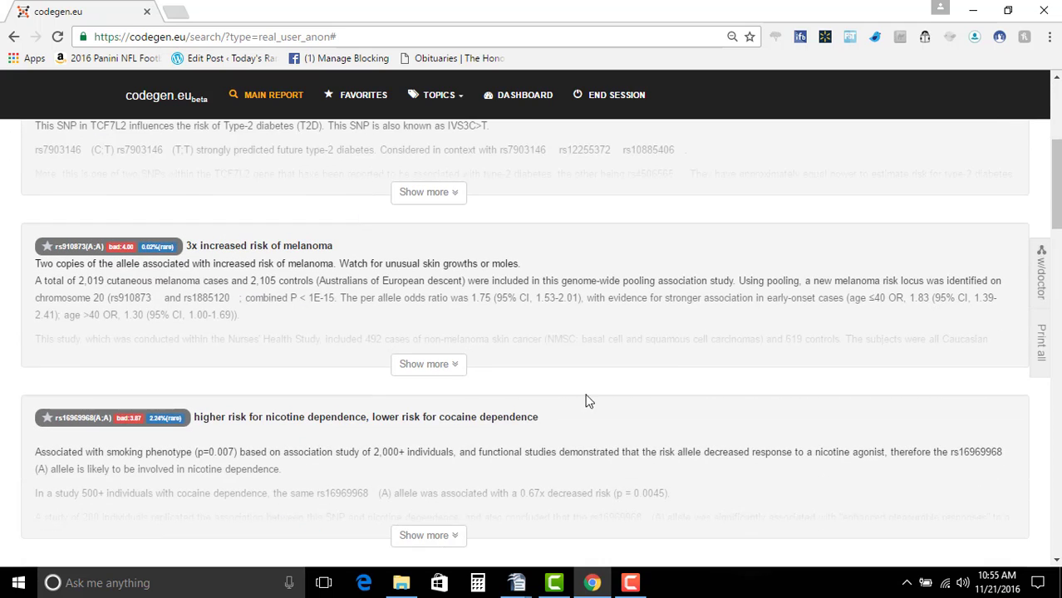
scroll("up", 3)
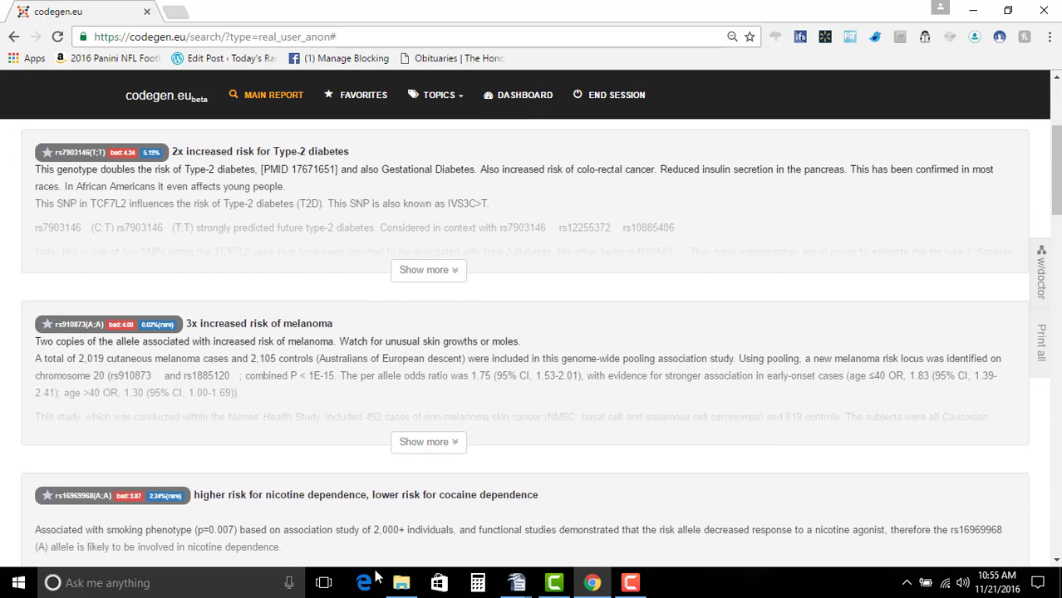
mouse_move(829, 379)
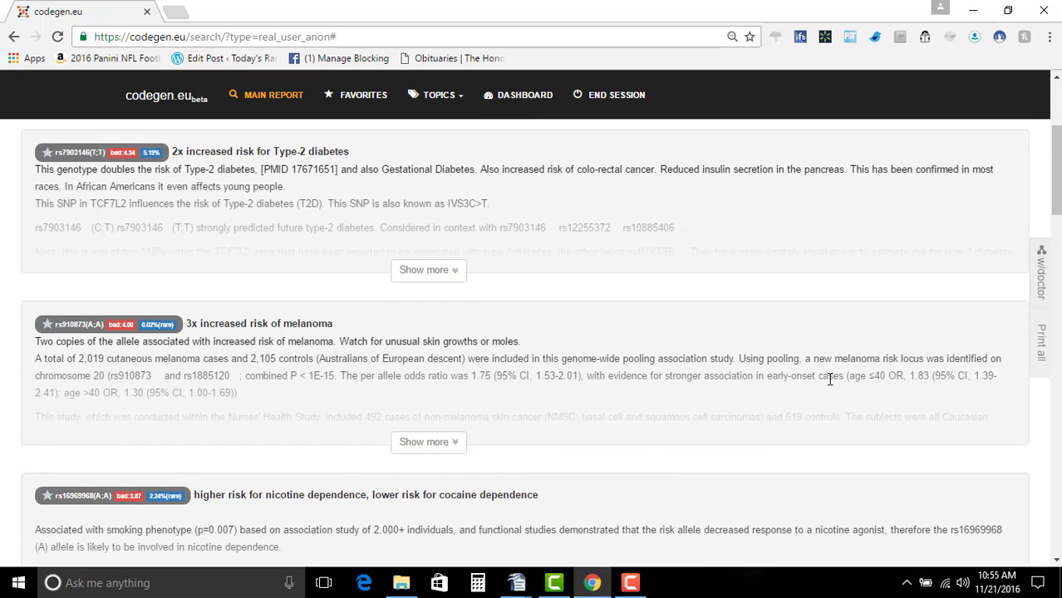
Switch the Risk filter to Good and scroll through the multiple sclerosis and Alzheimer's findings
left_click(797, 144)
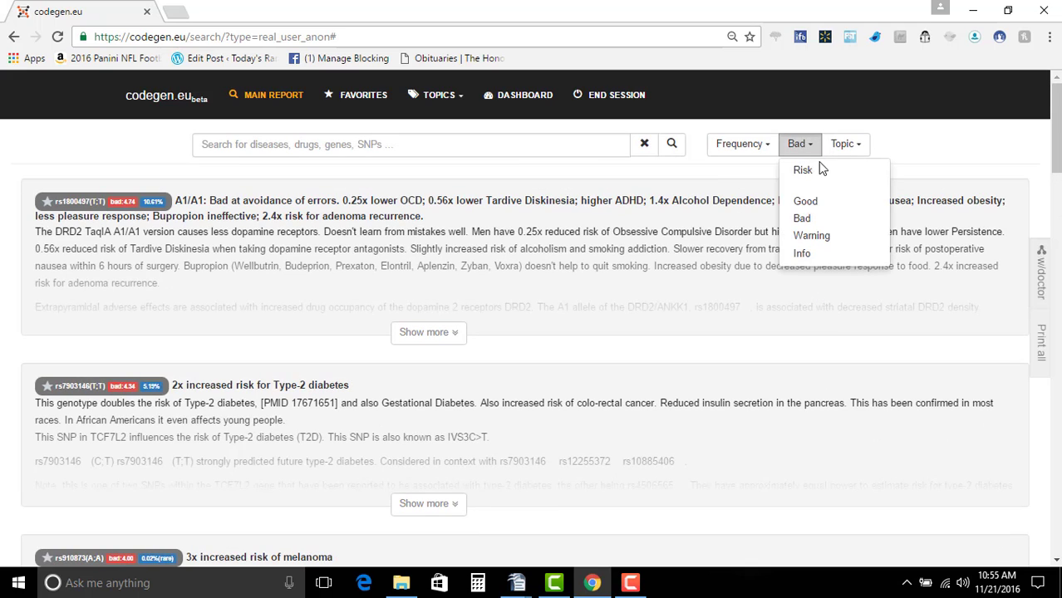
left_click(805, 201)
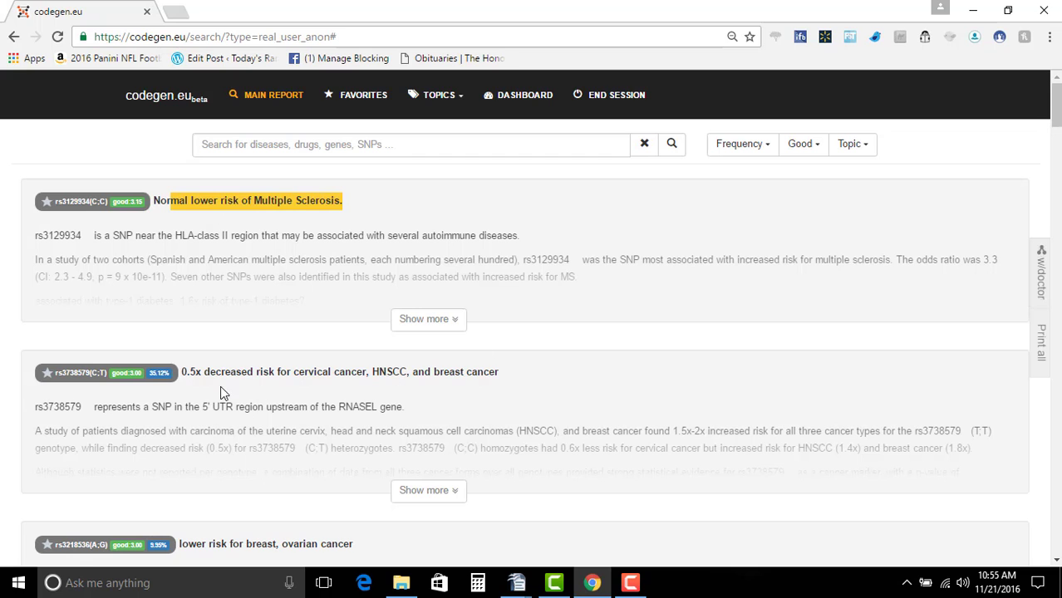
scroll("down", 3)
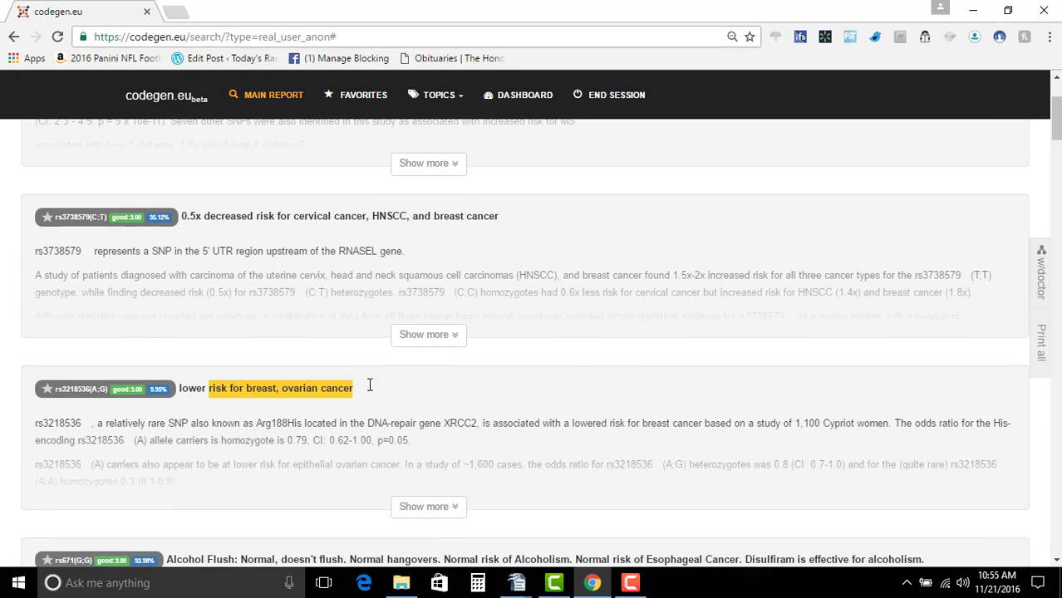
scroll("down", 3)
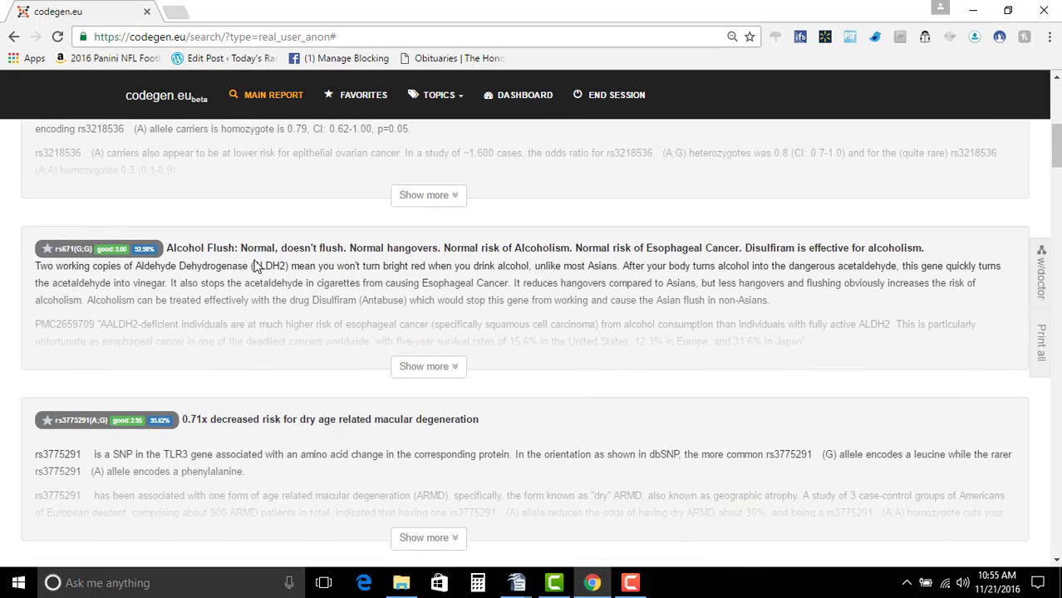
scroll("down", 3)
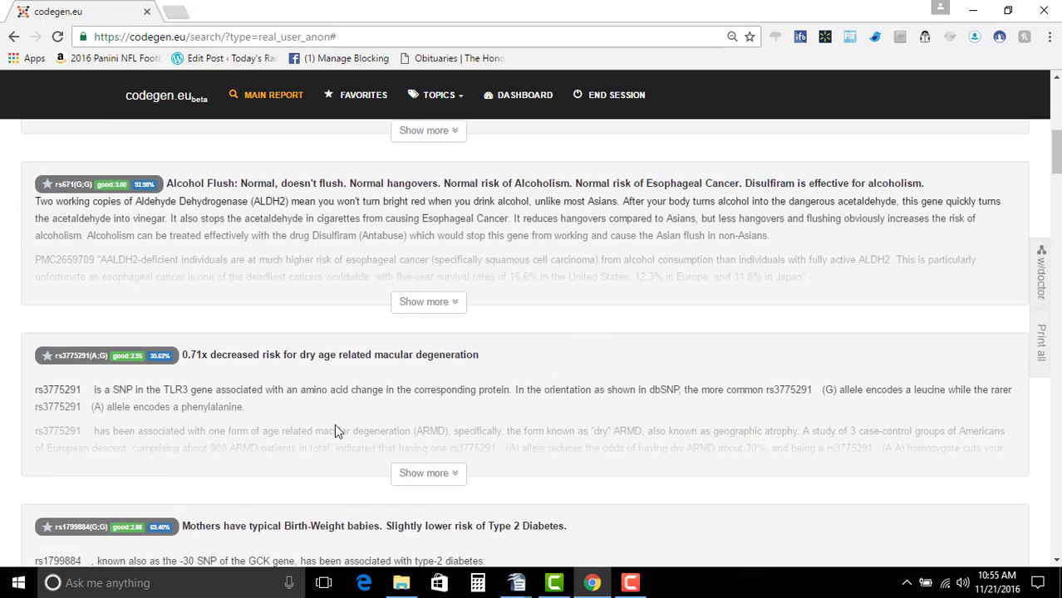
scroll("down", 3)
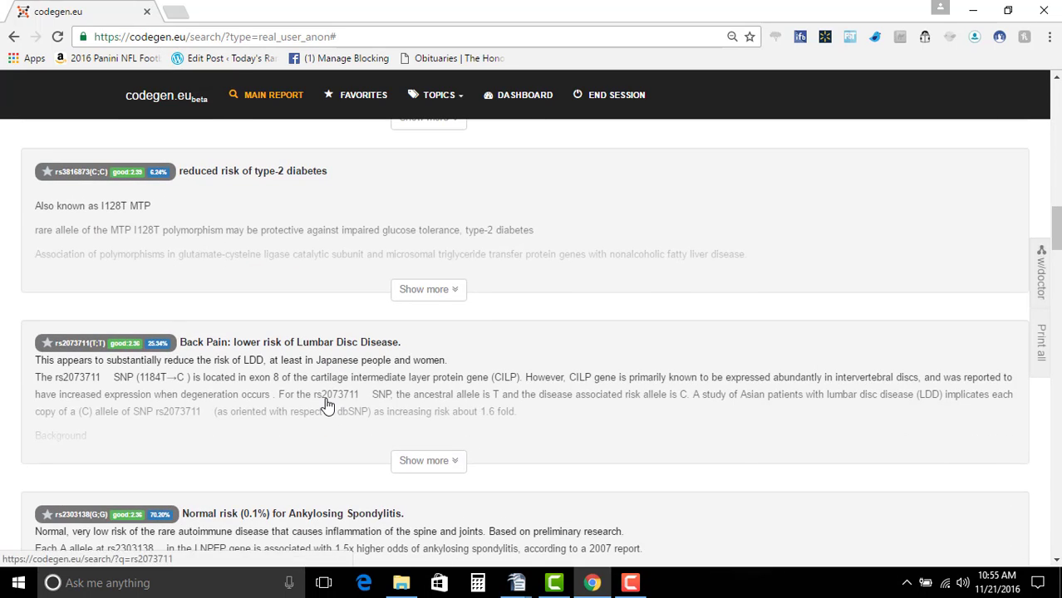
scroll("down", 3)
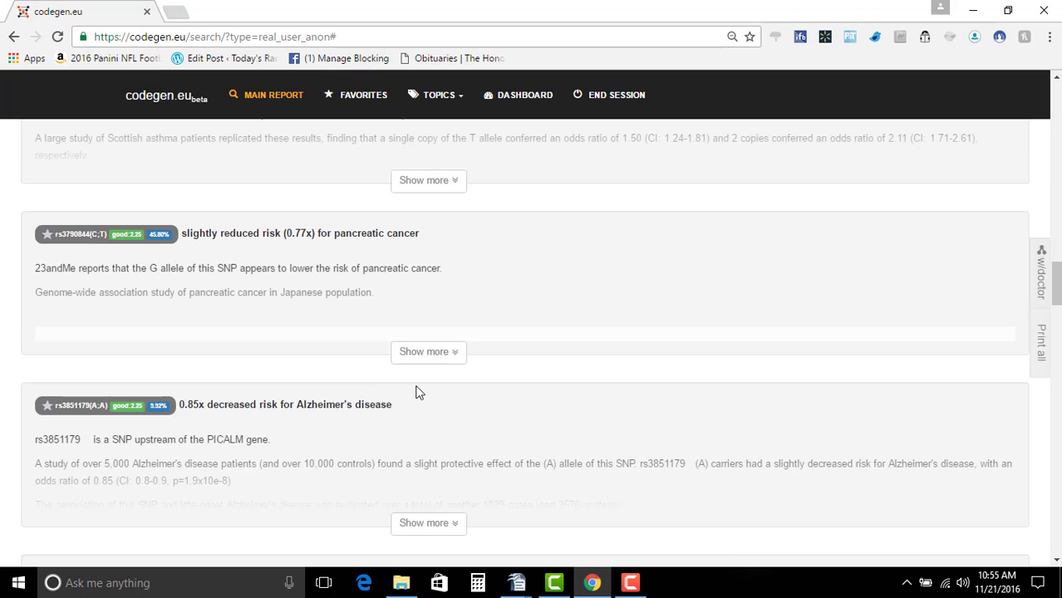
scroll("down", 3)
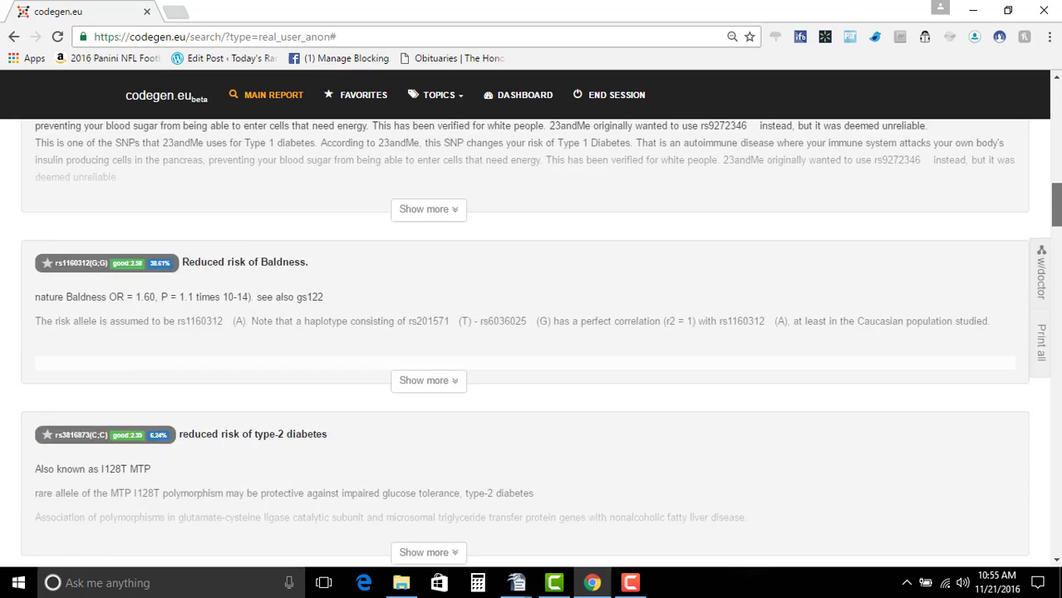
scroll("up", 3)
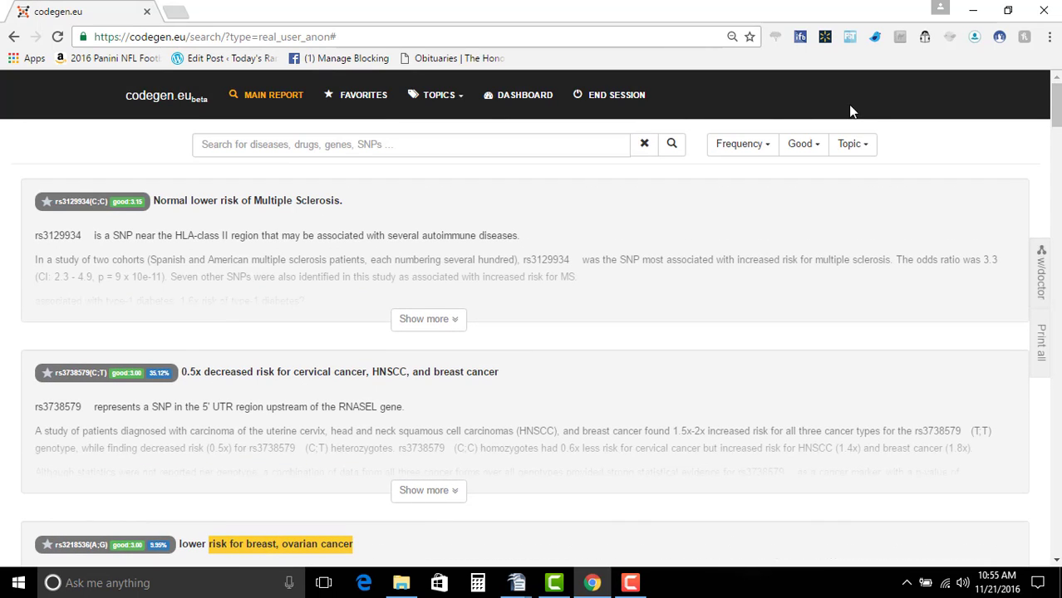
left_click(853, 144)
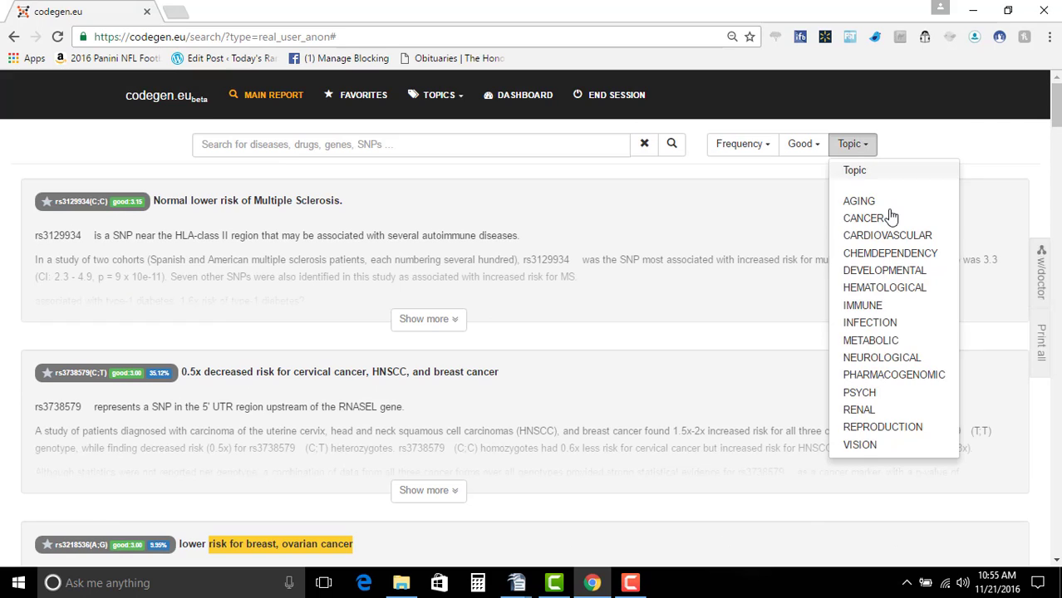
mouse_move(864, 218)
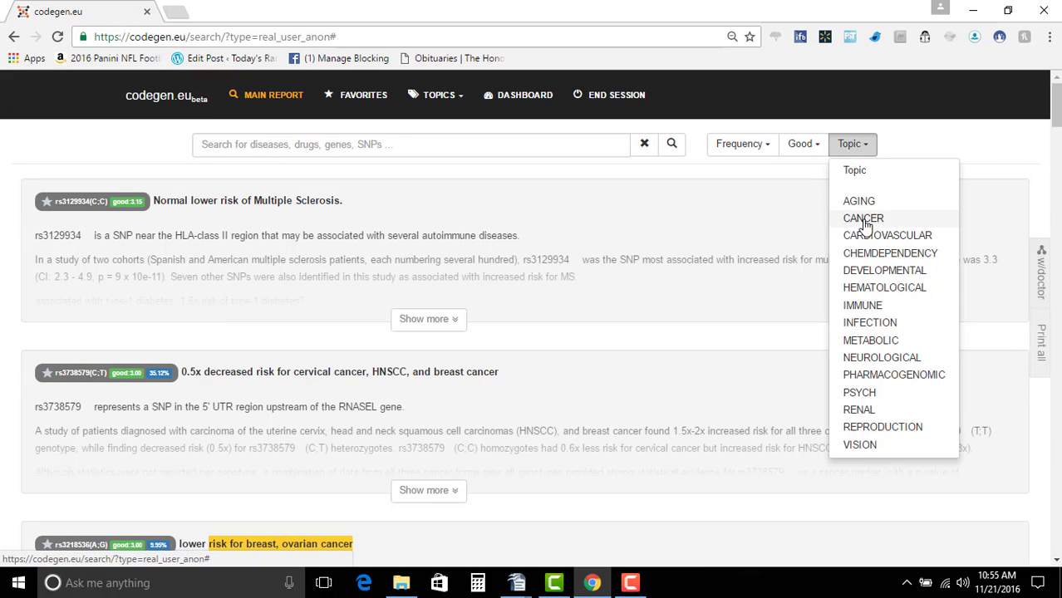
mouse_move(884, 373)
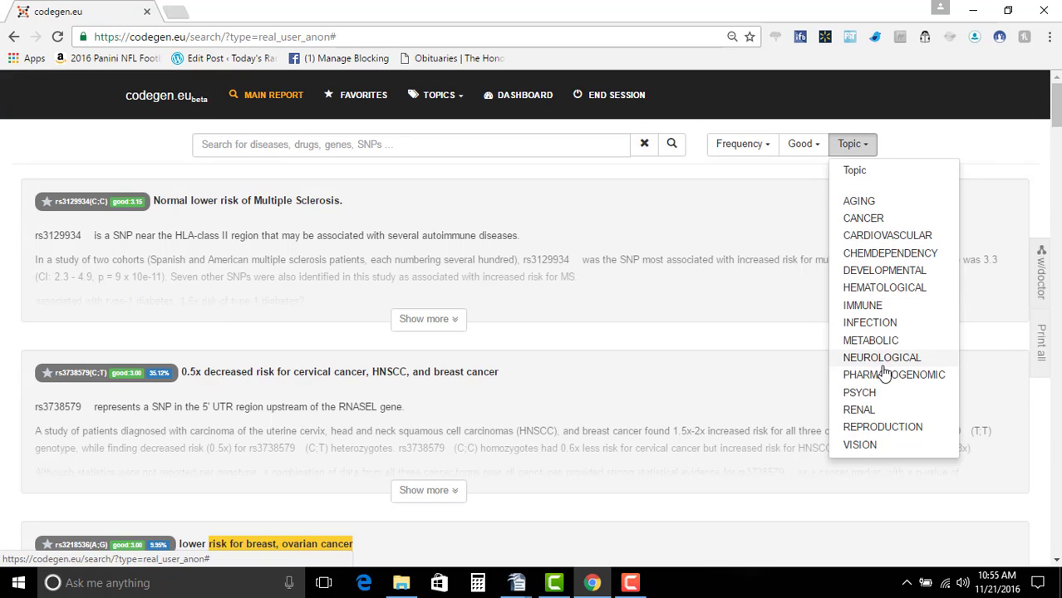
mouse_move(882, 414)
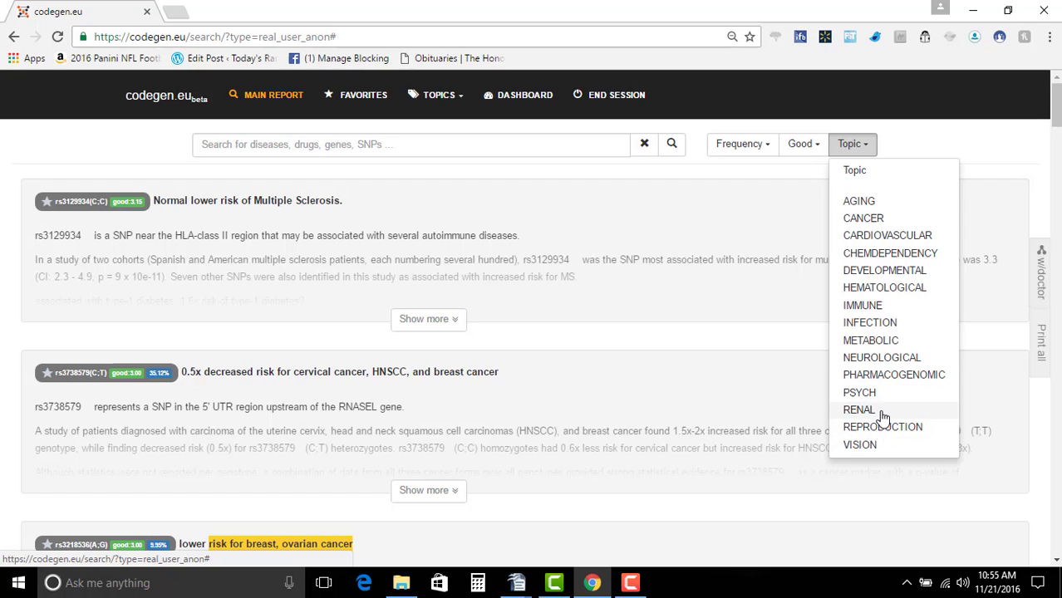
Filter to NEUROLOGICAL topic with Bad risk and scroll through the four results
left_click(882, 357)
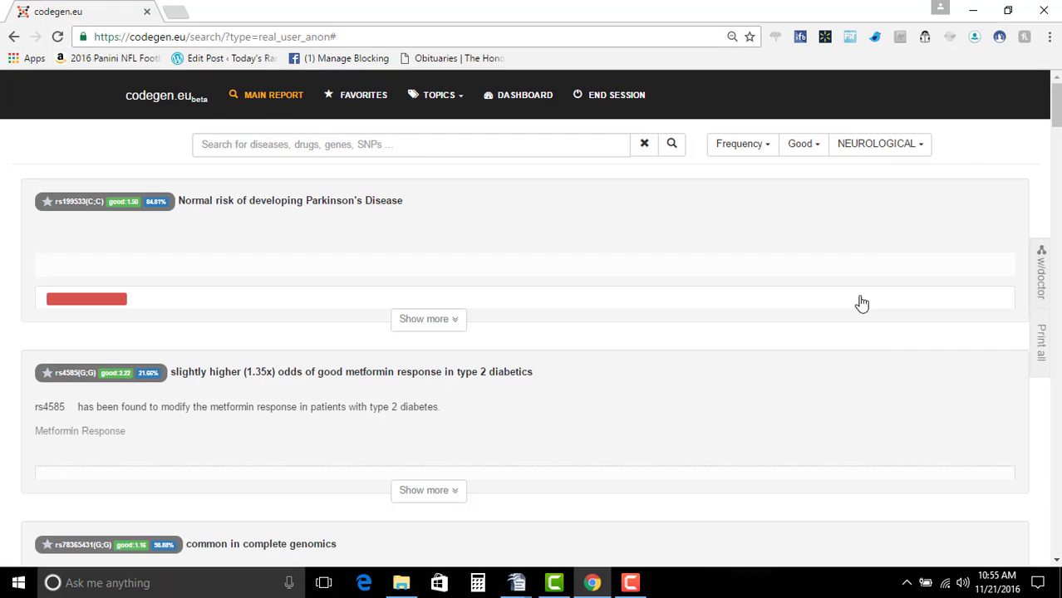
left_click(800, 144)
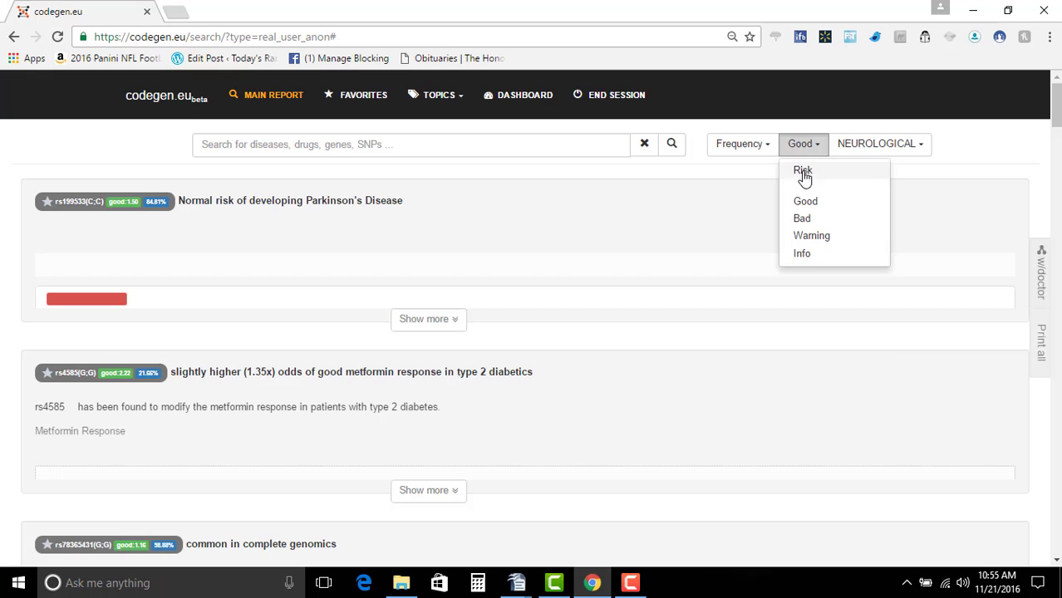
left_click(801, 217)
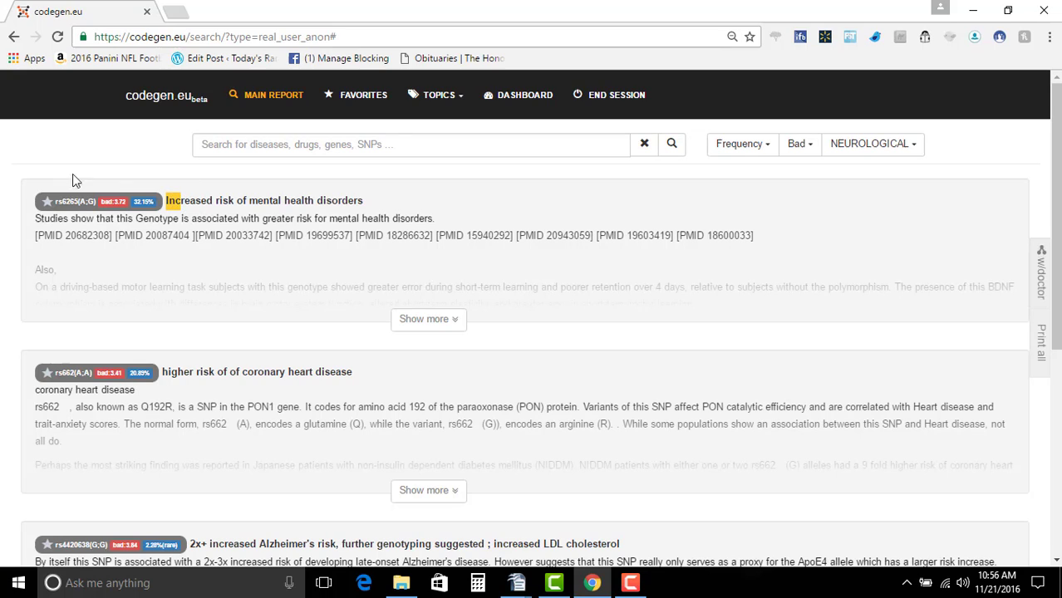
mouse_move(96, 201)
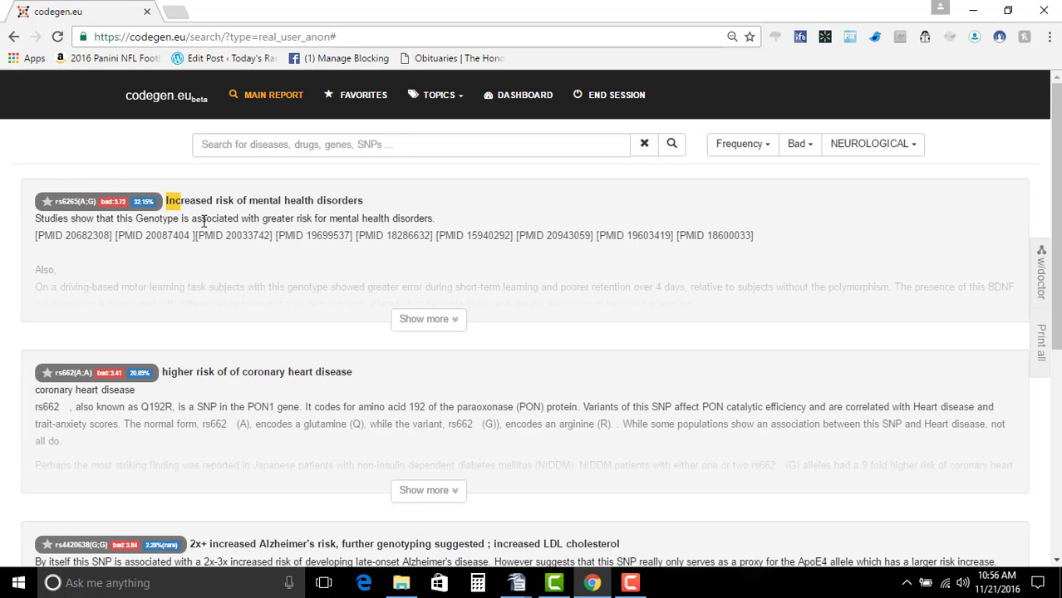
mouse_move(416, 236)
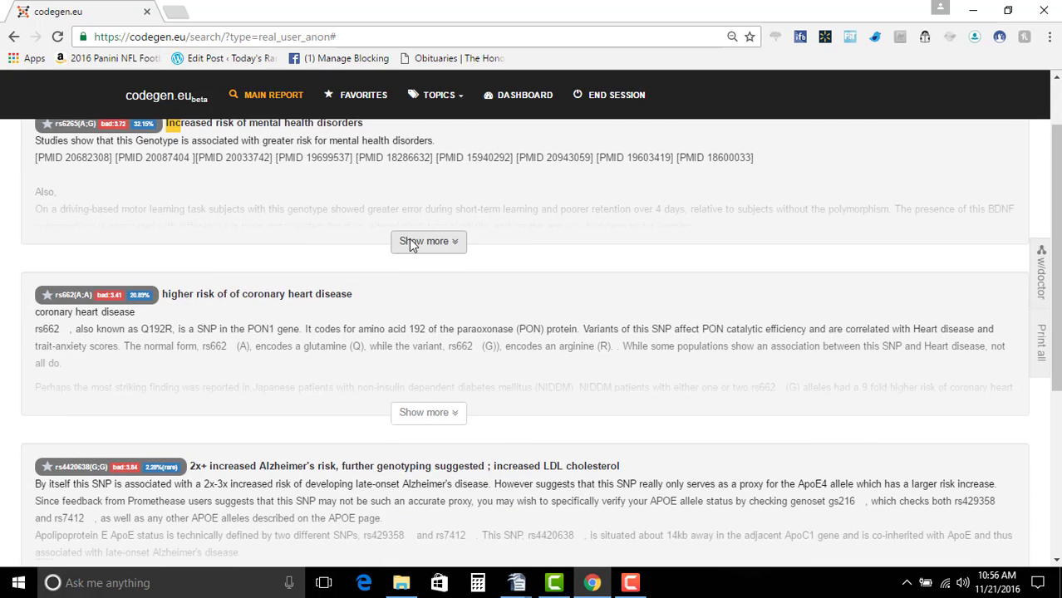
scroll("down", 3)
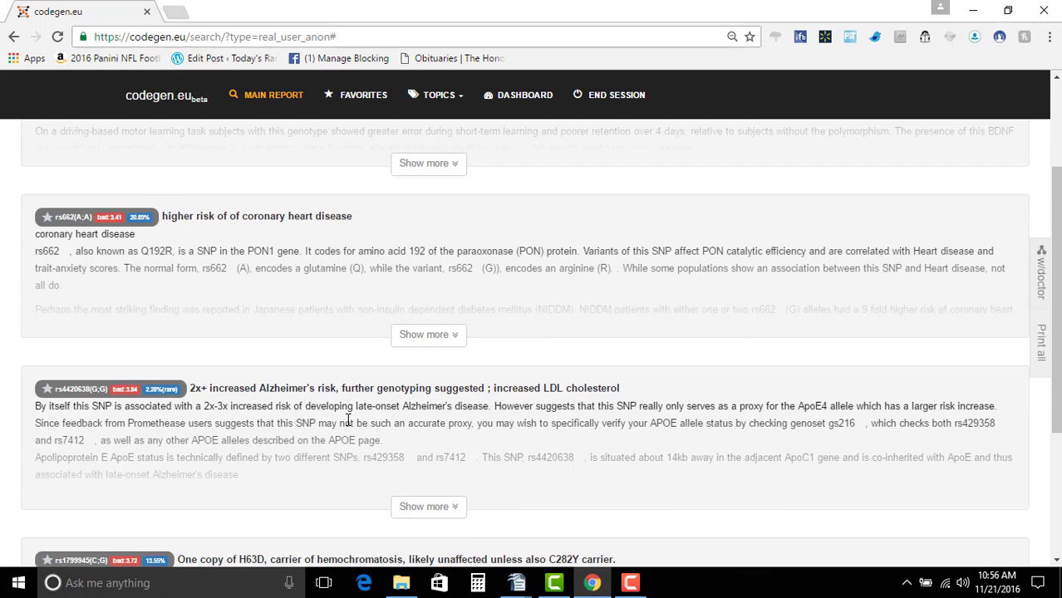
mouse_move(369, 387)
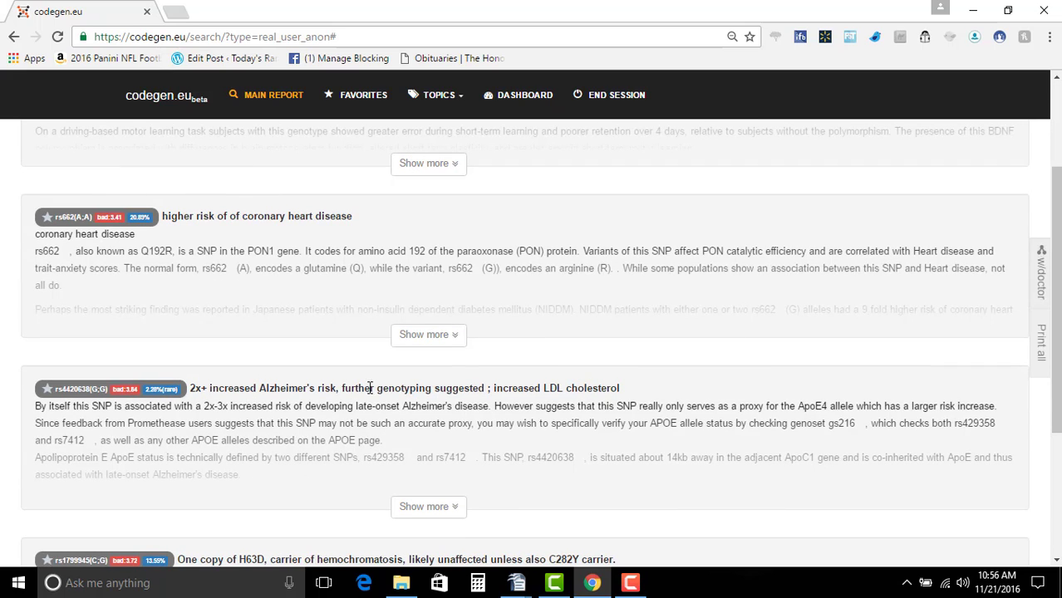
mouse_move(318, 391)
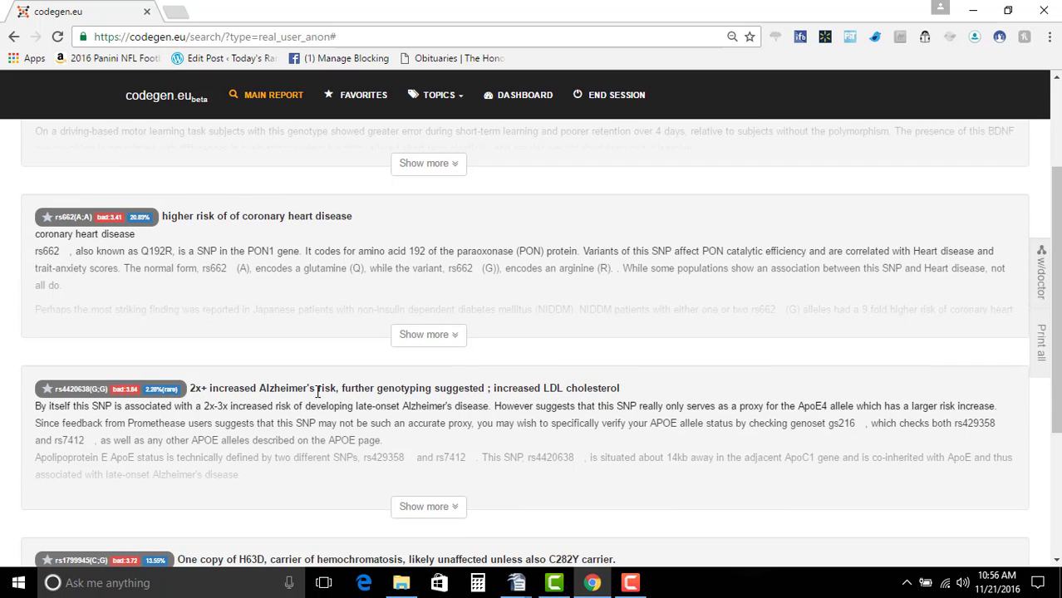
scroll("down", 3)
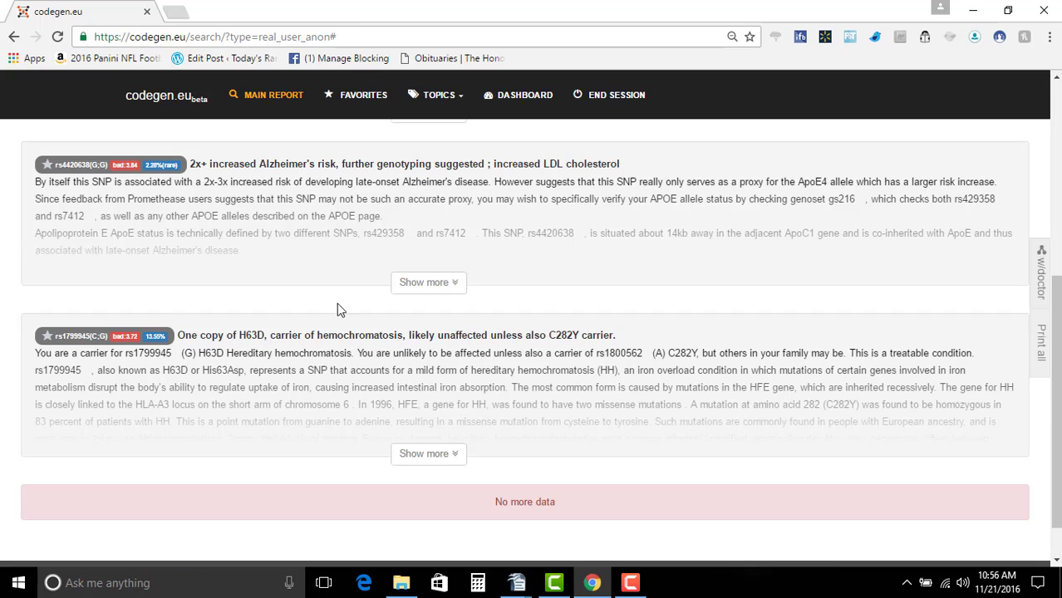
scroll("up", 3)
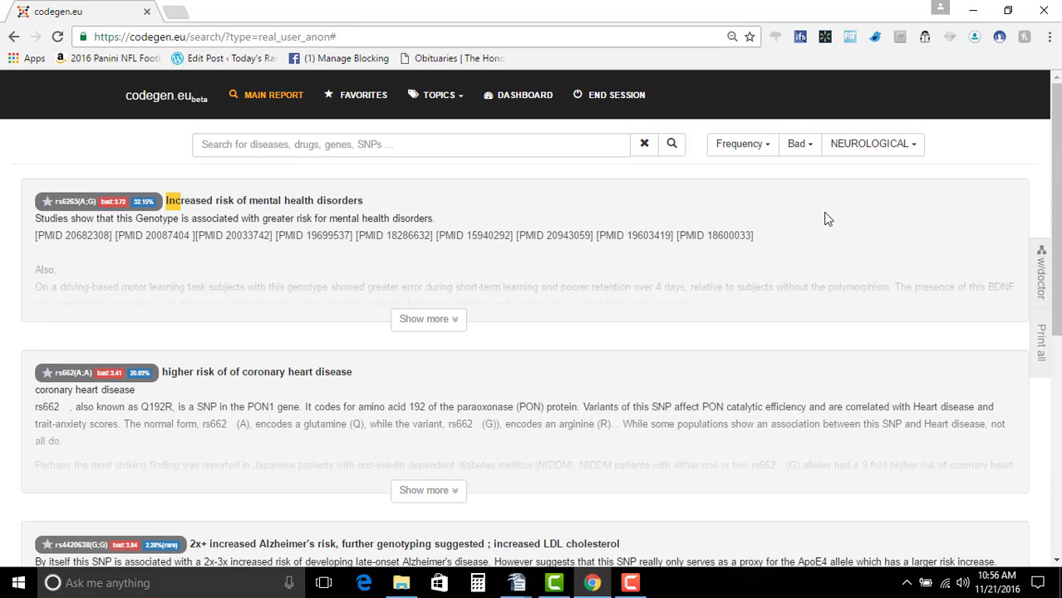
Filter to very rare (<1%) bad genotypes across all topics, leaving only the 3x melanoma risk
left_click(797, 144)
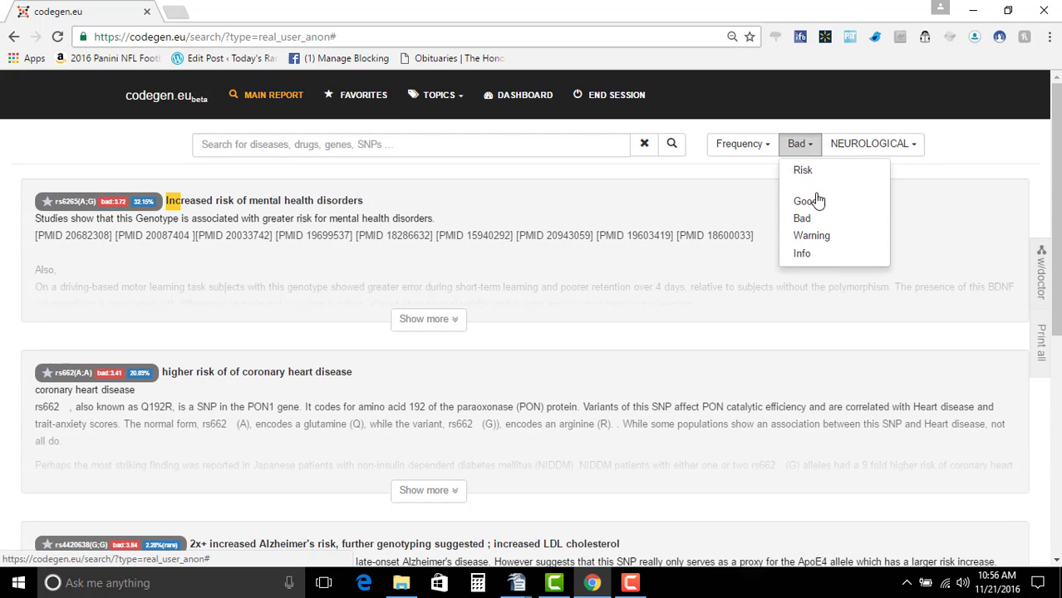
left_click(739, 143)
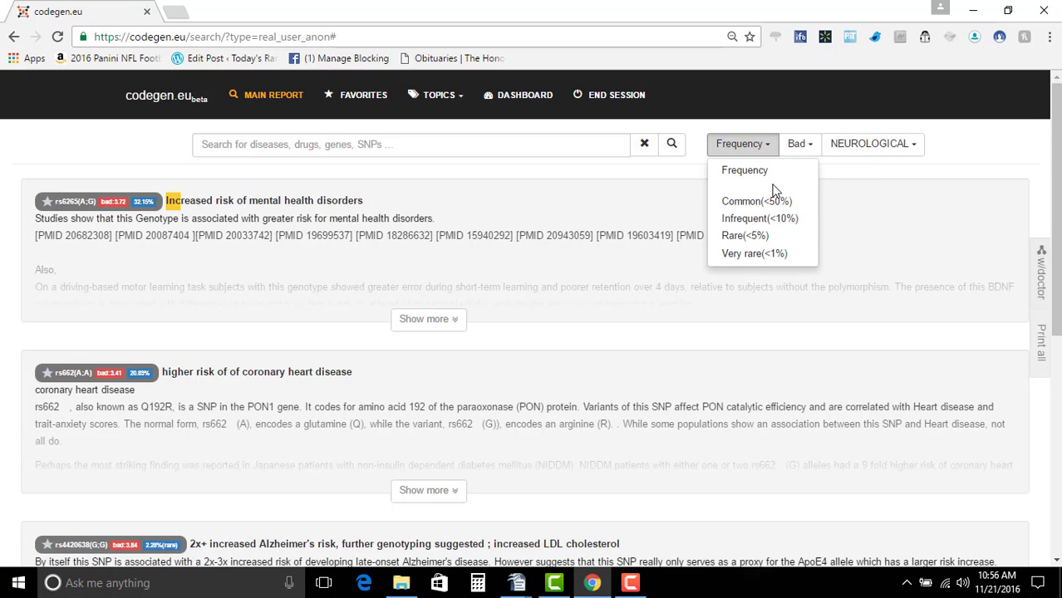
left_click(754, 254)
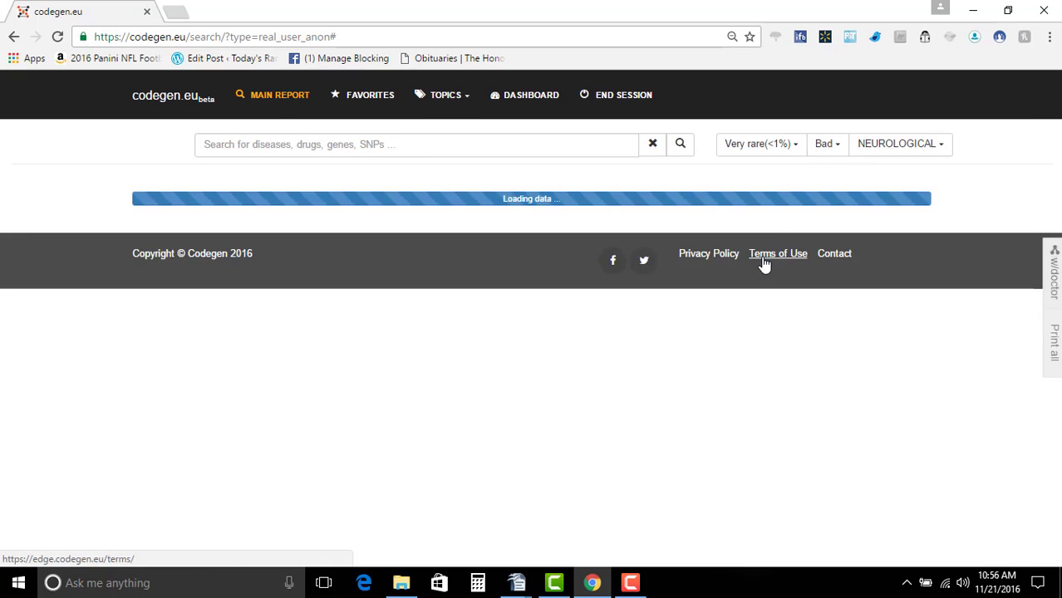
left_click(900, 143)
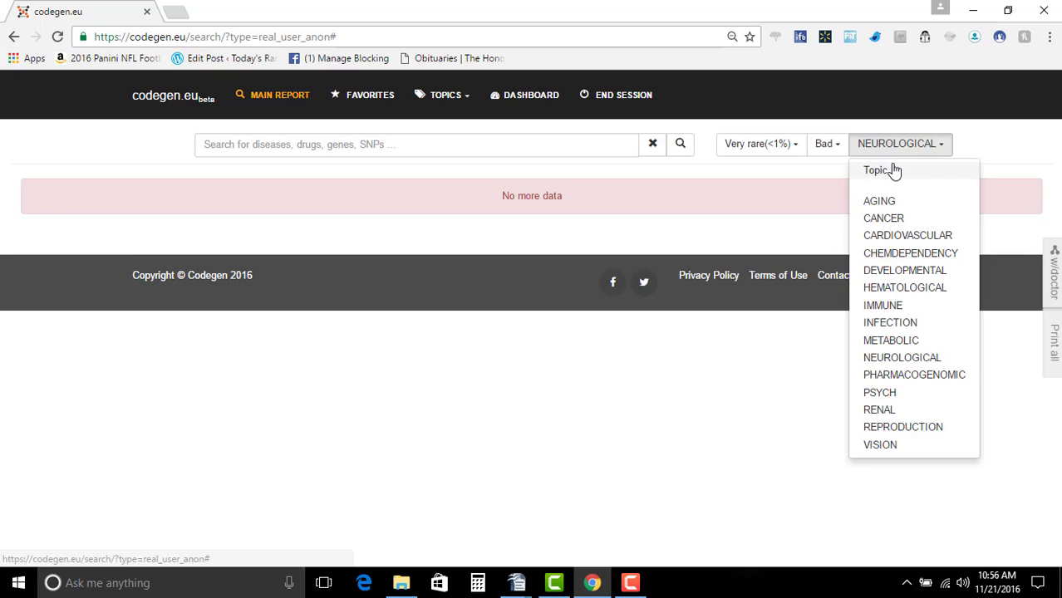
left_click(876, 170)
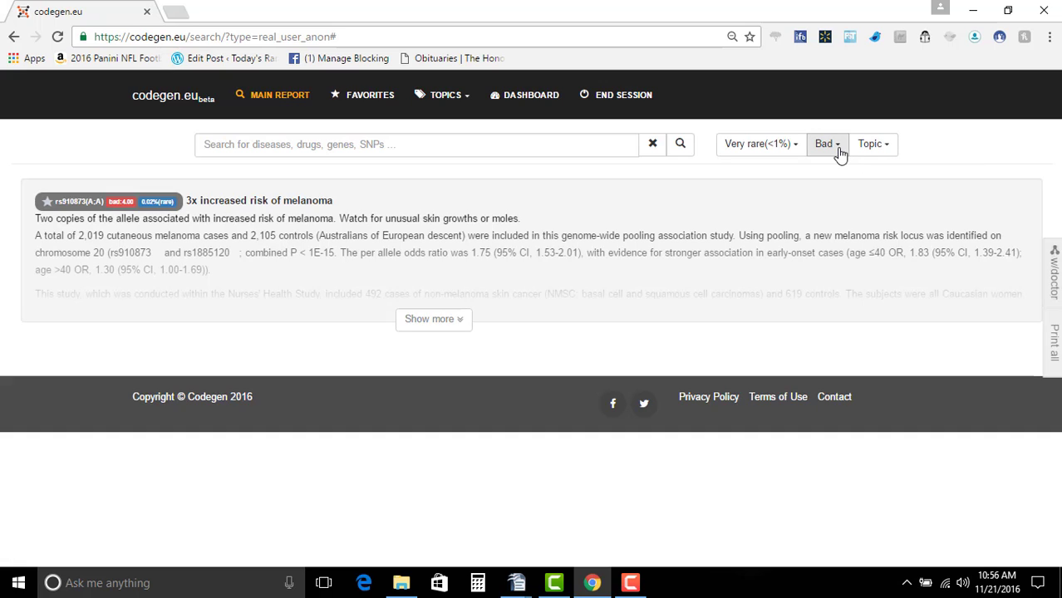
mouse_move(759, 144)
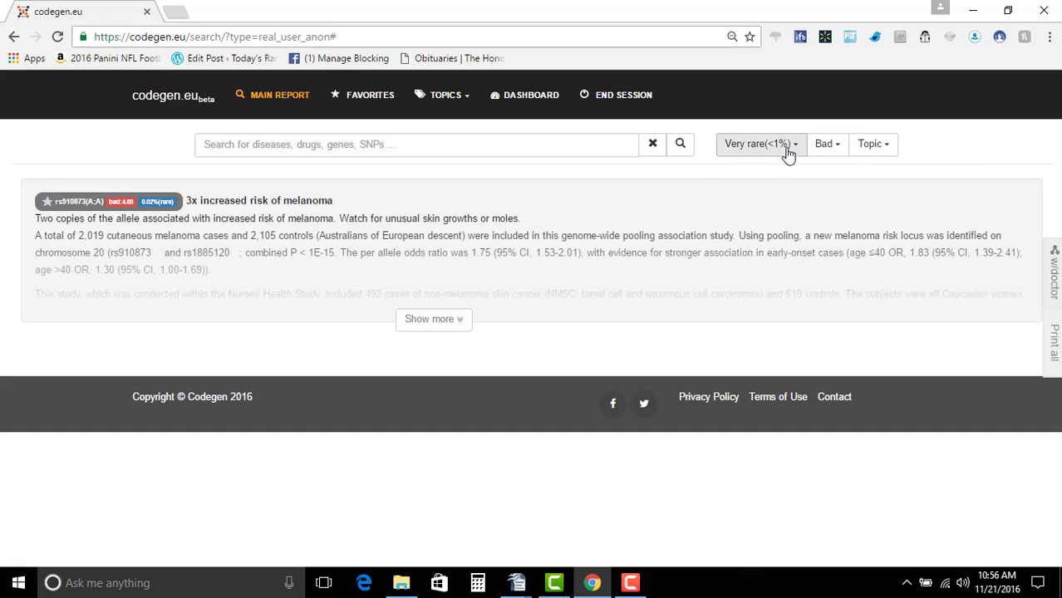
mouse_move(602, 120)
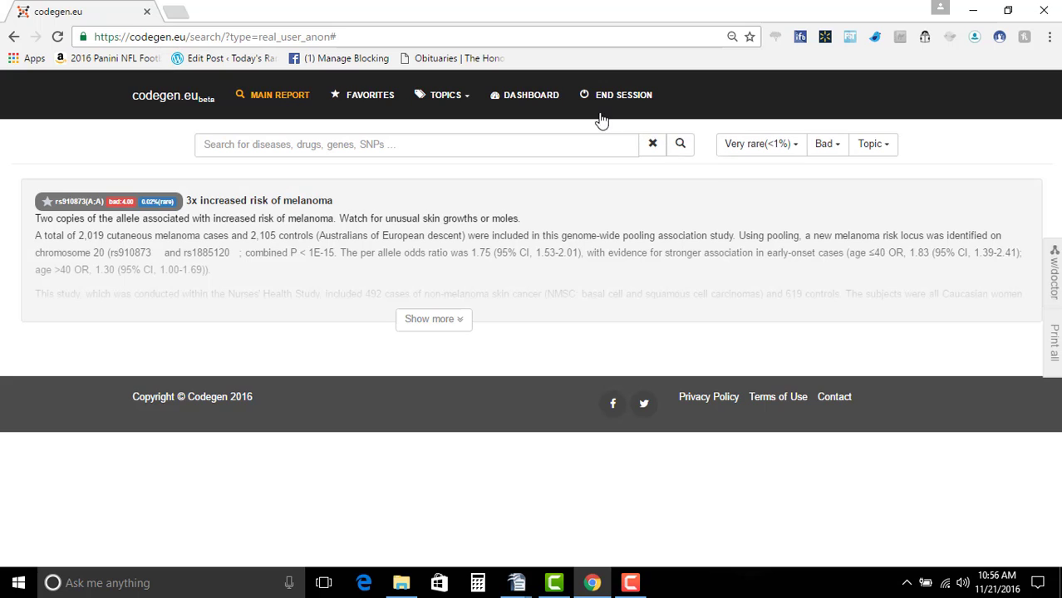
left_click(531, 94)
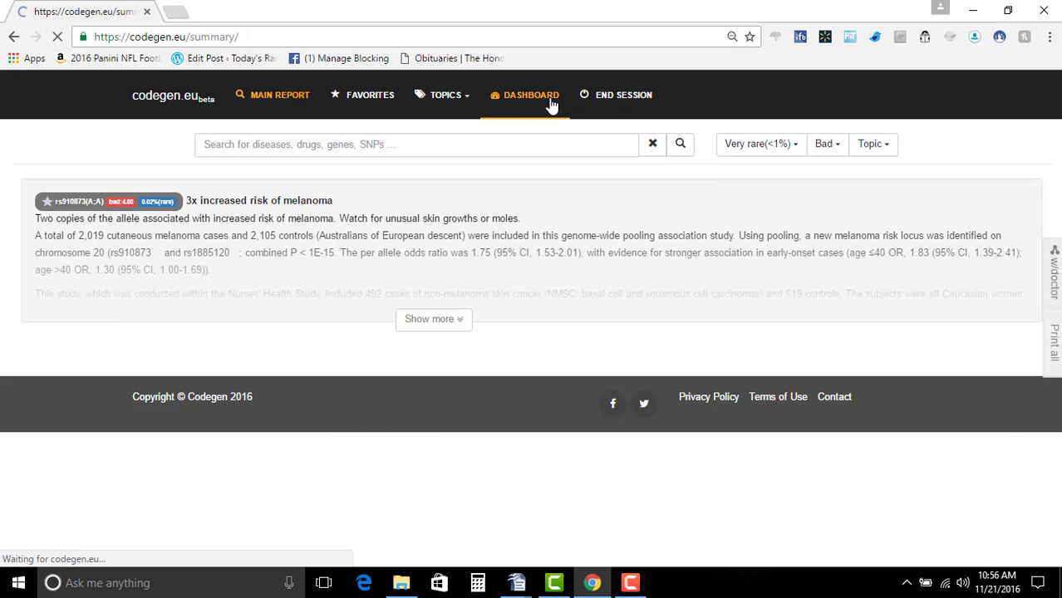
Scroll the dashboard through top genotypes, vitamins, fitness and stats showing 5231 relevant genotypes
left_click(524, 95)
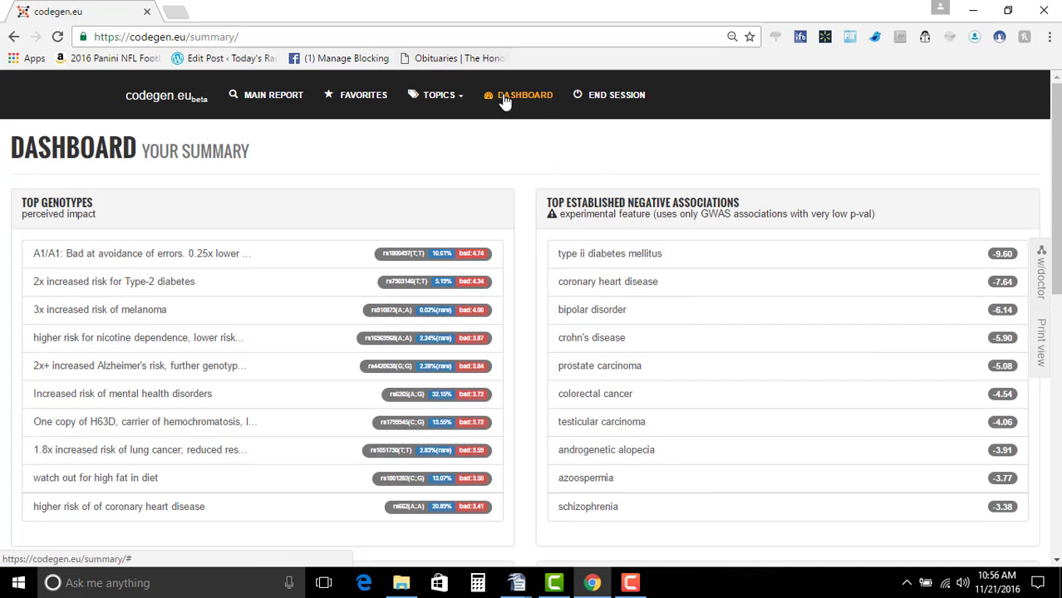
mouse_move(798, 277)
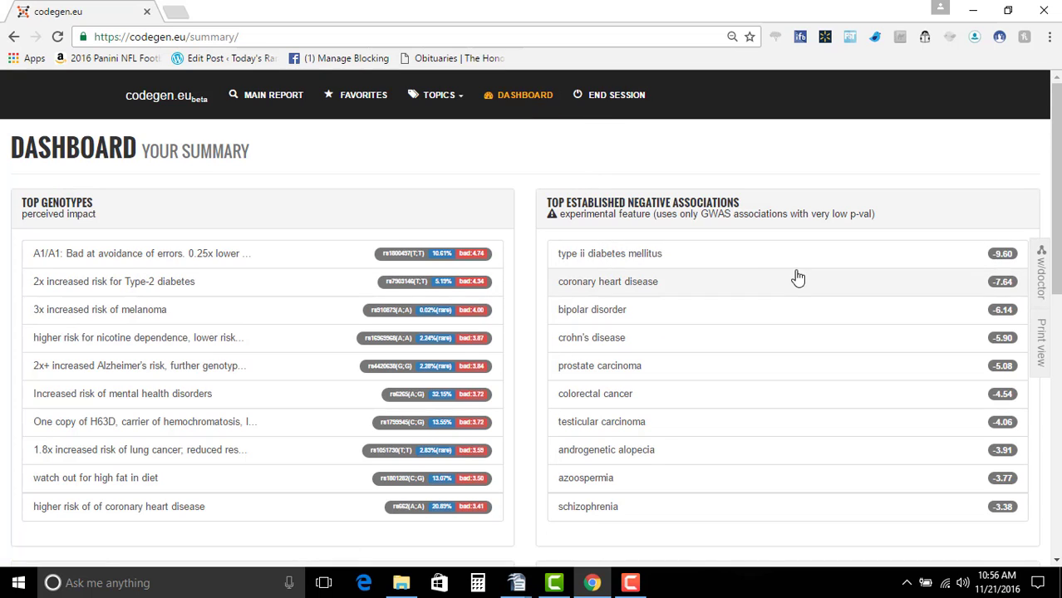
mouse_move(654, 253)
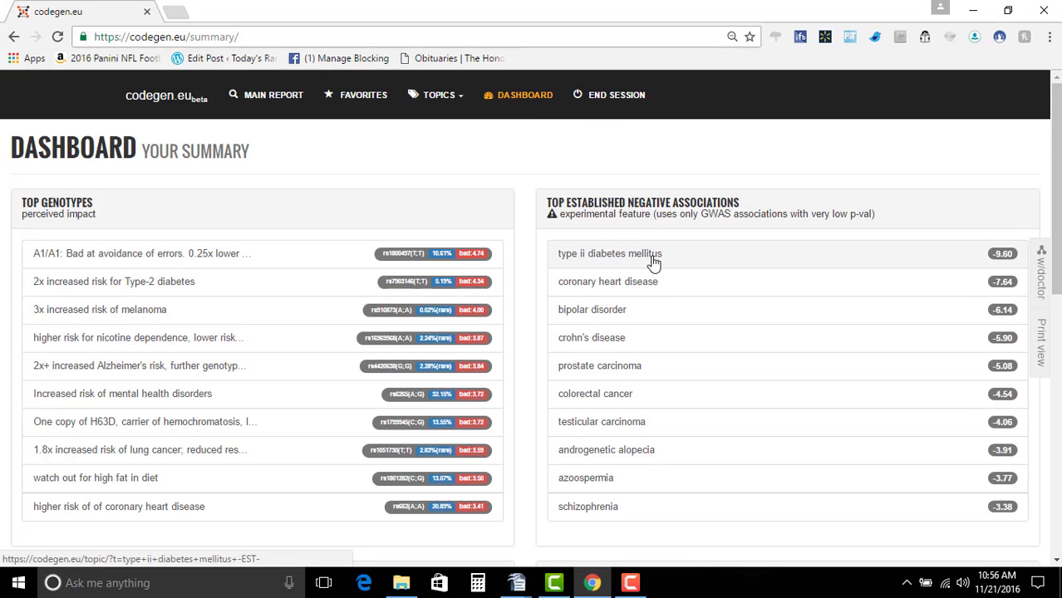
mouse_move(415, 394)
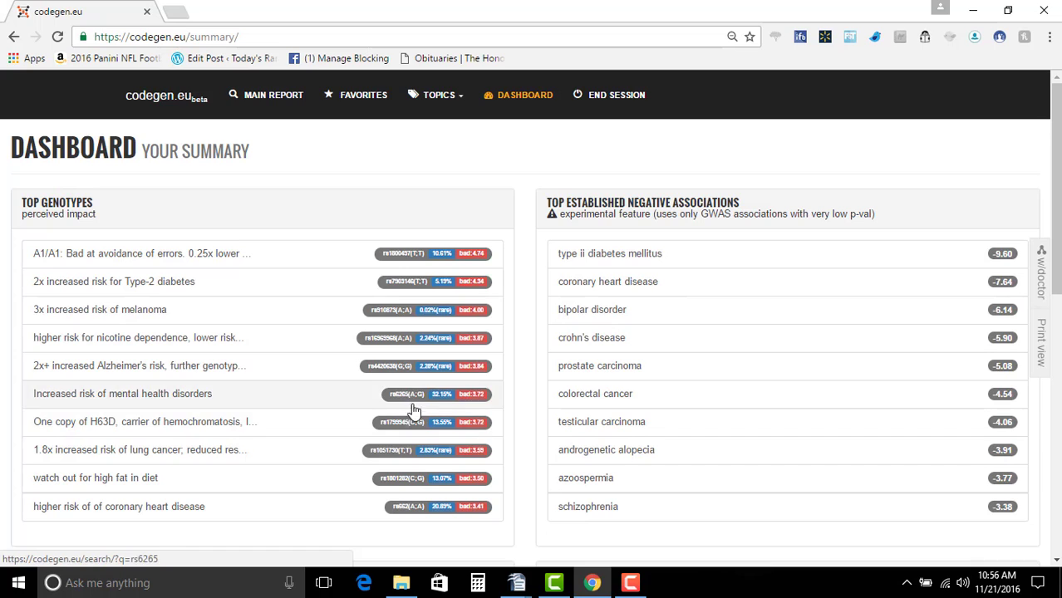
mouse_move(141, 281)
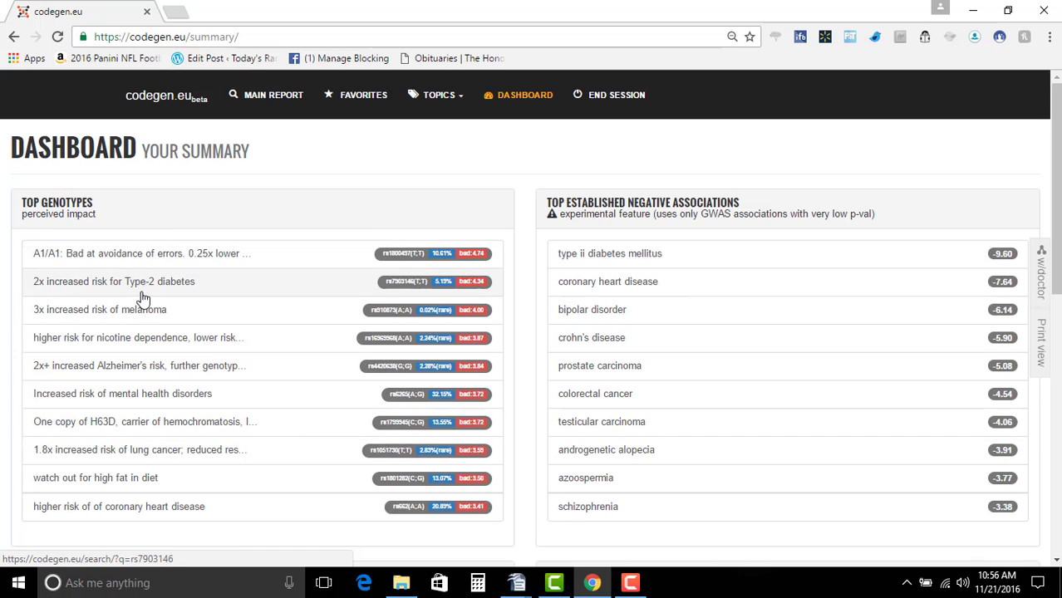
scroll("down", 3)
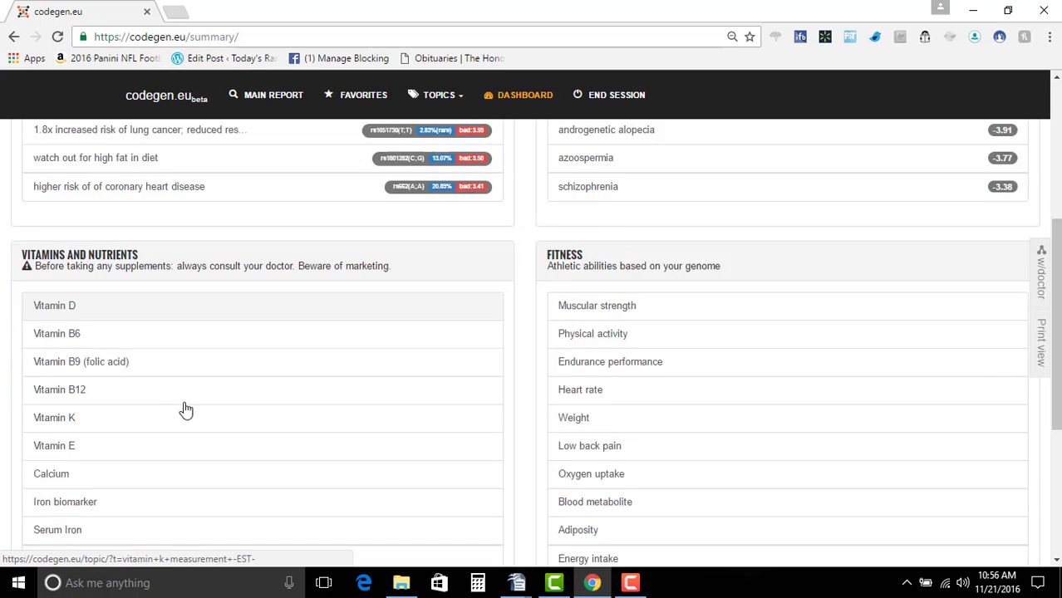
scroll("down", 3)
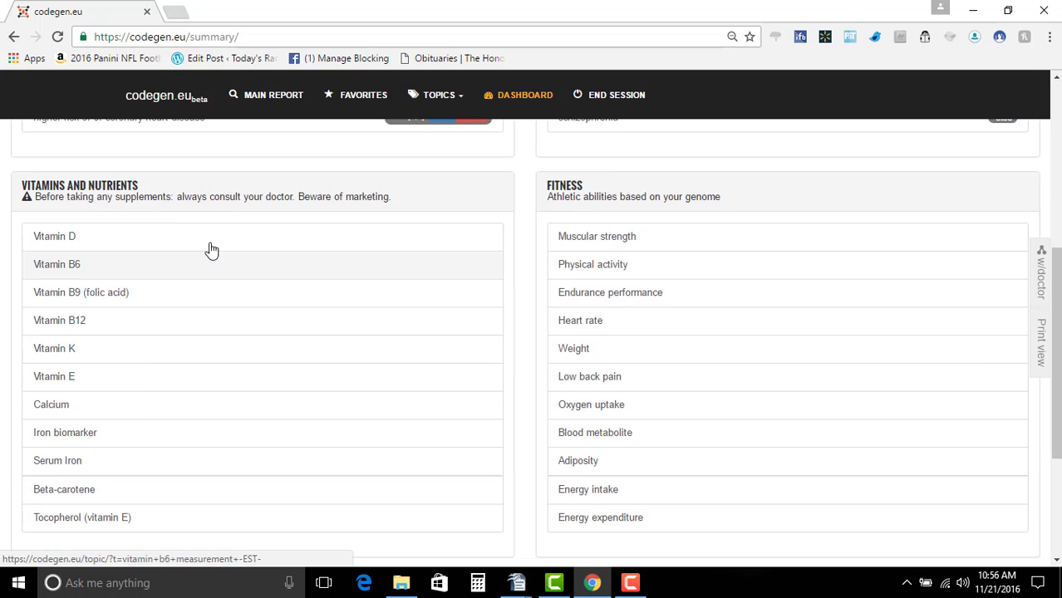
scroll("down", 3)
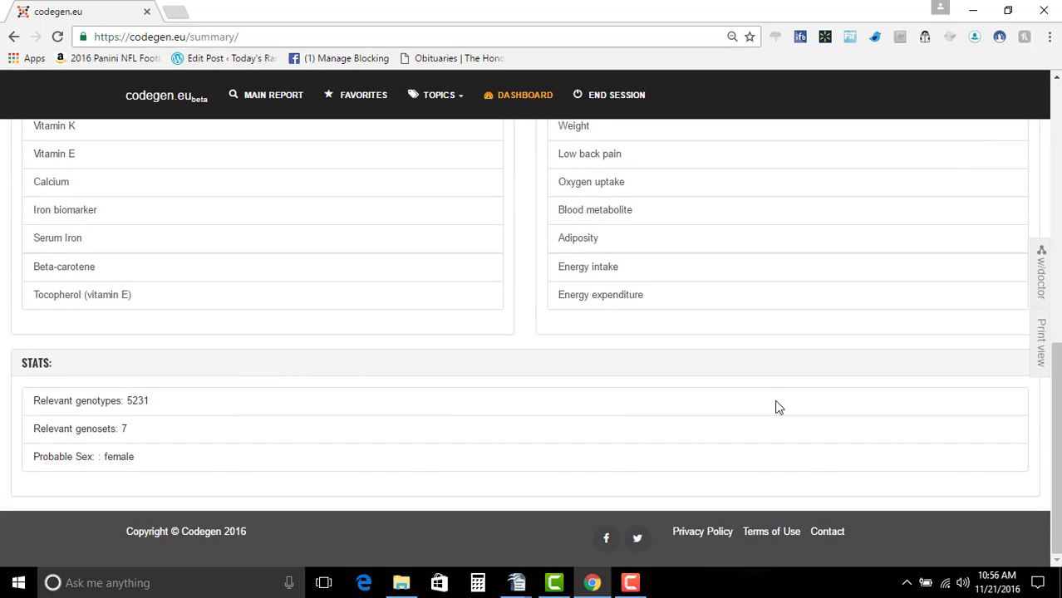
scroll("up", 3)
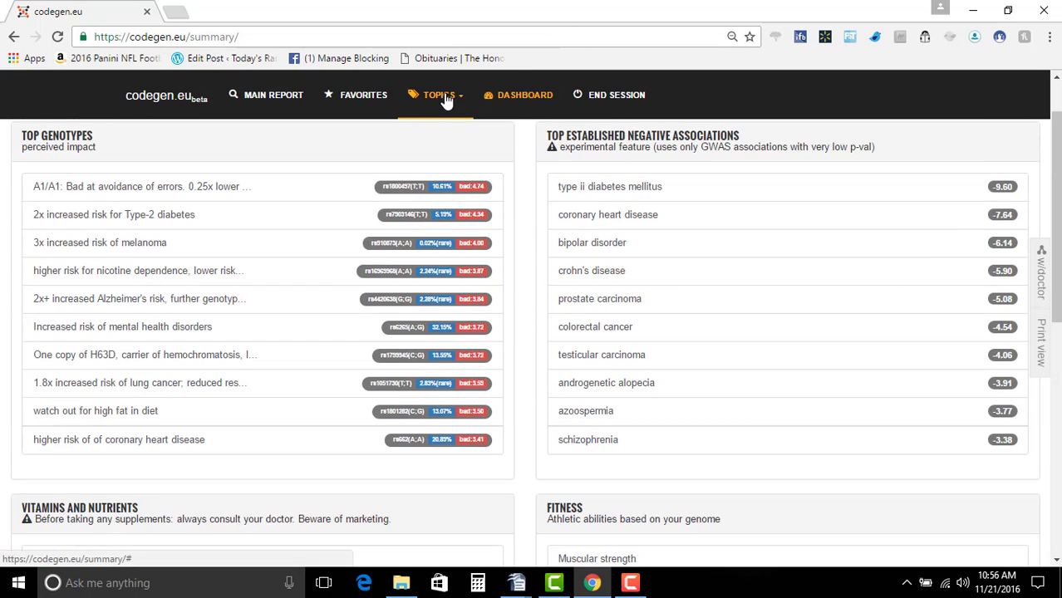
mouse_move(616, 95)
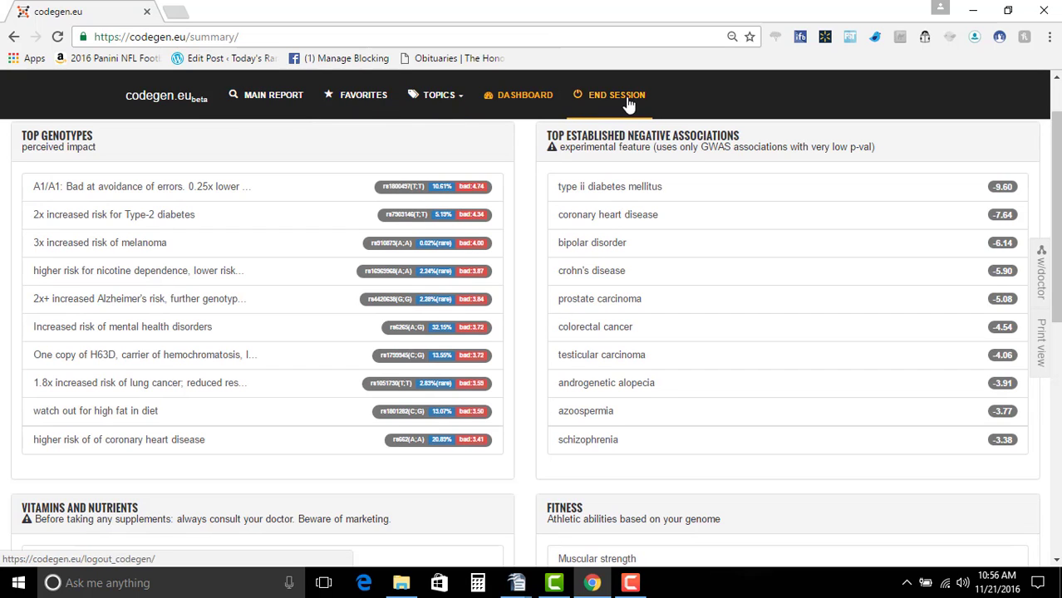
left_click(272, 93)
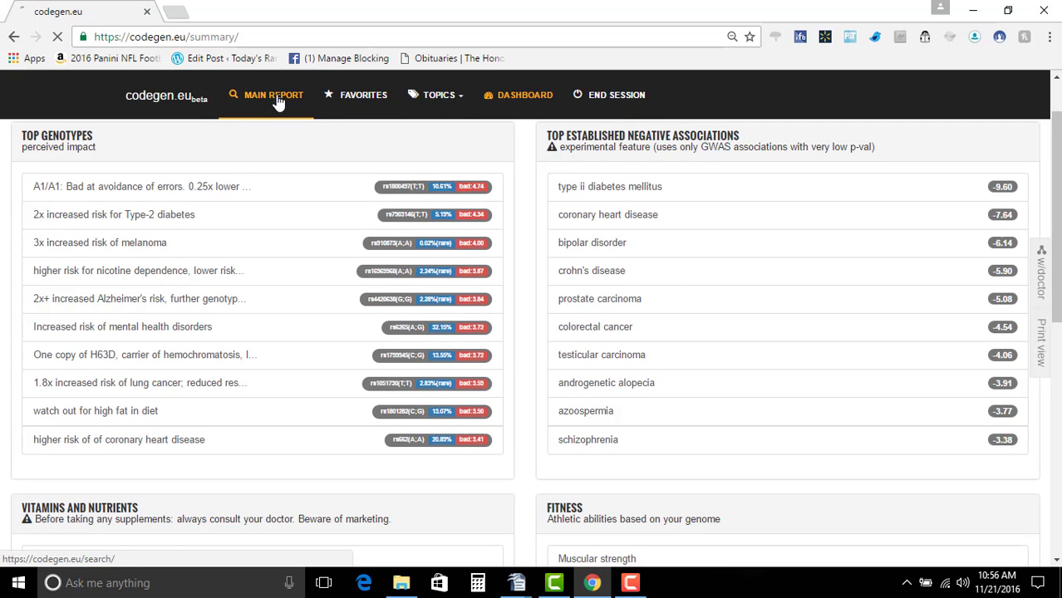
Return to the unfiltered main report, led by the DRD2 A1/A1 and type-2 diabetes results
left_click(273, 95)
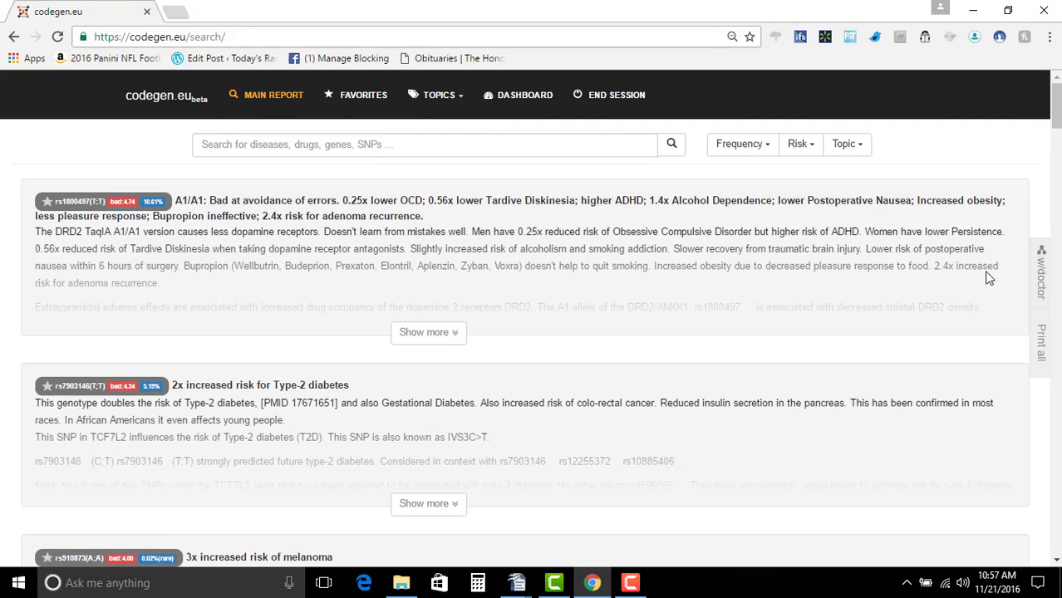
mouse_move(1058, 328)
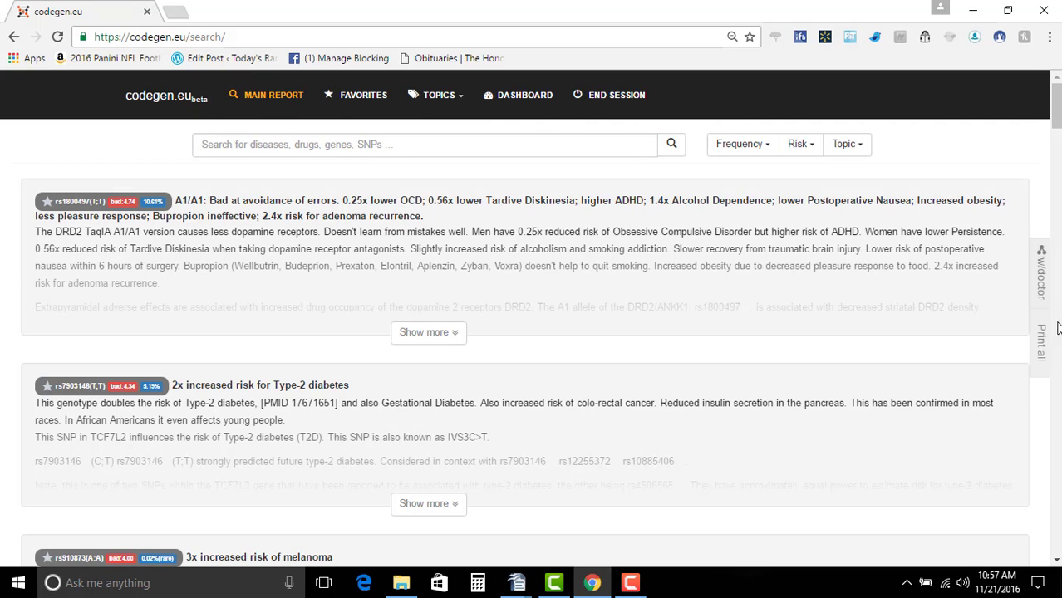
mouse_move(1059, 277)
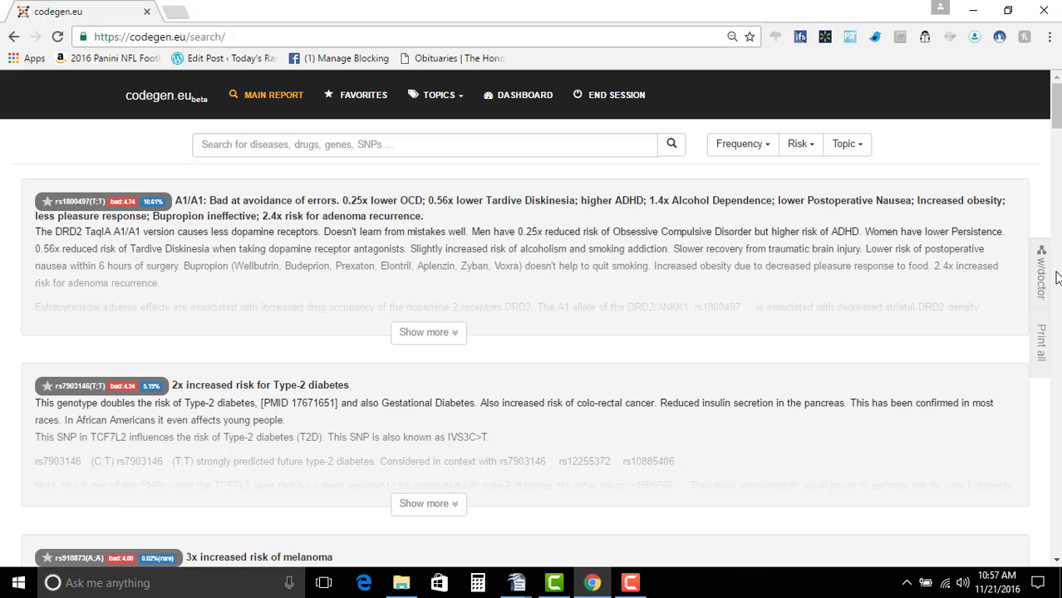
mouse_move(484, 301)
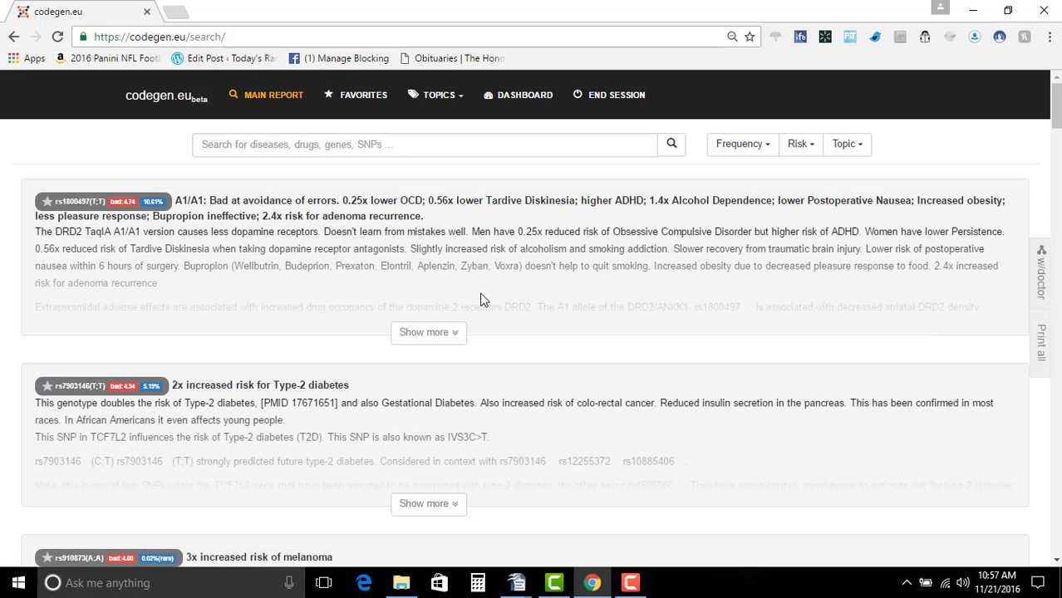
mouse_move(580, 140)
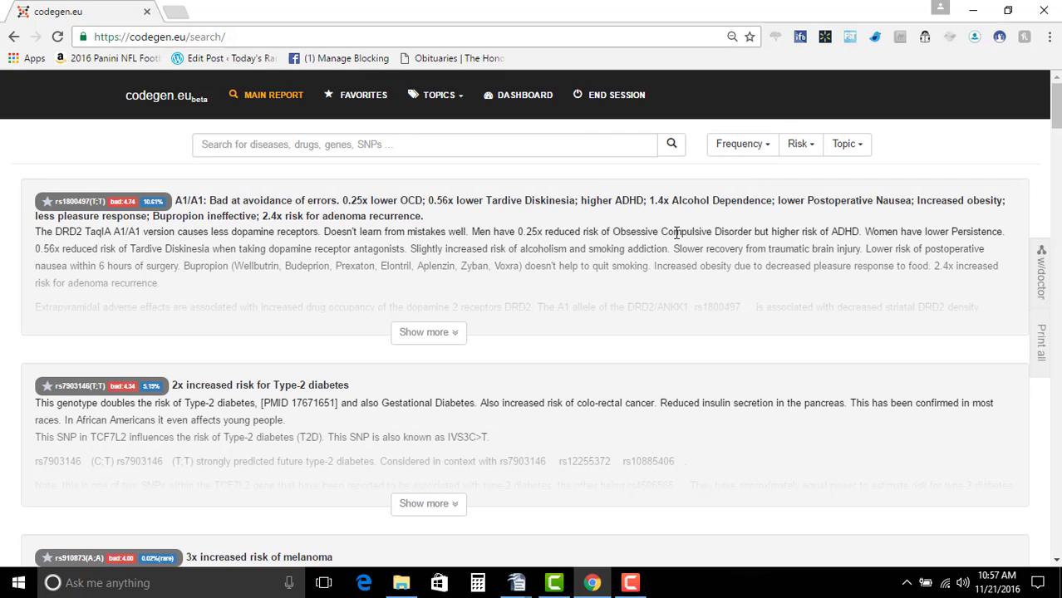
mouse_move(696, 514)
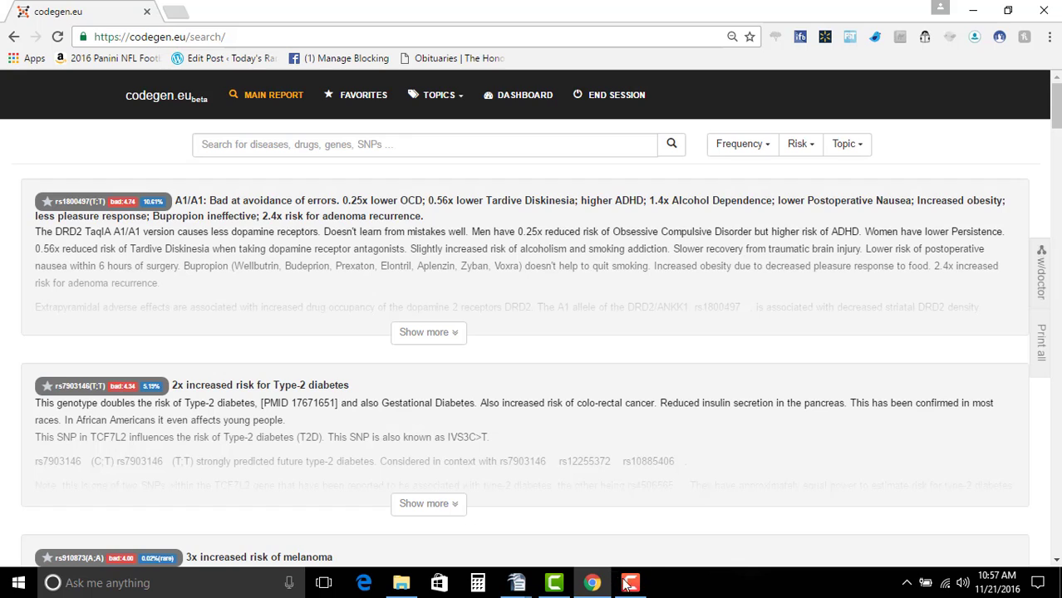
mouse_move(438, 525)
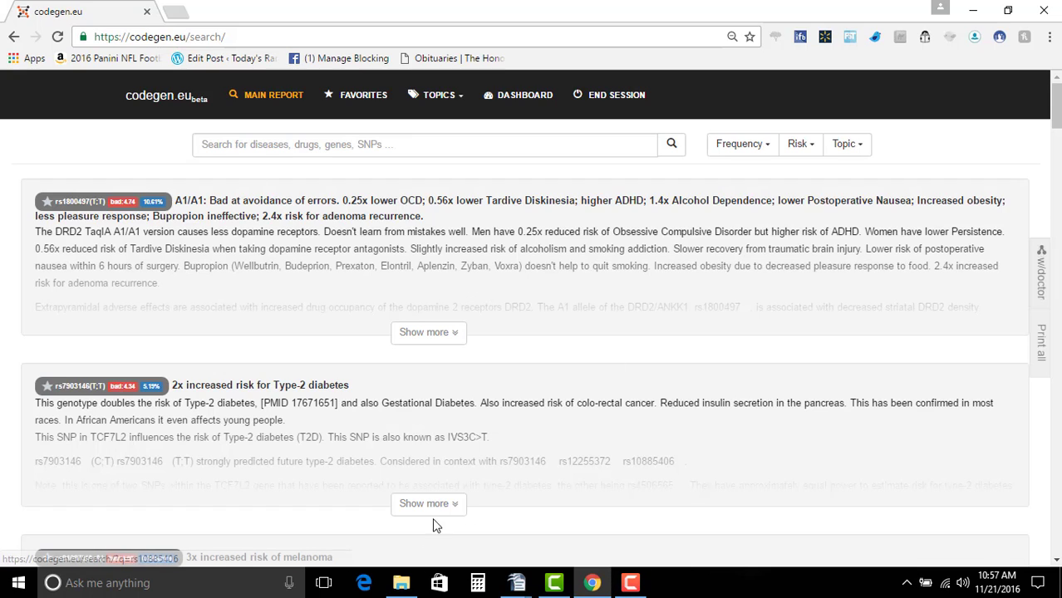
mouse_move(376, 264)
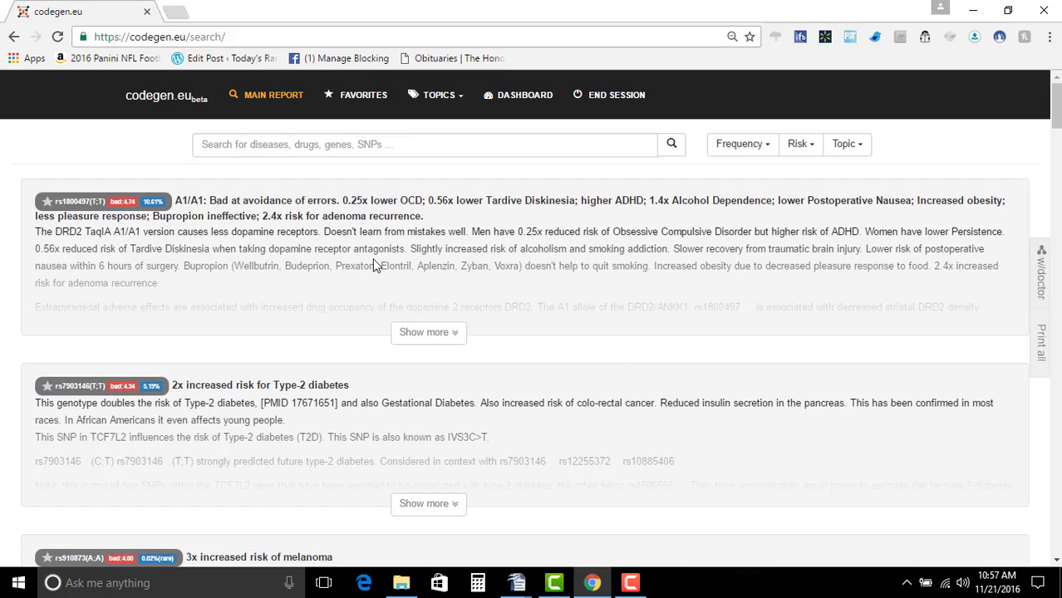
mouse_move(613, 514)
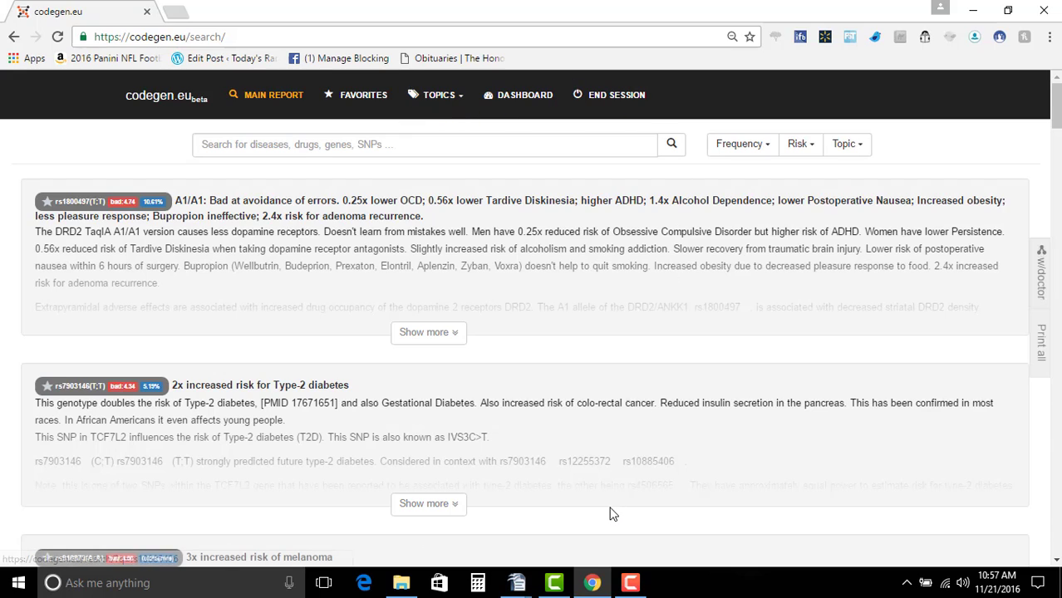